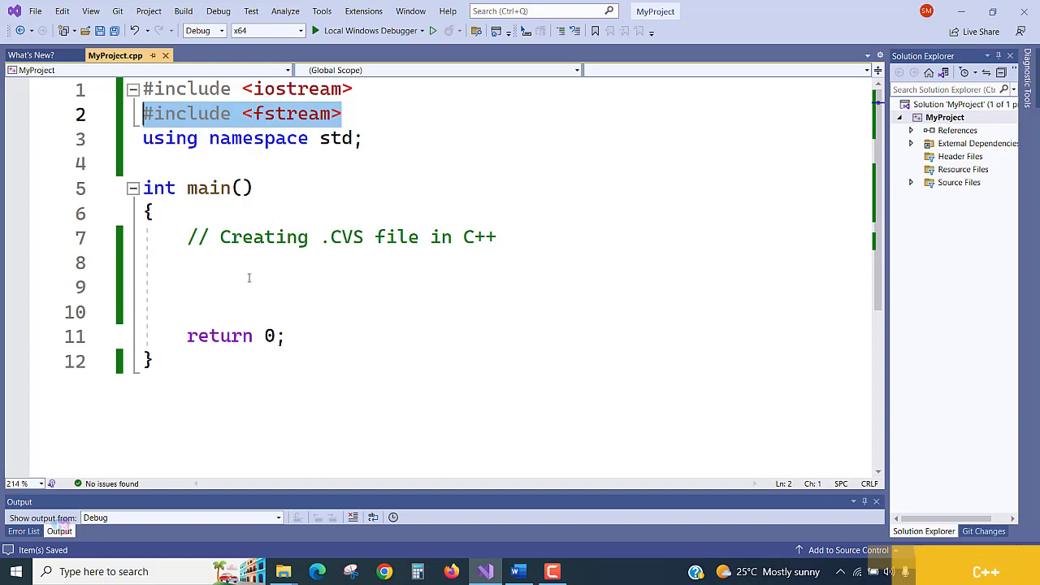
Step: Declare 'fstream fout;' on the blank line in main and save the file
click(251, 286)
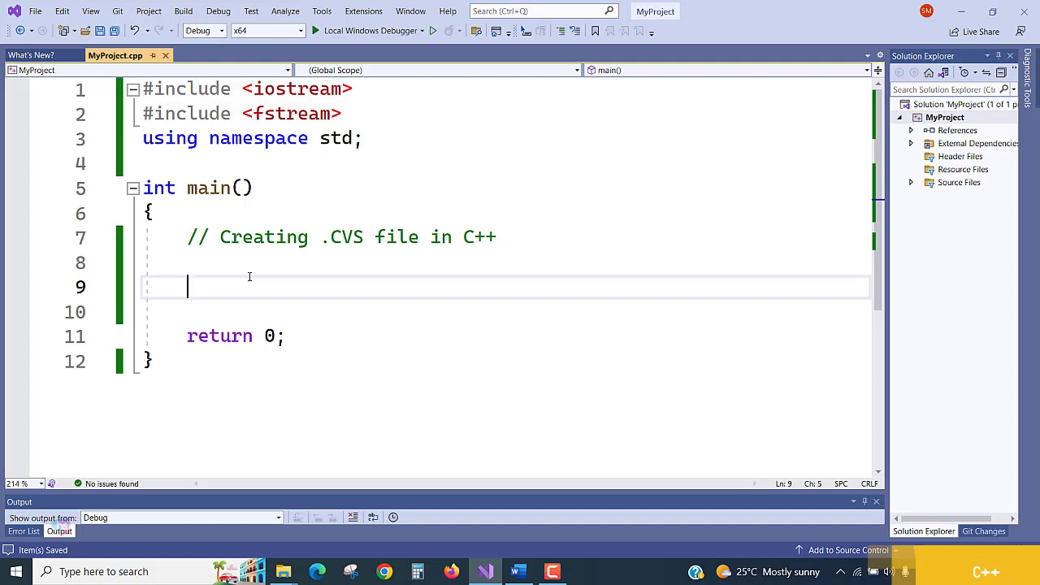
mouse_move(390, 276)
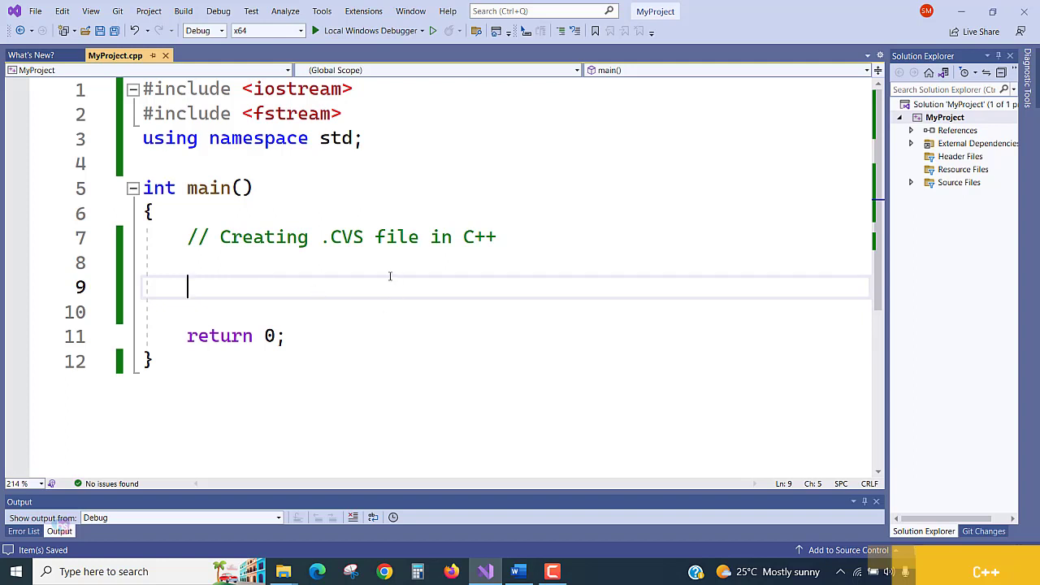
text(f)
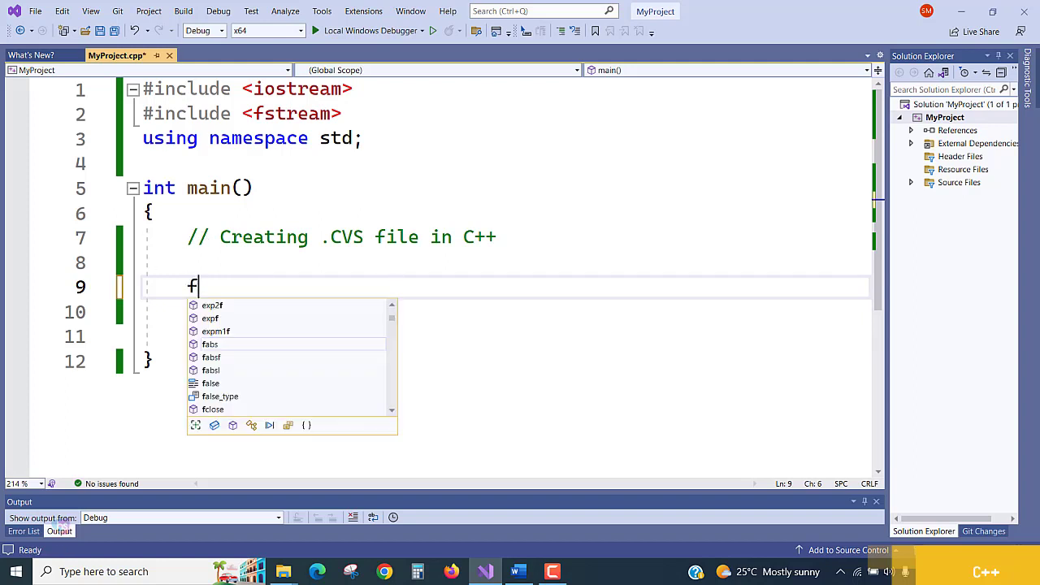
text(stream)
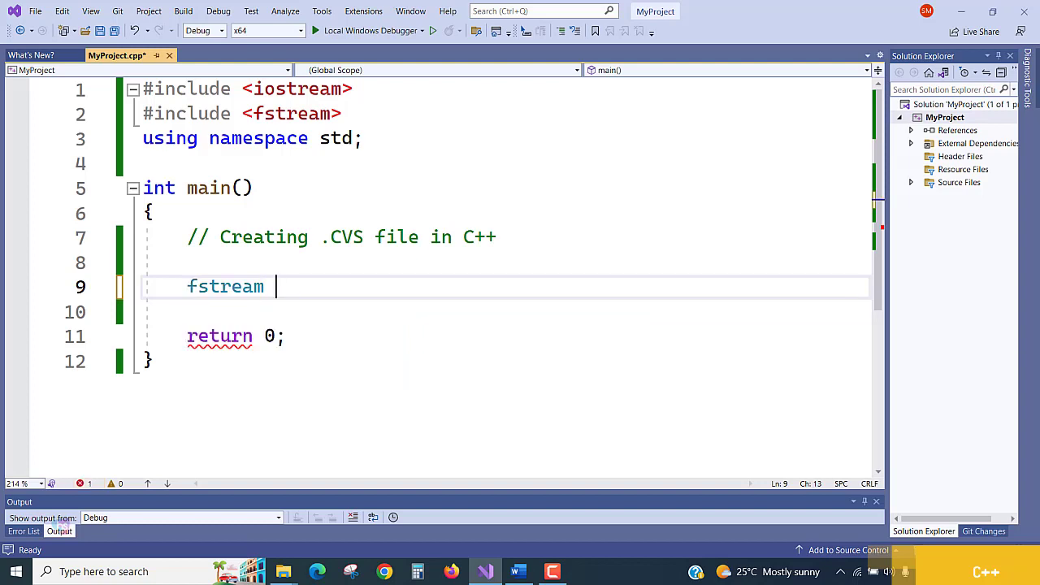
text(fout)
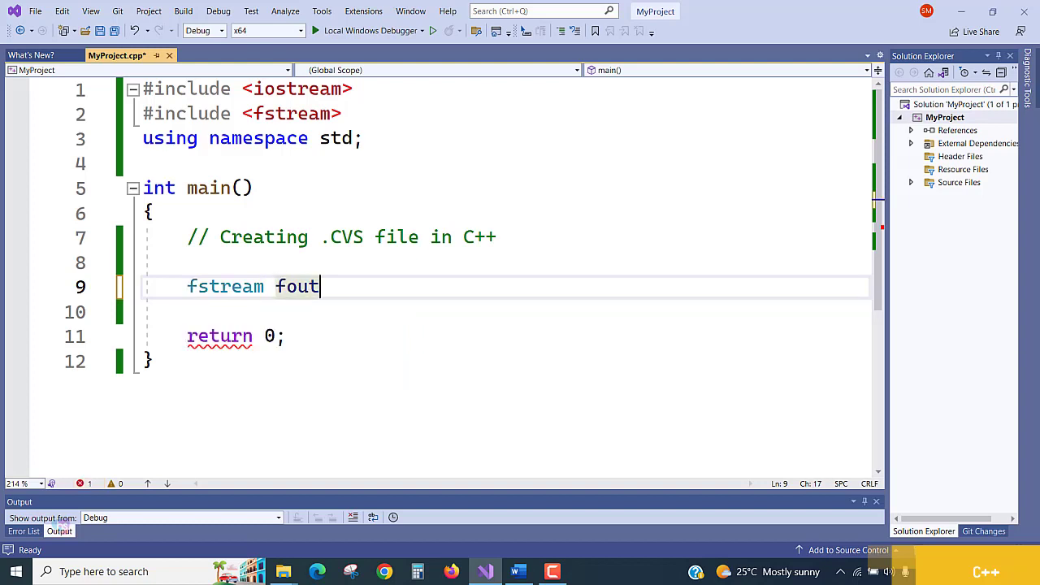
text(;)
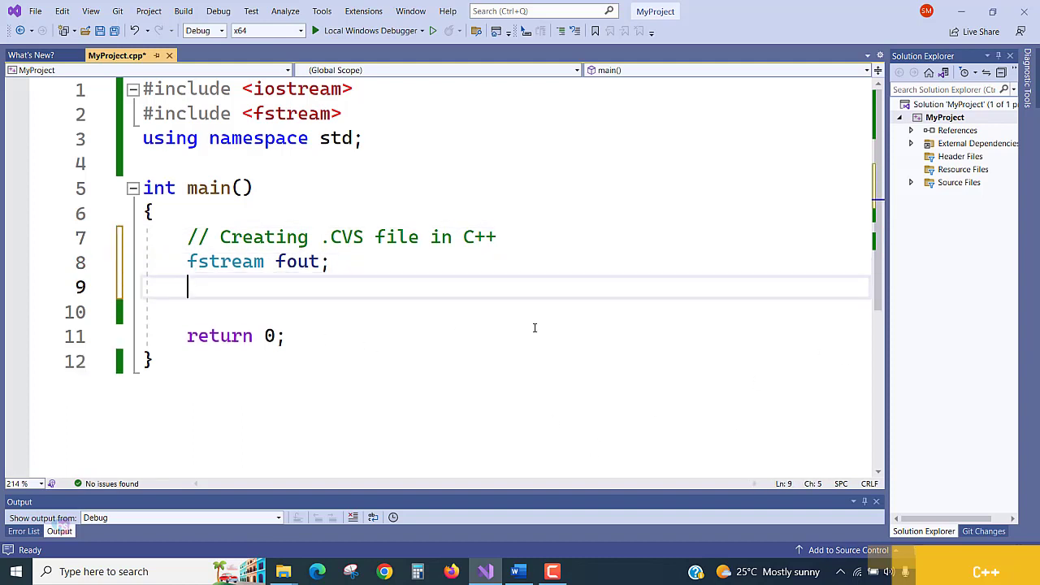
key(ctrl+s)
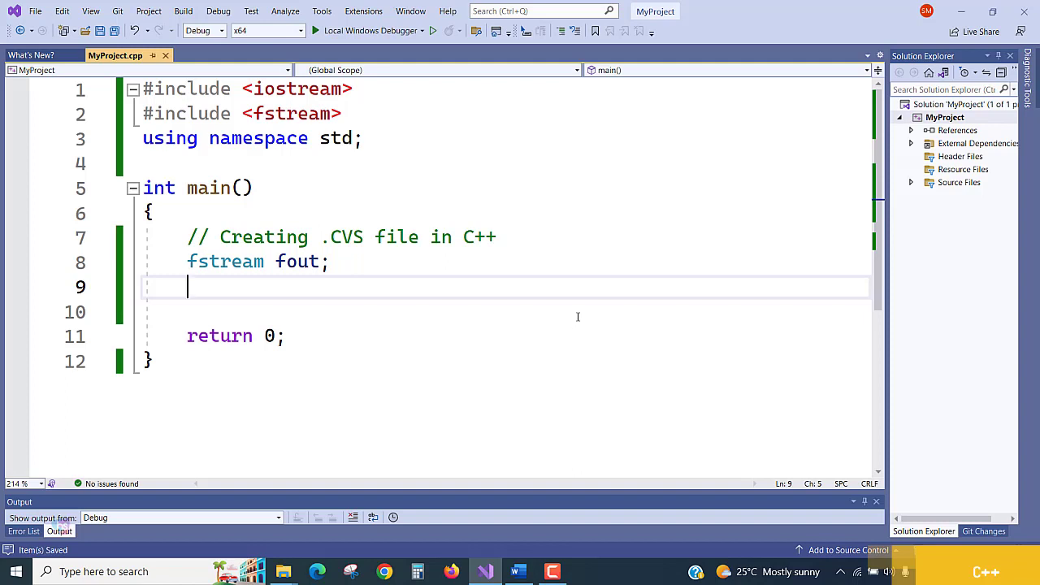
key(enter)
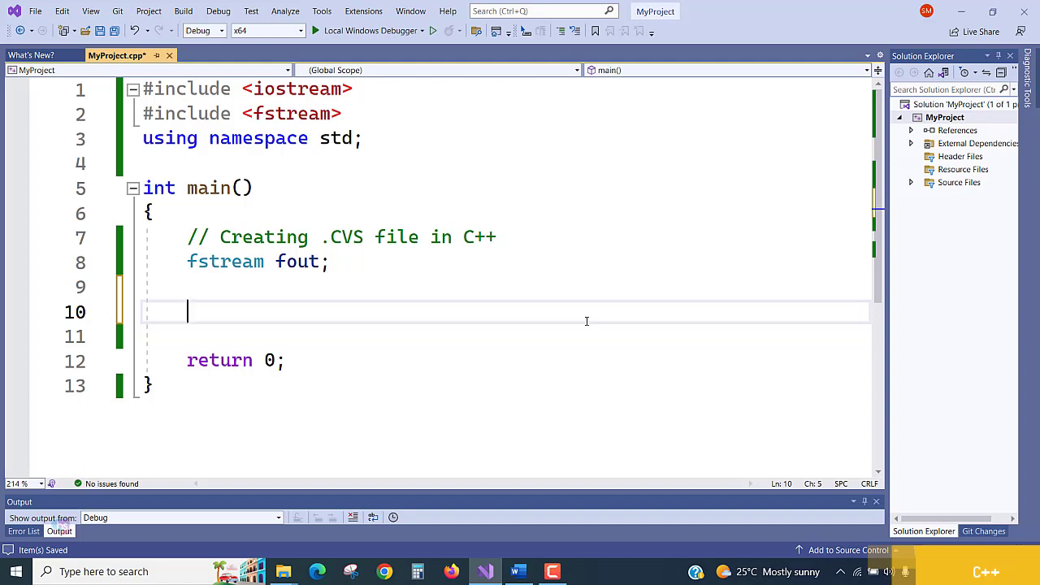
Step: Add a comment about opening or creating the .csv file
text(// opea)
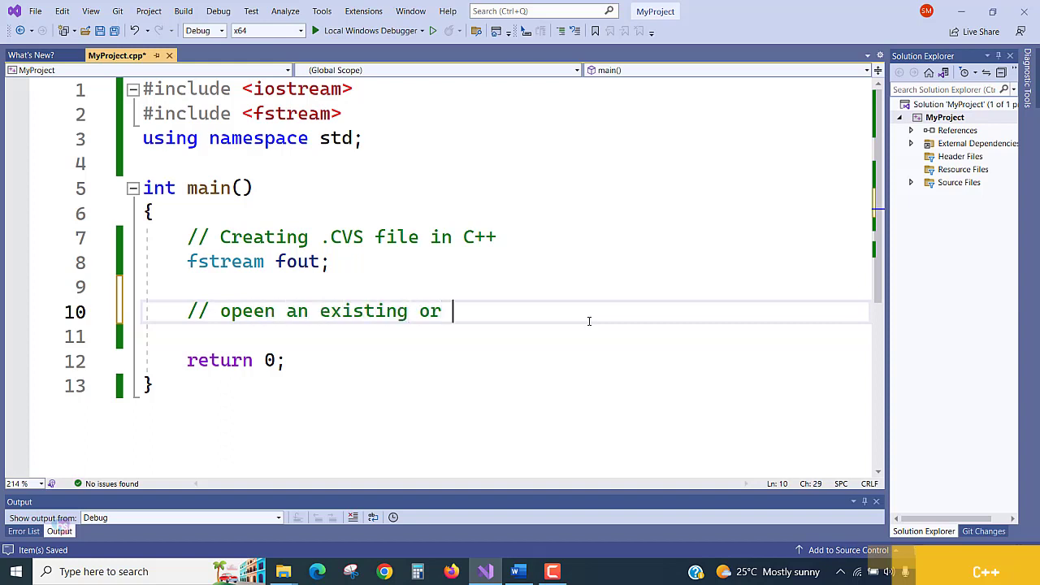
text(creating)
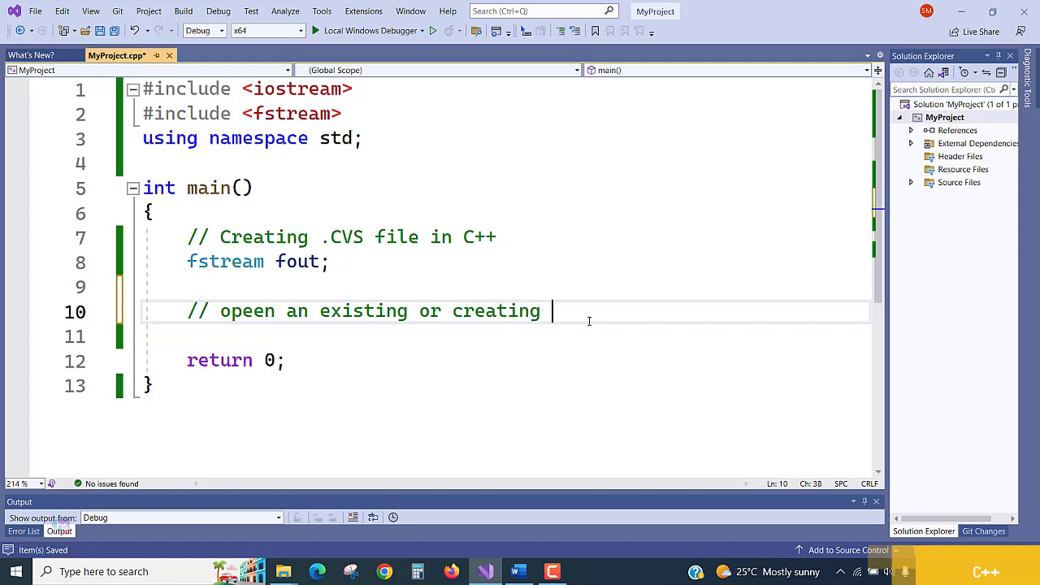
text(.vsc)
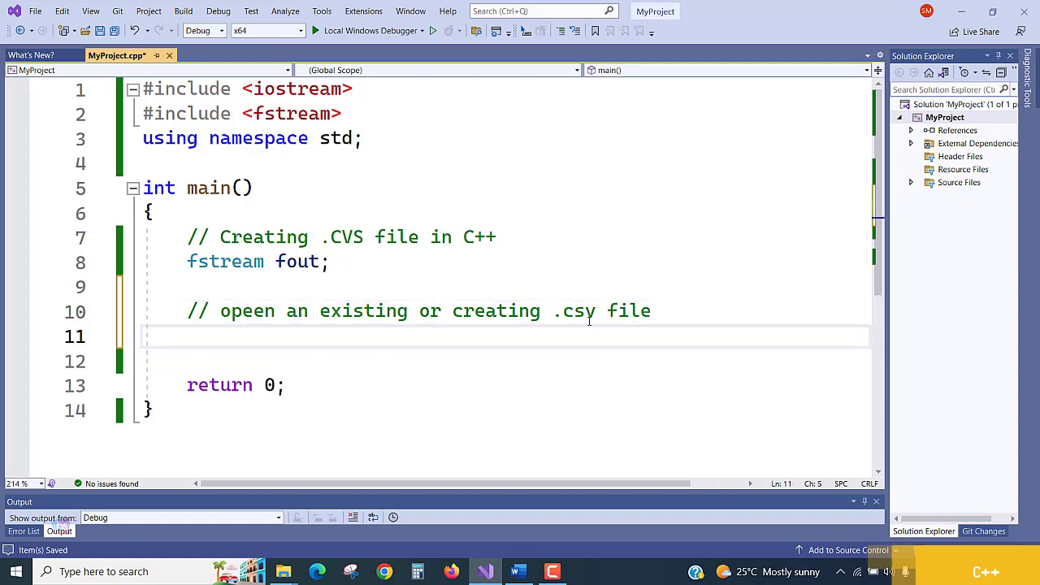
Step: Write fout.open("reportcard.csv", ios::out | ios::app); below the comment
text(fout.o)
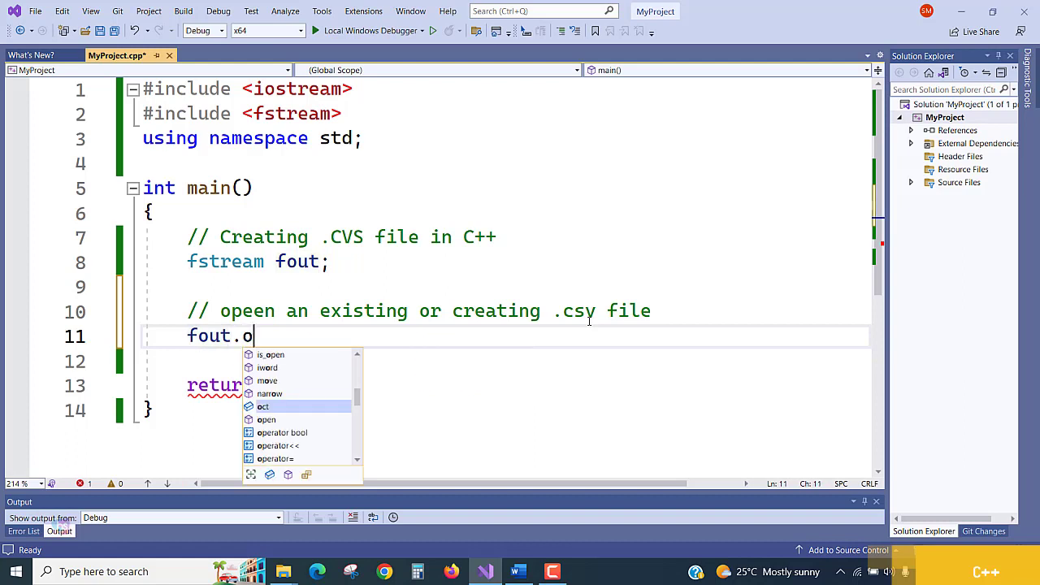
text(pen)
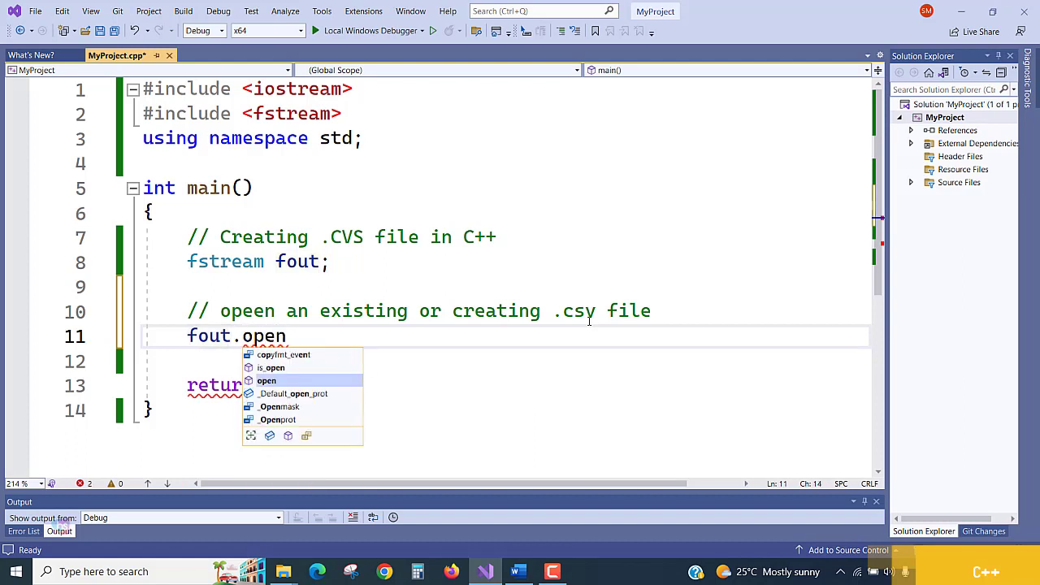
text(("r")
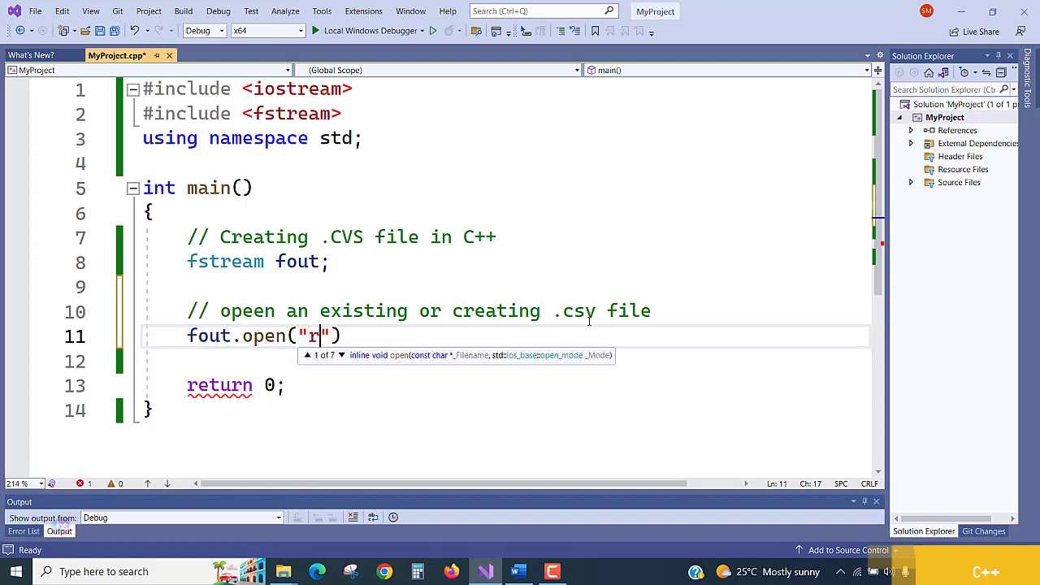
text(eport)
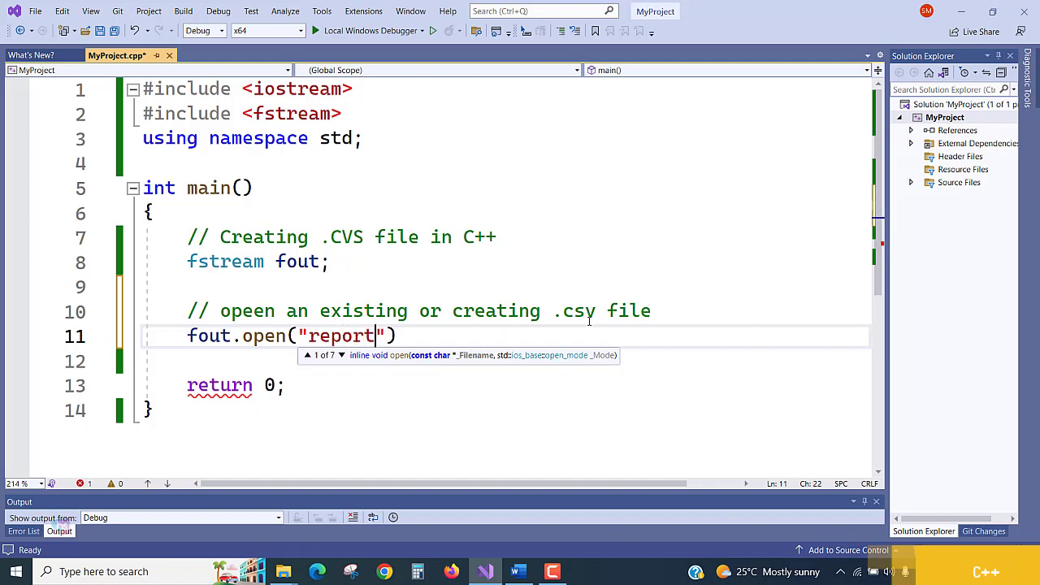
text(card.c)
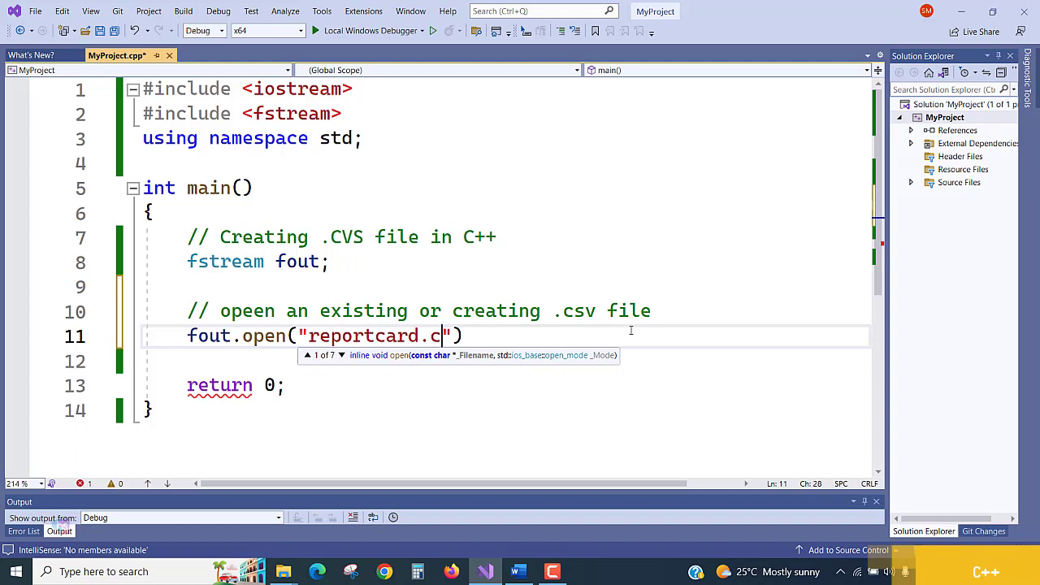
text(sv)
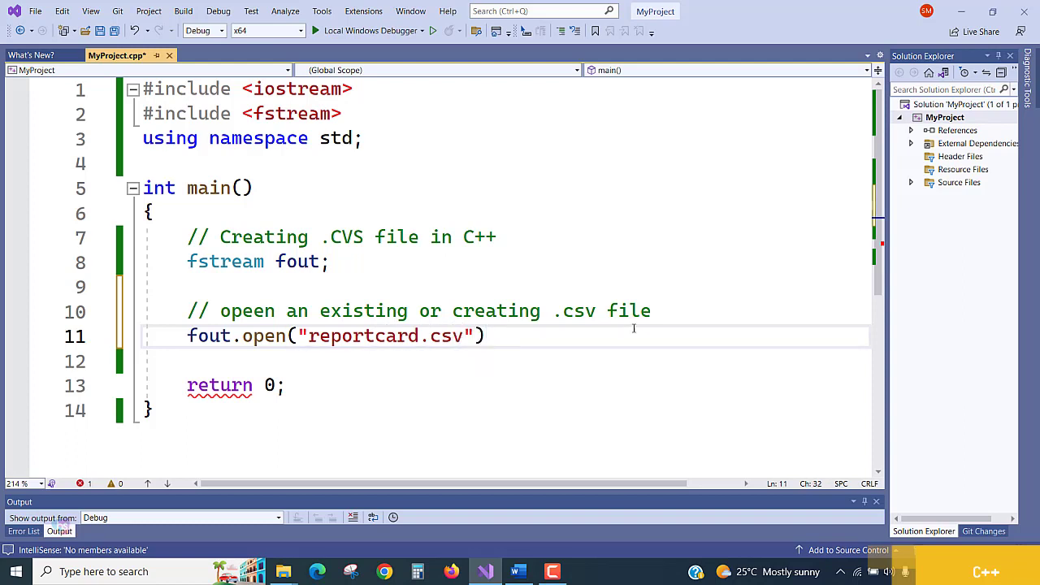
text(" ")
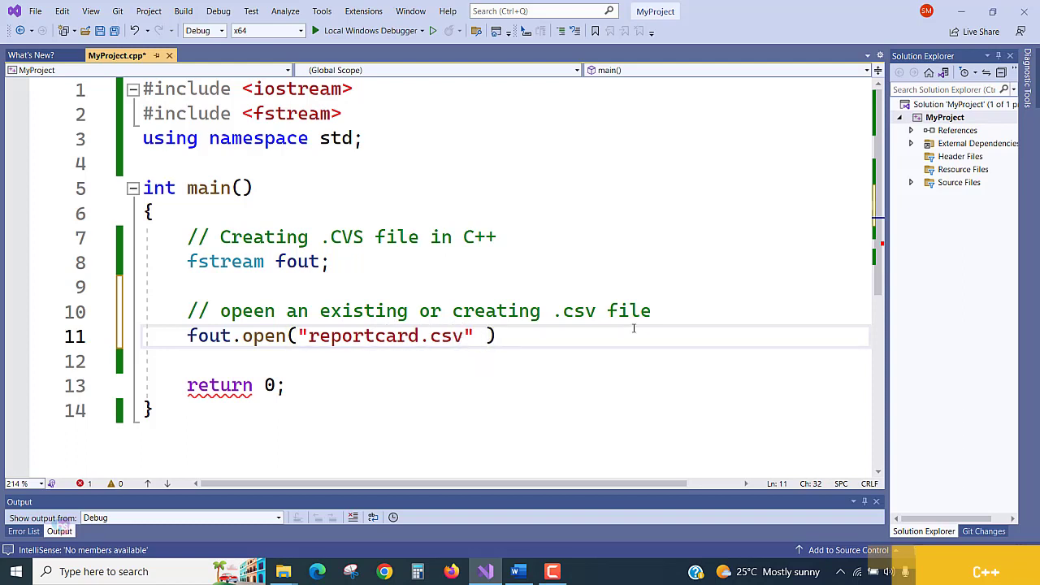
text(,)
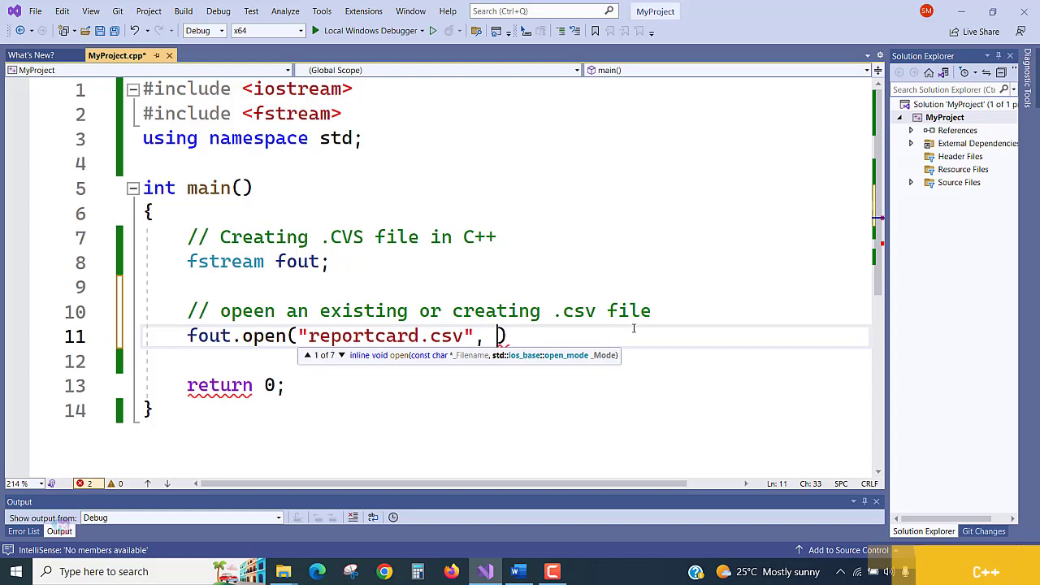
text(ios)
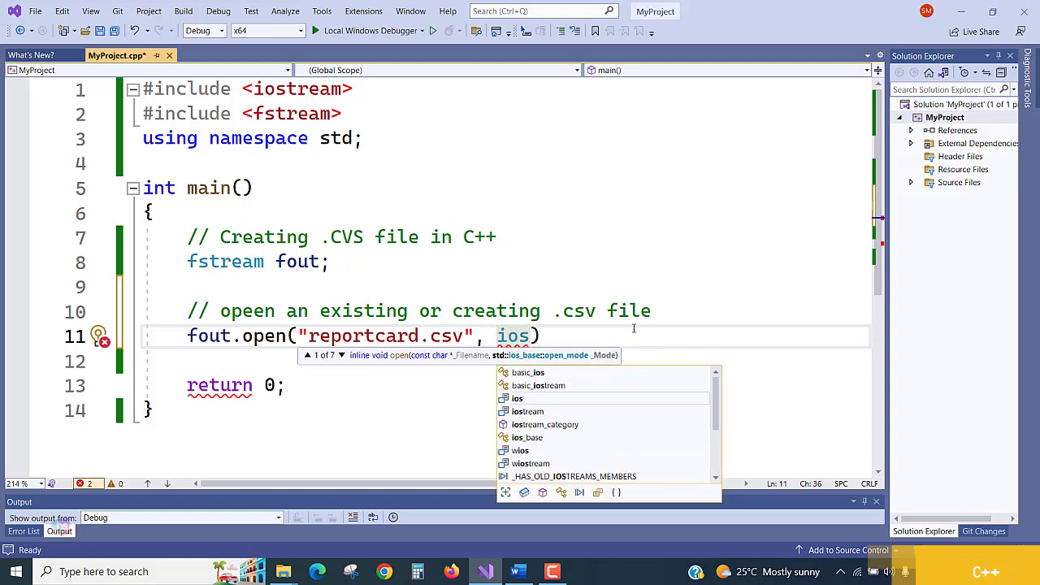
text(:: o)
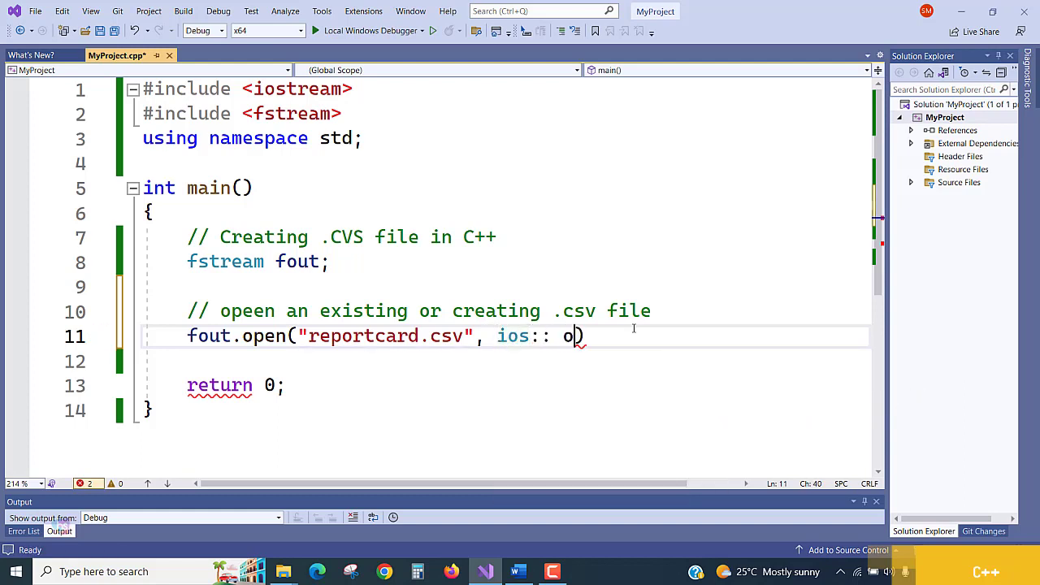
text(o)
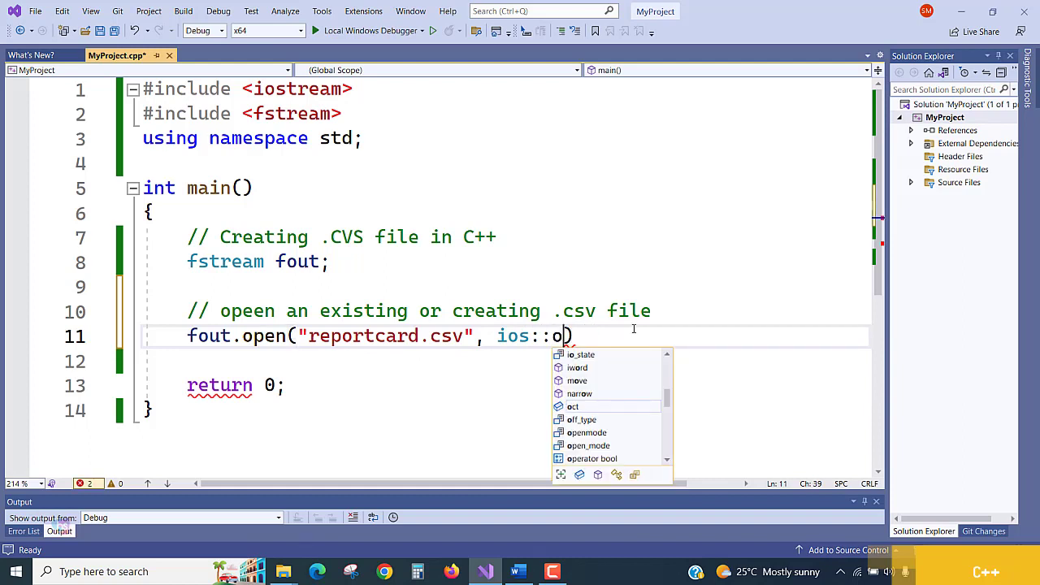
text(ut |)
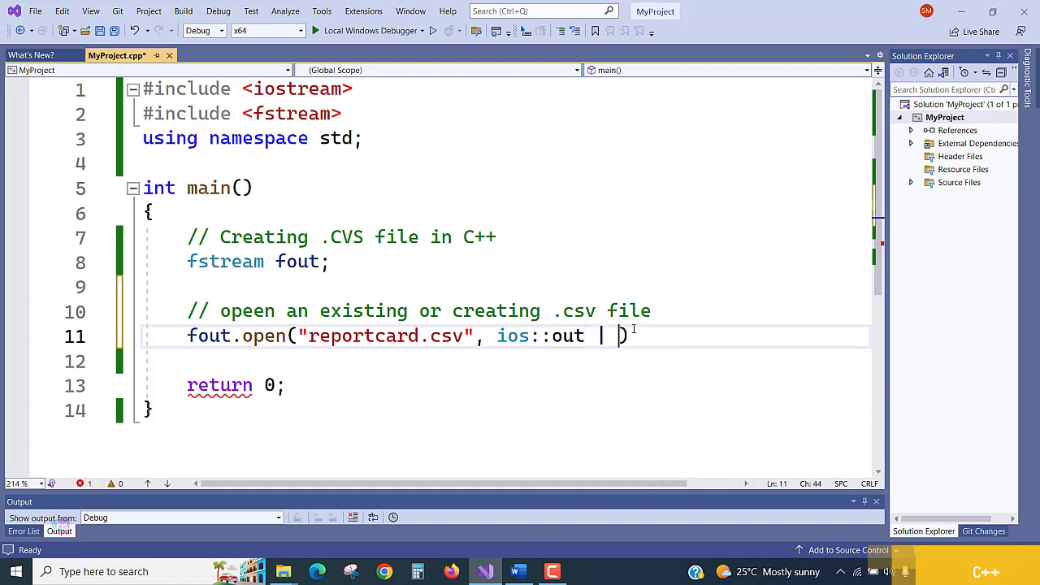
text(ios)
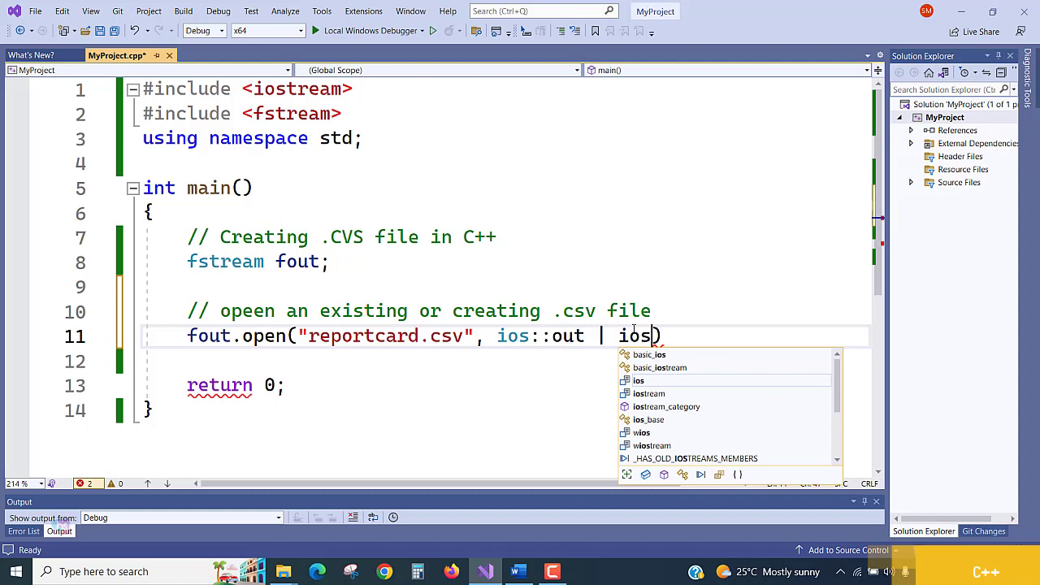
text(::app)
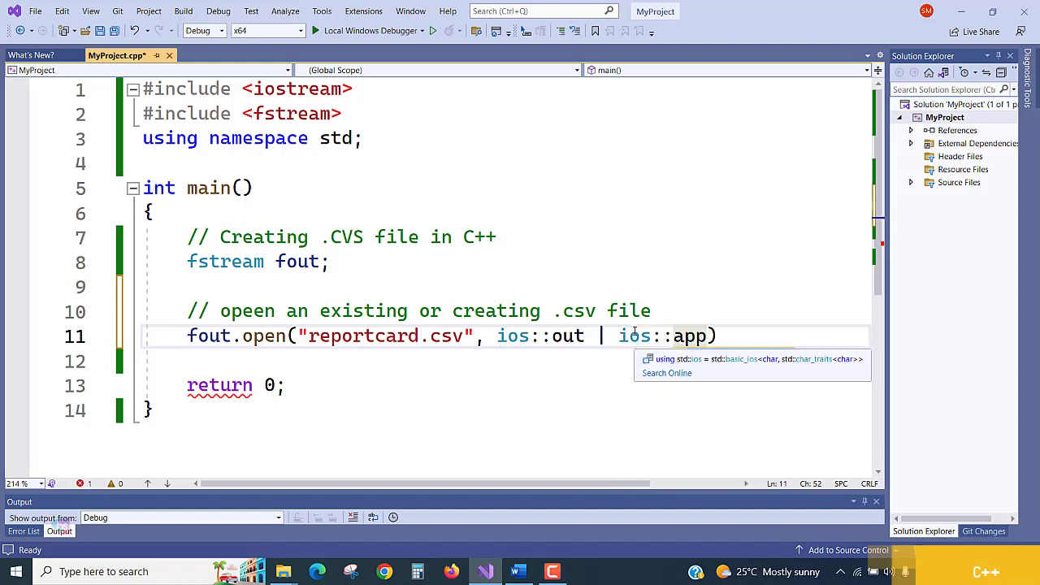
text();)
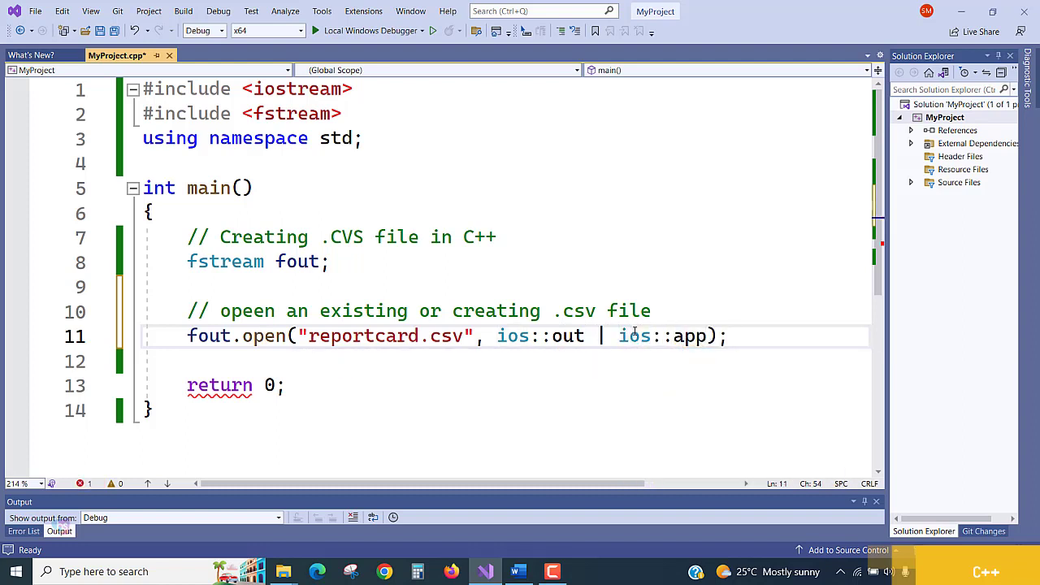
key(Enter)
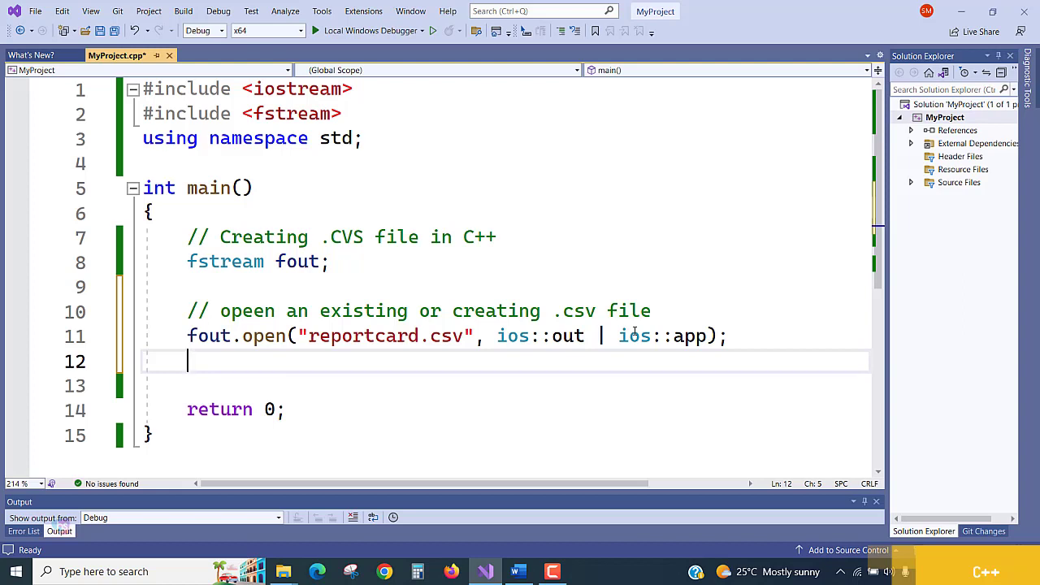
Step: Write cout << "Enter the details of 2 num roll name eng maths sci comp" << endl;
key(enter)
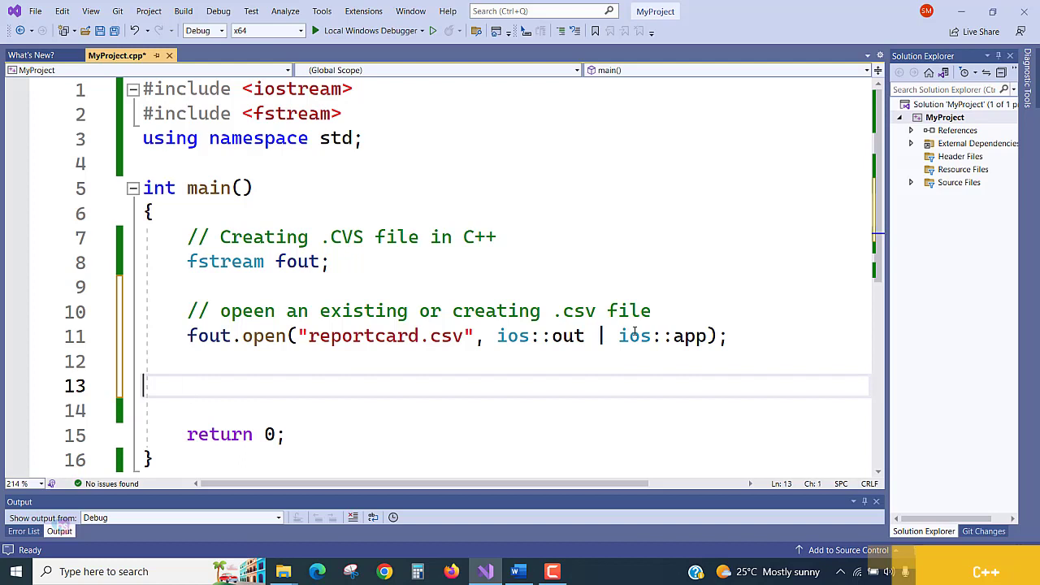
text(cout ")
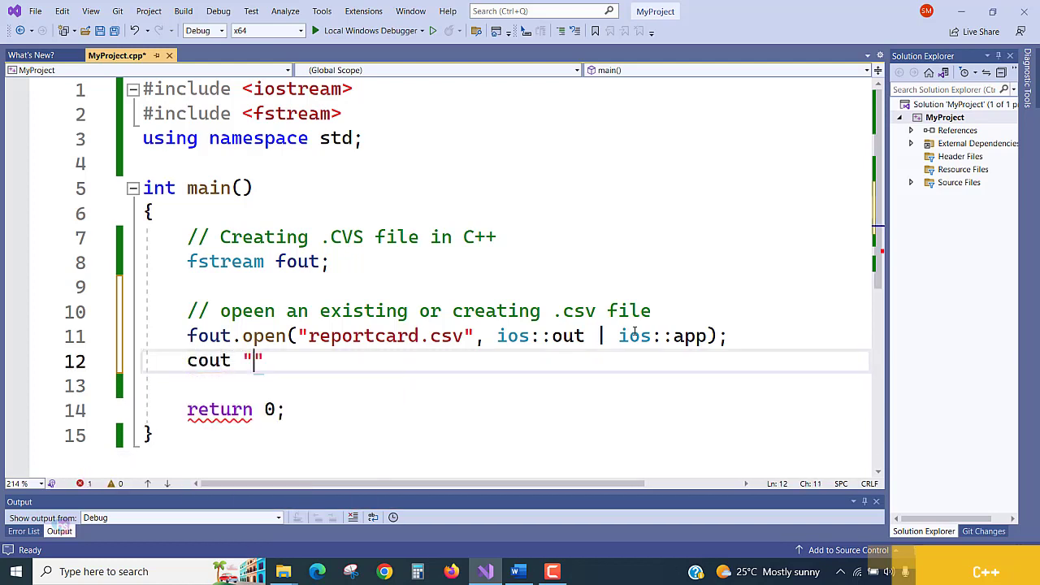
text(<<)
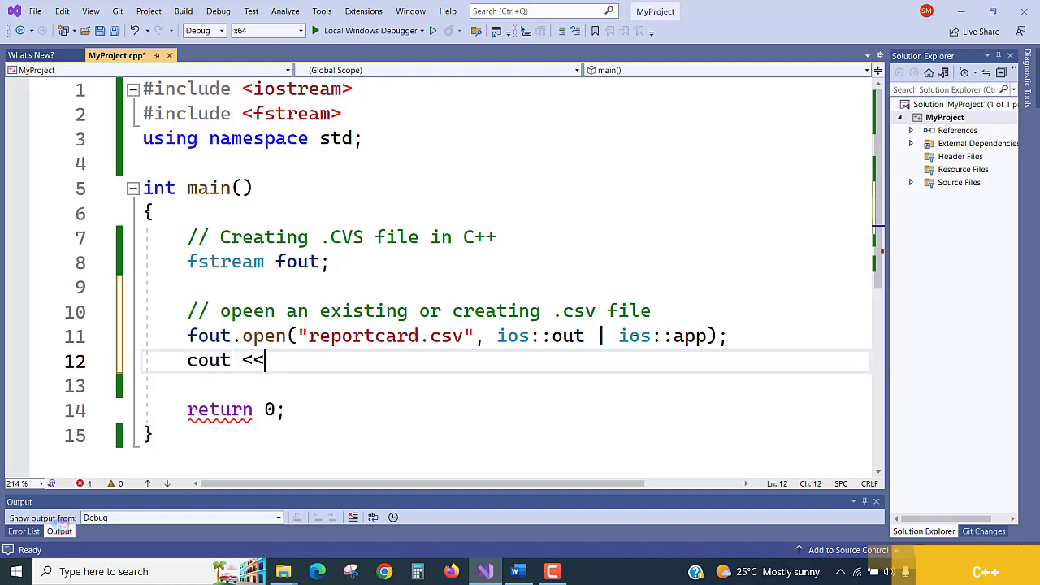
text("Enter the)
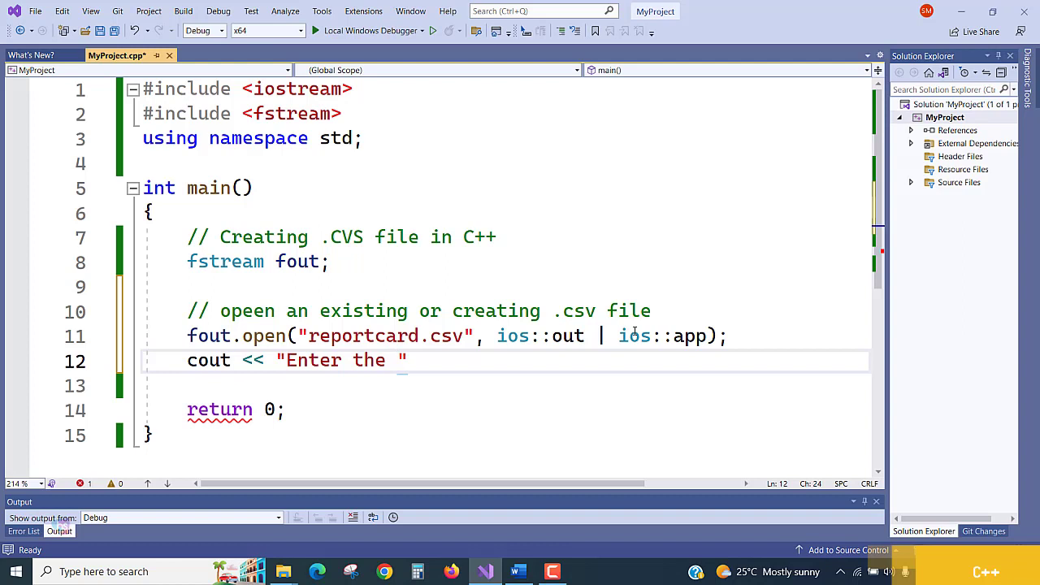
text(details)
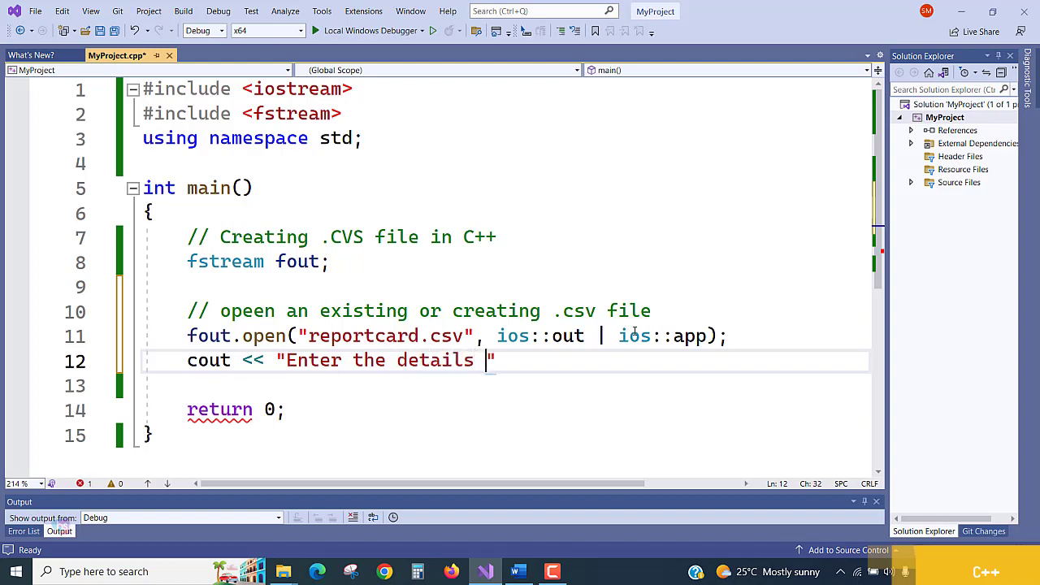
text(of 2)
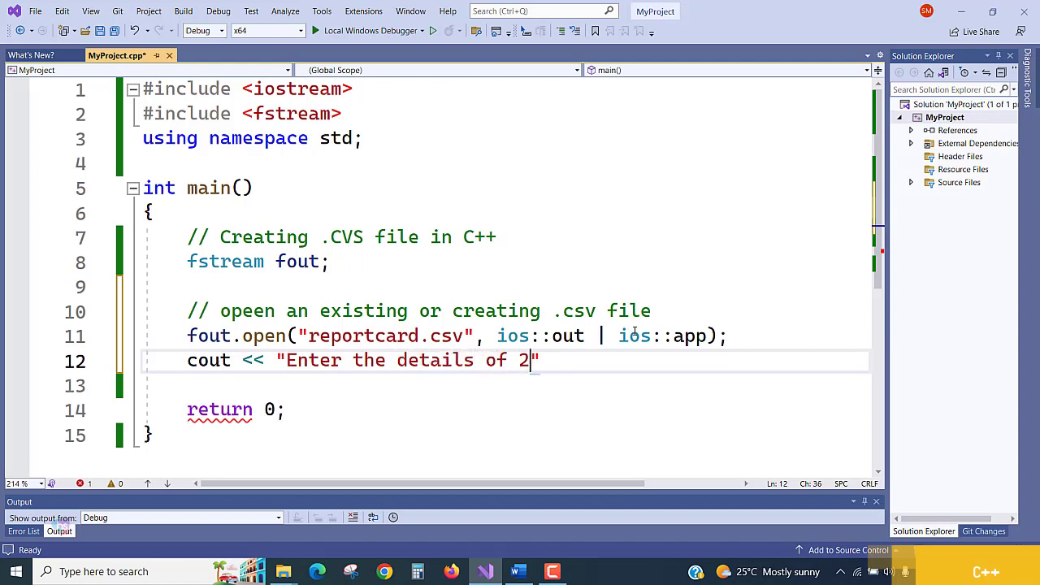
text(num)
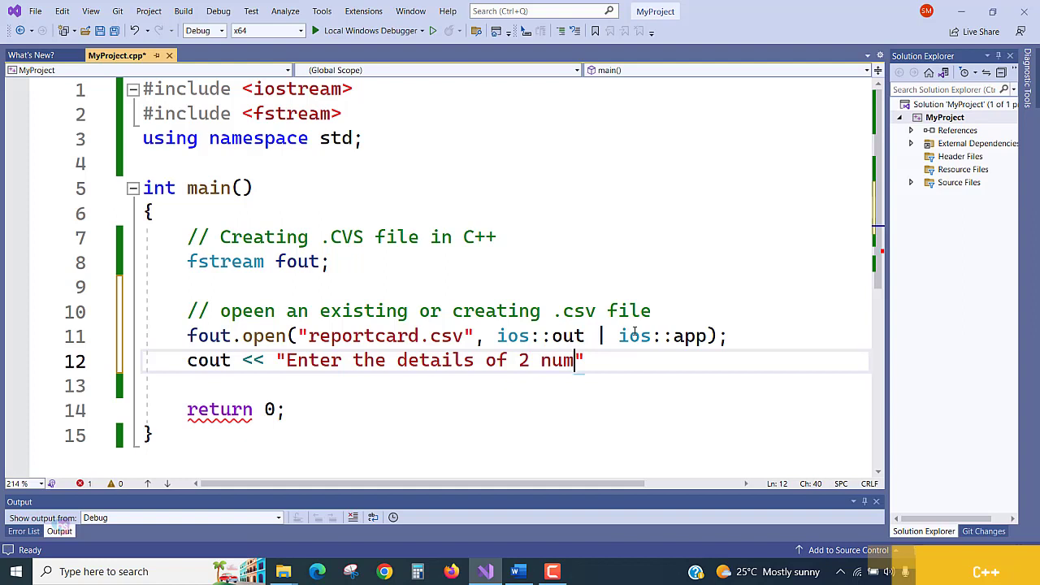
text(roll)
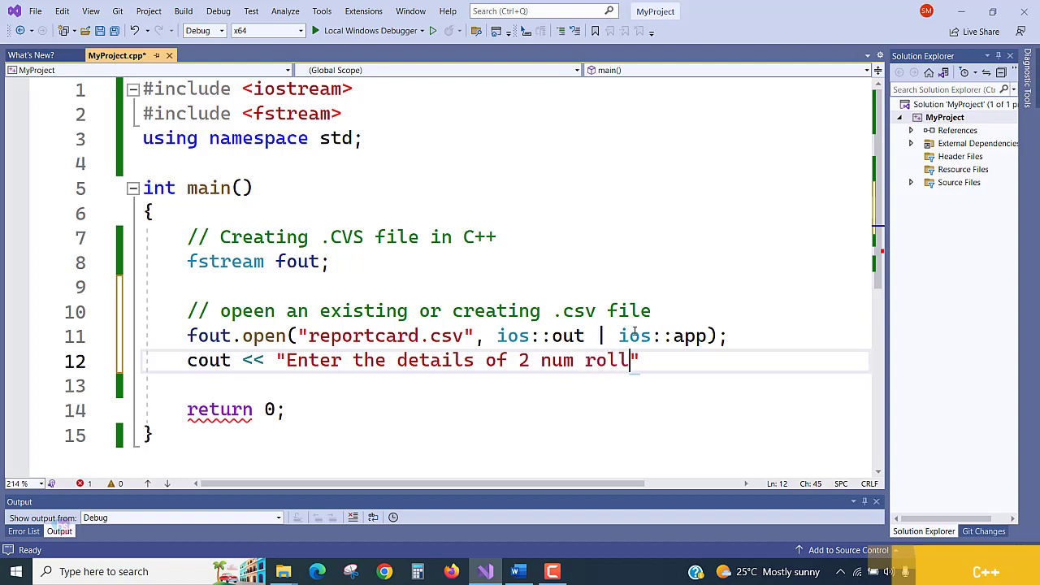
text(name)
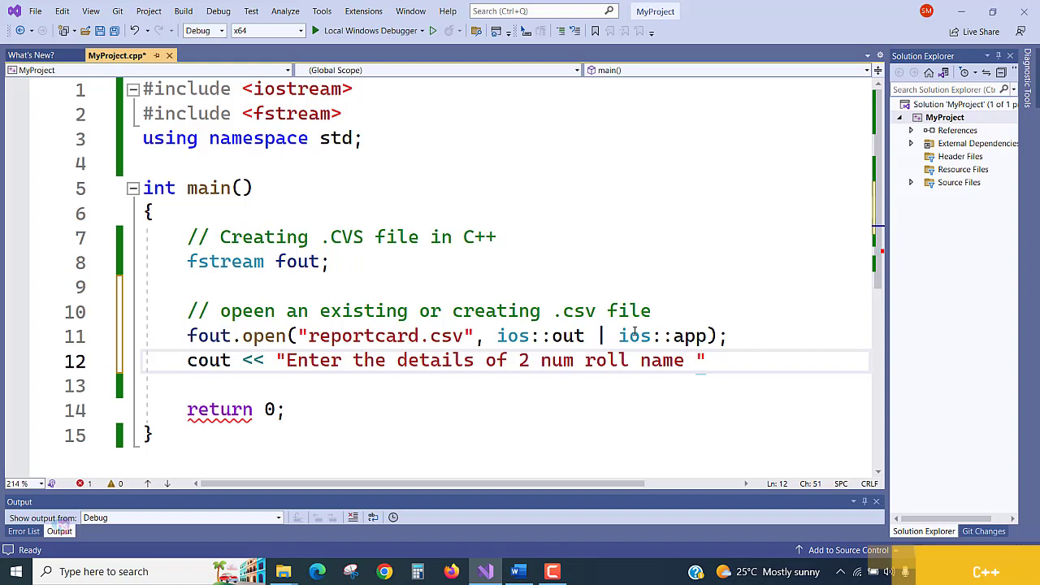
text(eng)
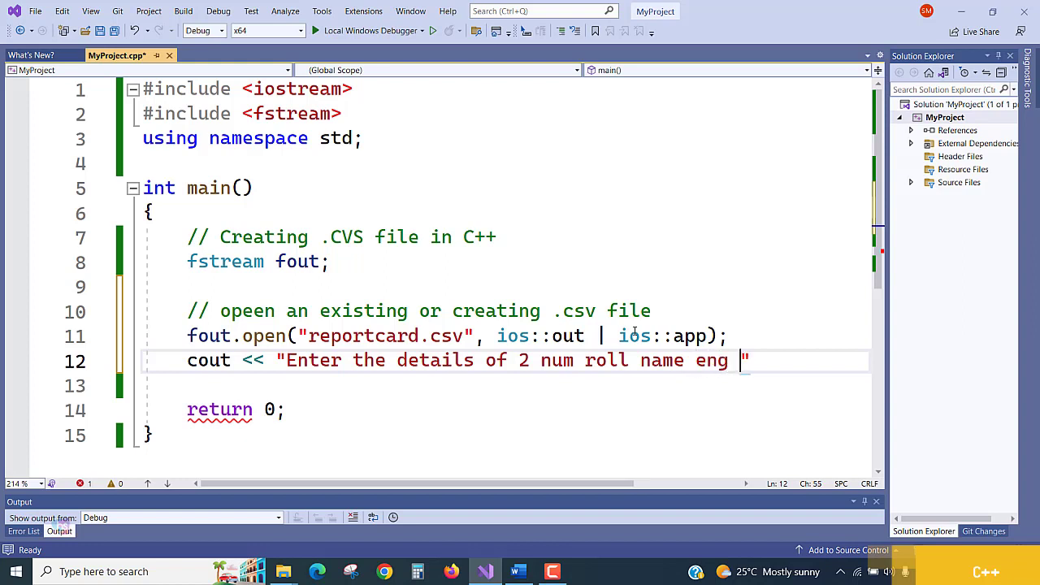
text(maths")
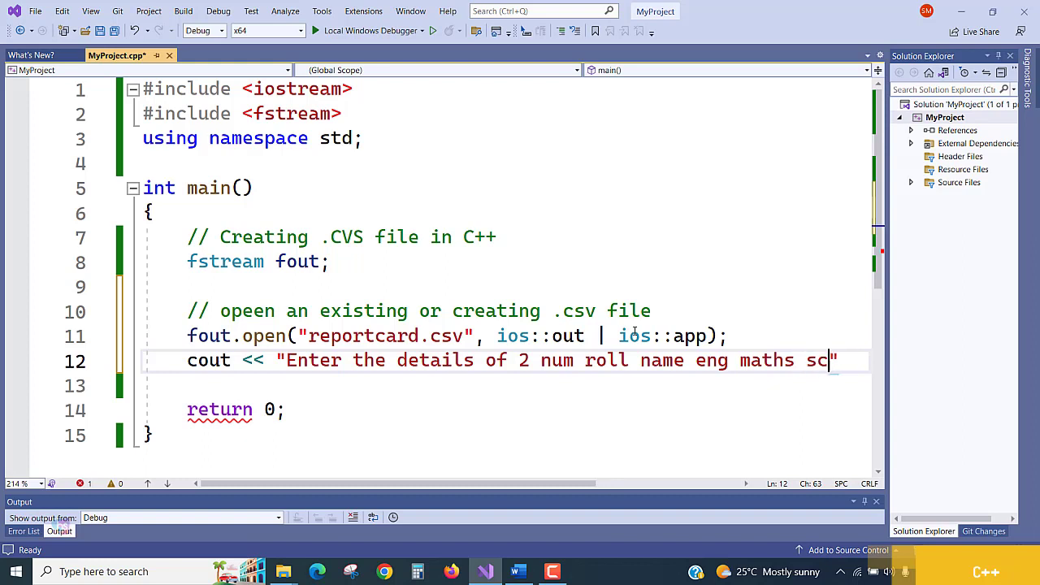
text(i)
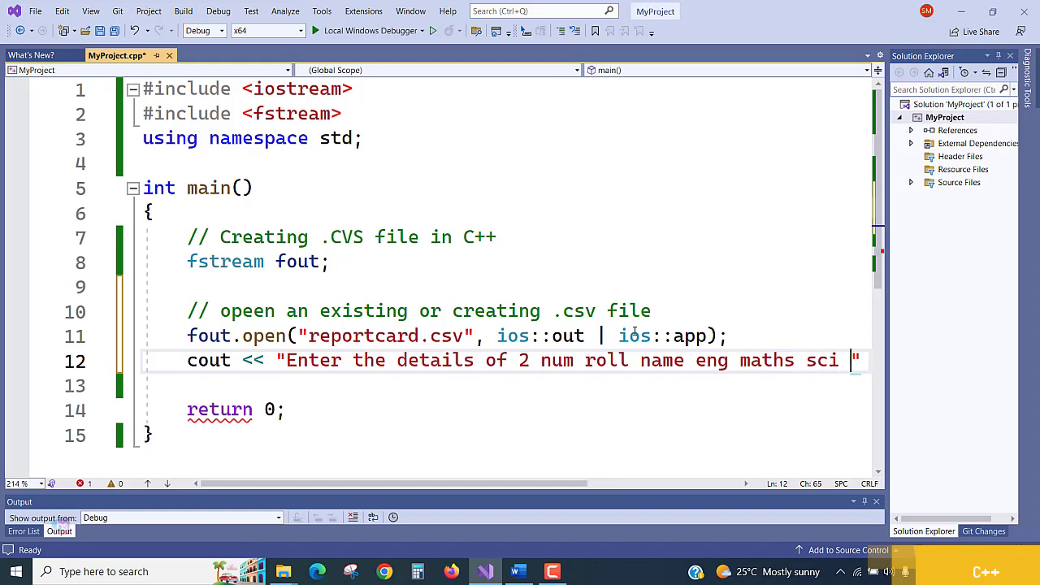
text(comp)
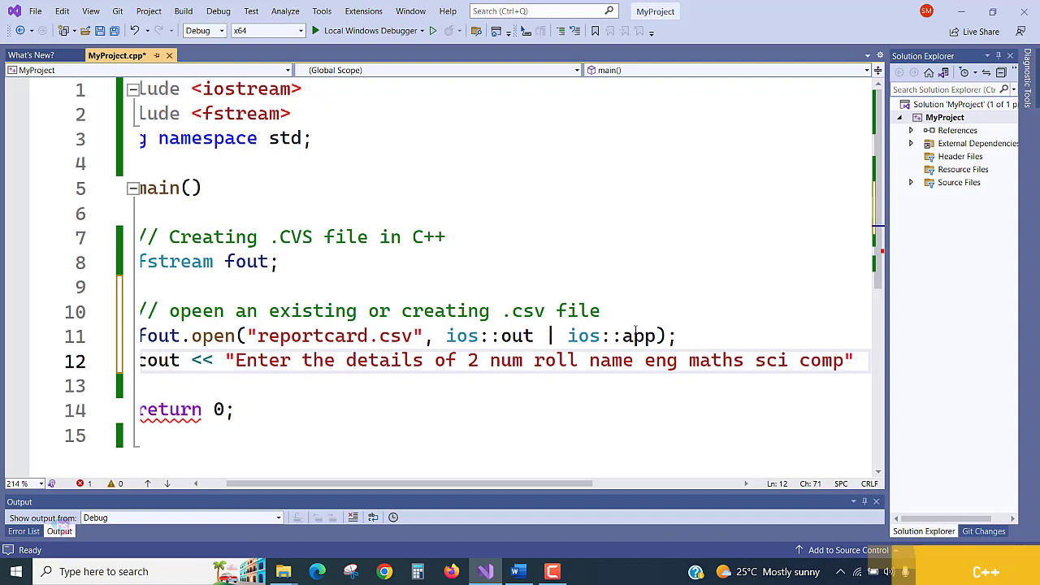
text(<< end)
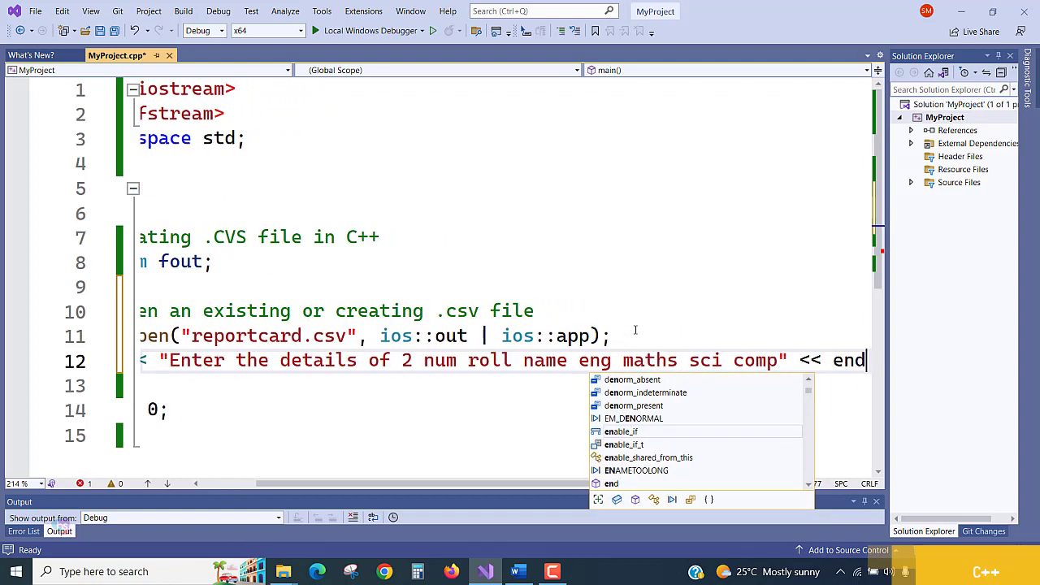
text(l;)
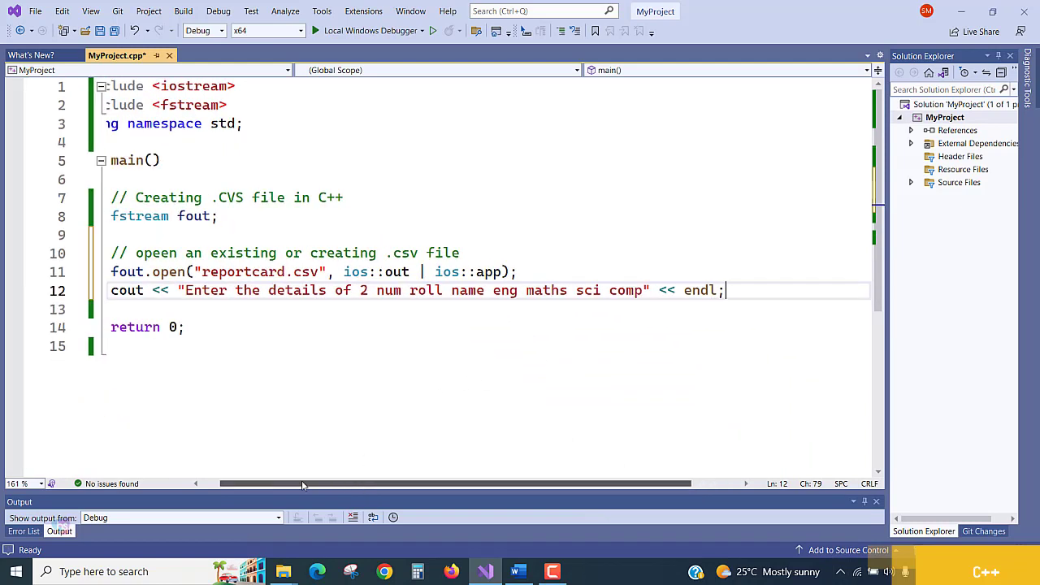
scroll(left, 3)
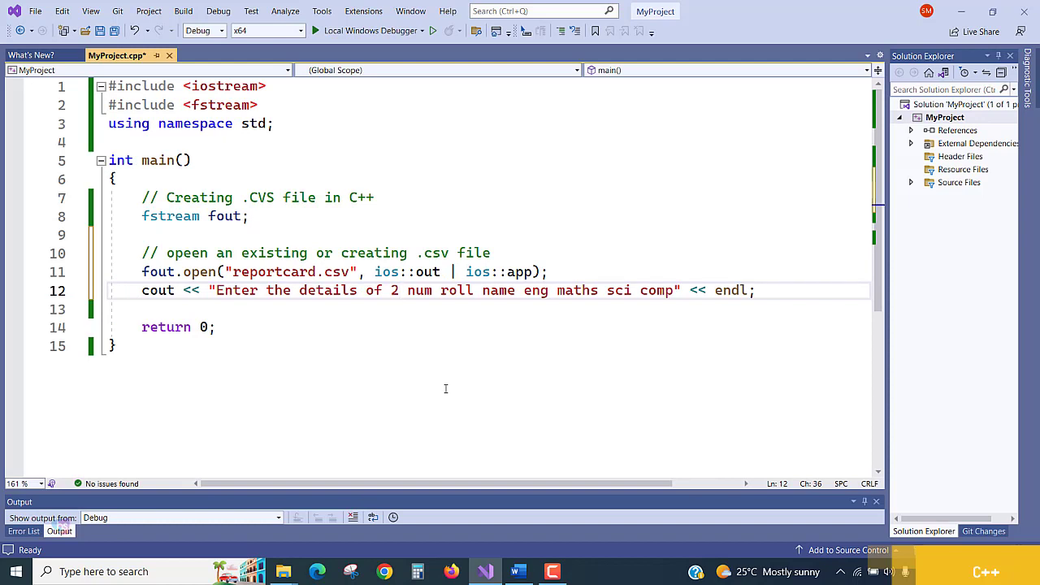
Step: Edit the prompt to read "2 students rollno ..." and start a new line for declarations
text(stu)
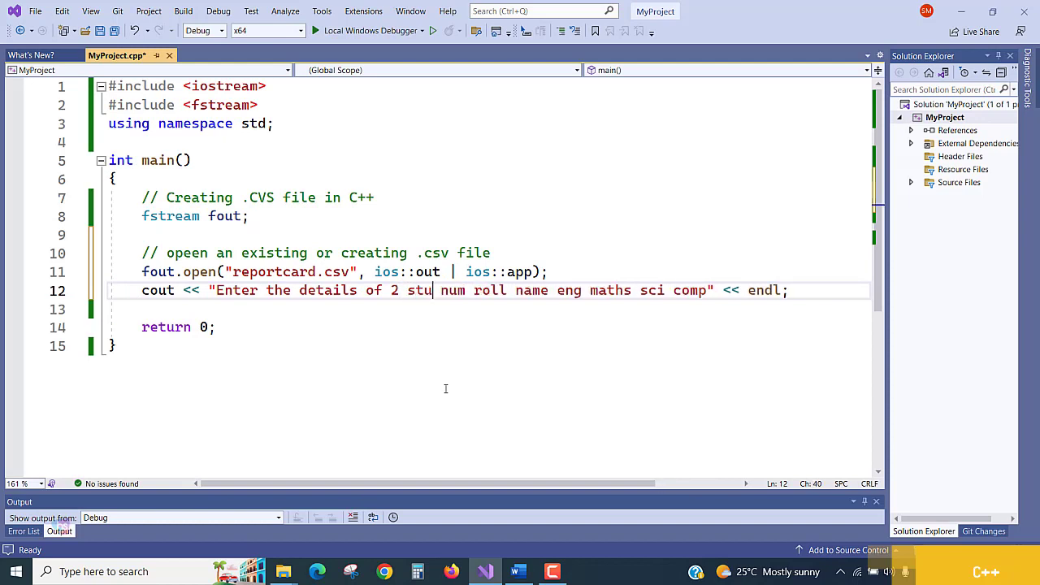
text(dents)
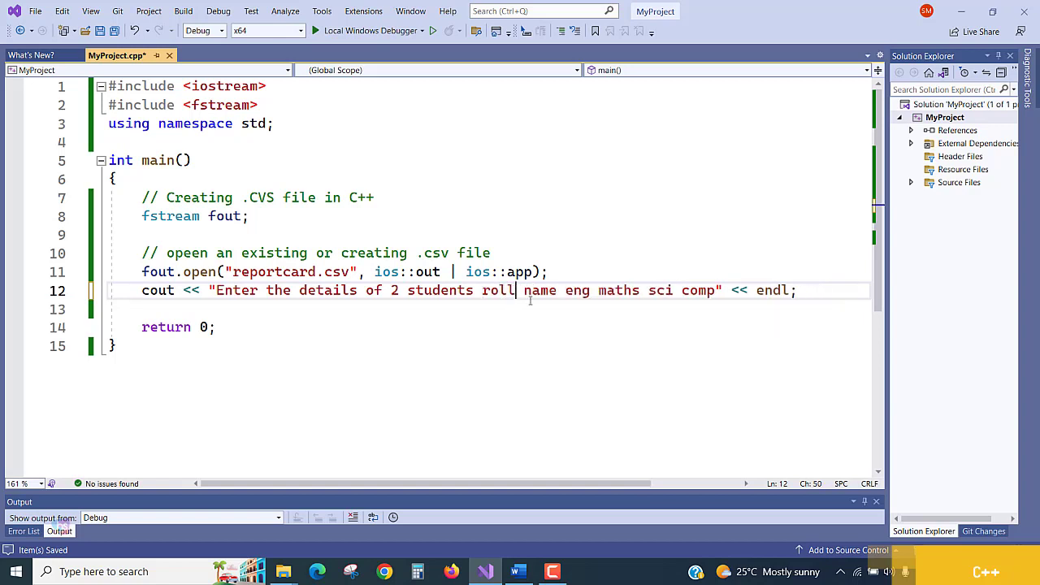
text(no)
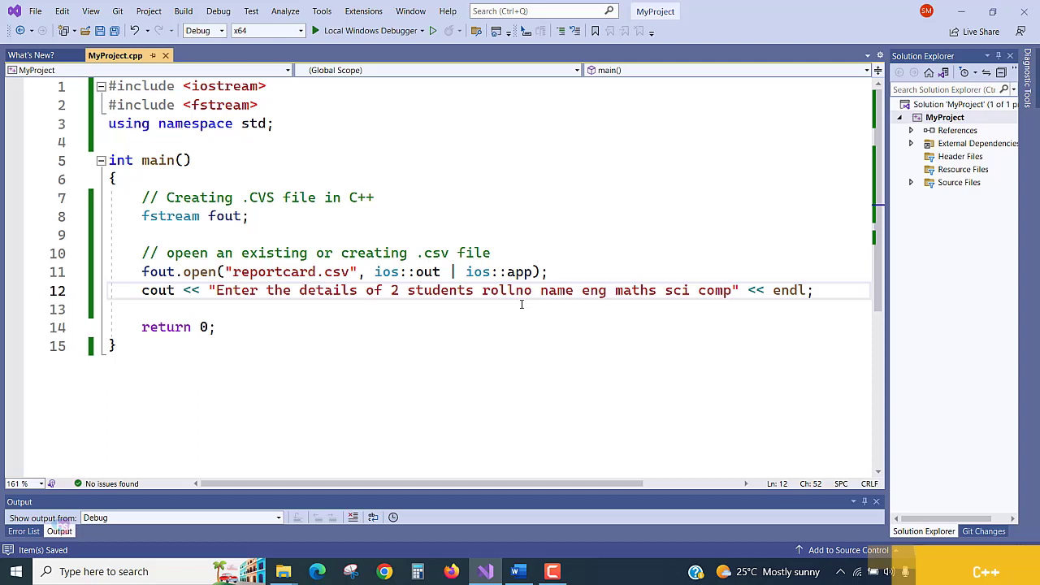
double_click(556, 289)
text(int i,)
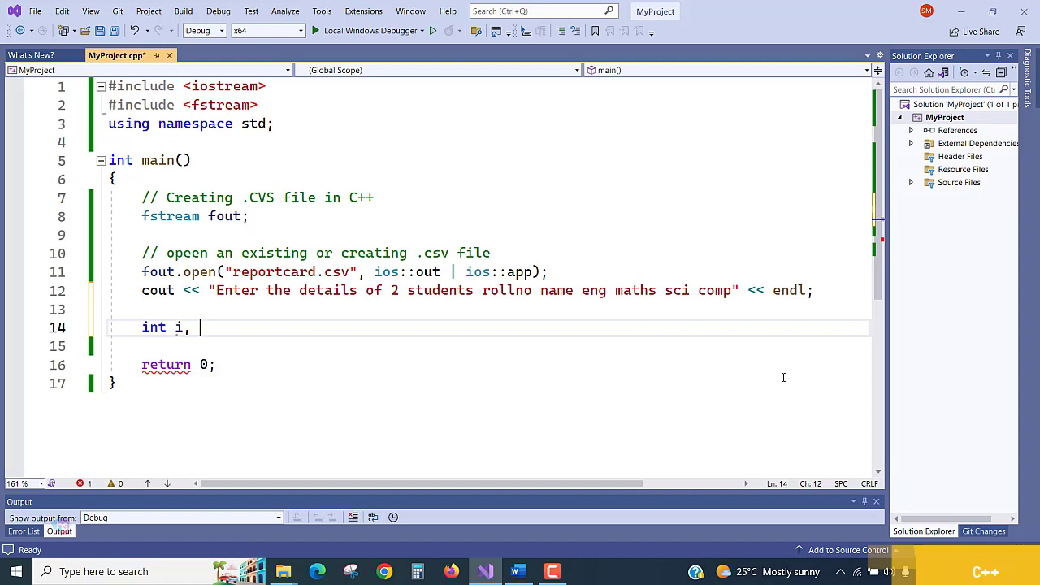
Step: Declare int i, roll, eng, maths, sci, comp; and string name;
text(rol)
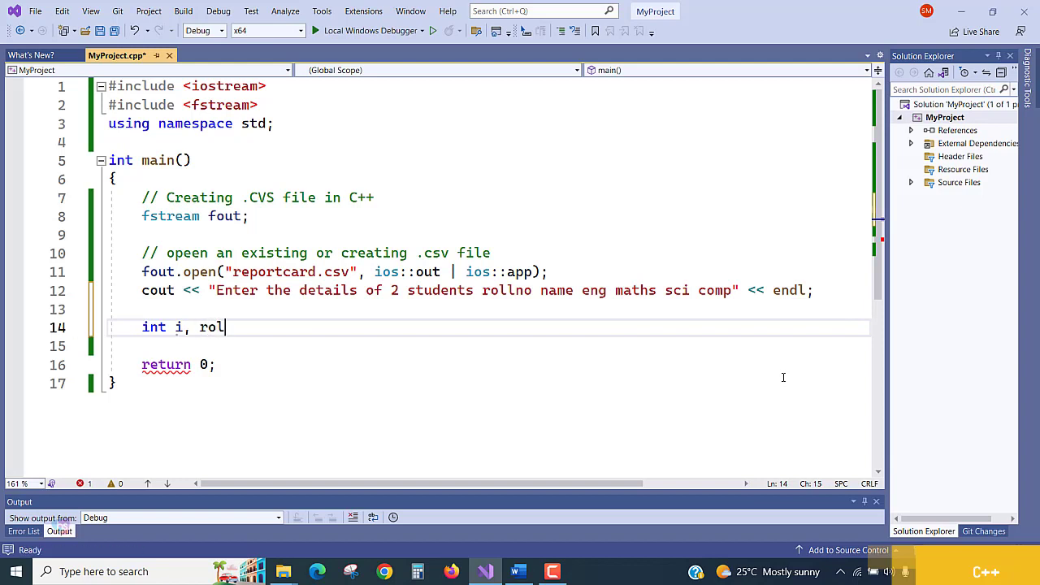
text(l,)
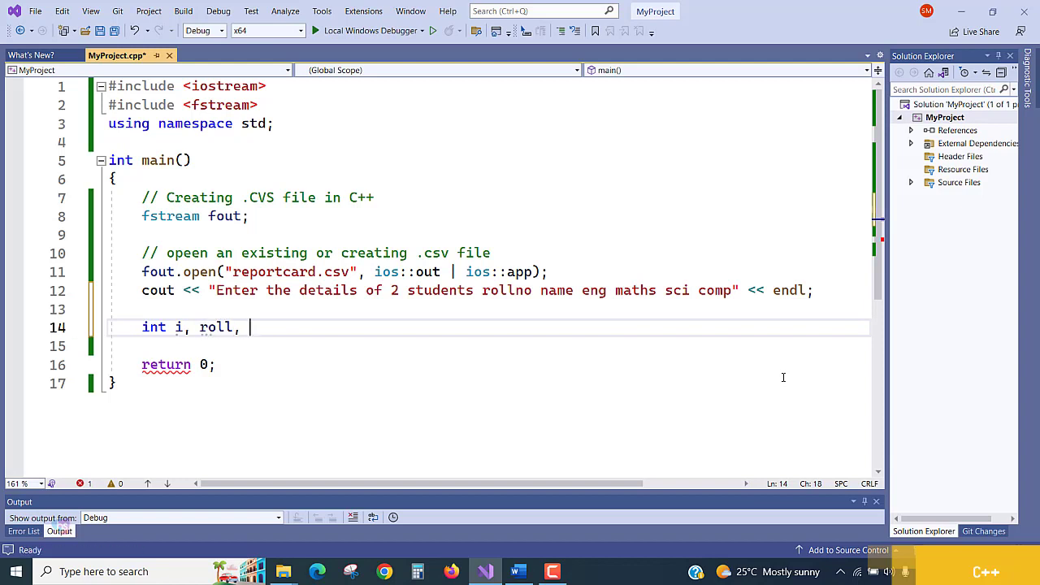
text(eng)
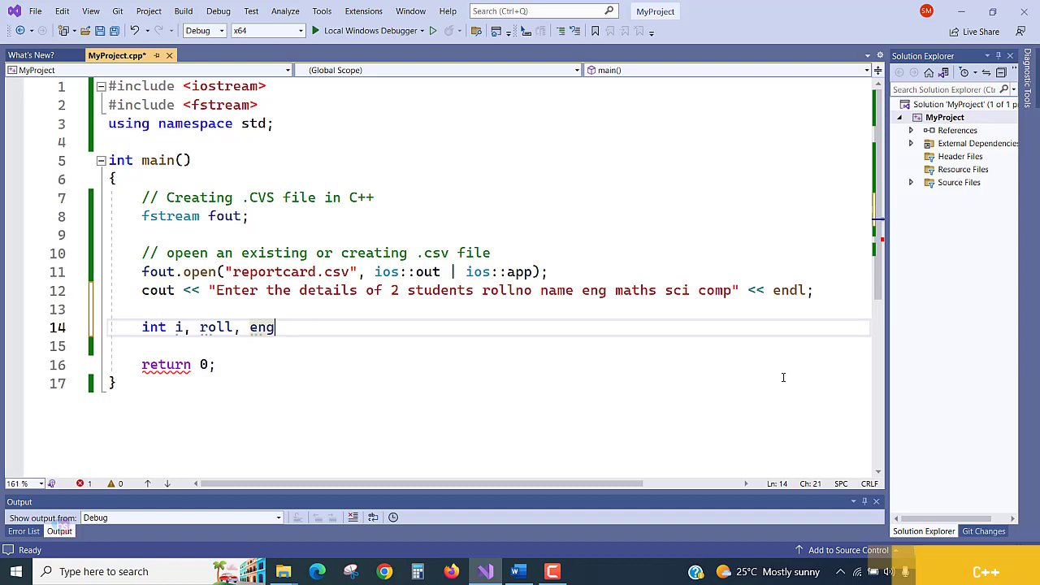
text(,)
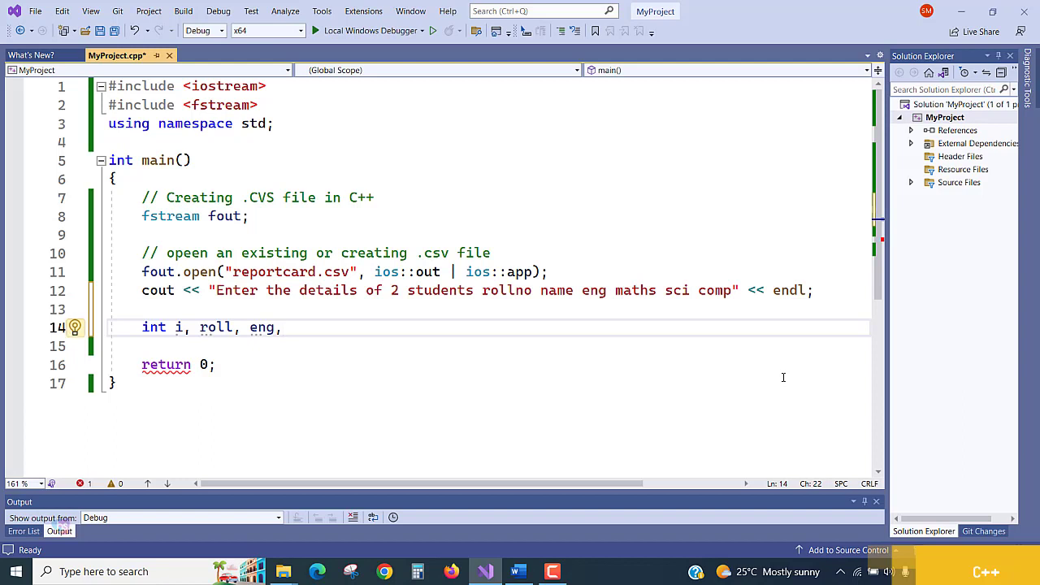
text(math)
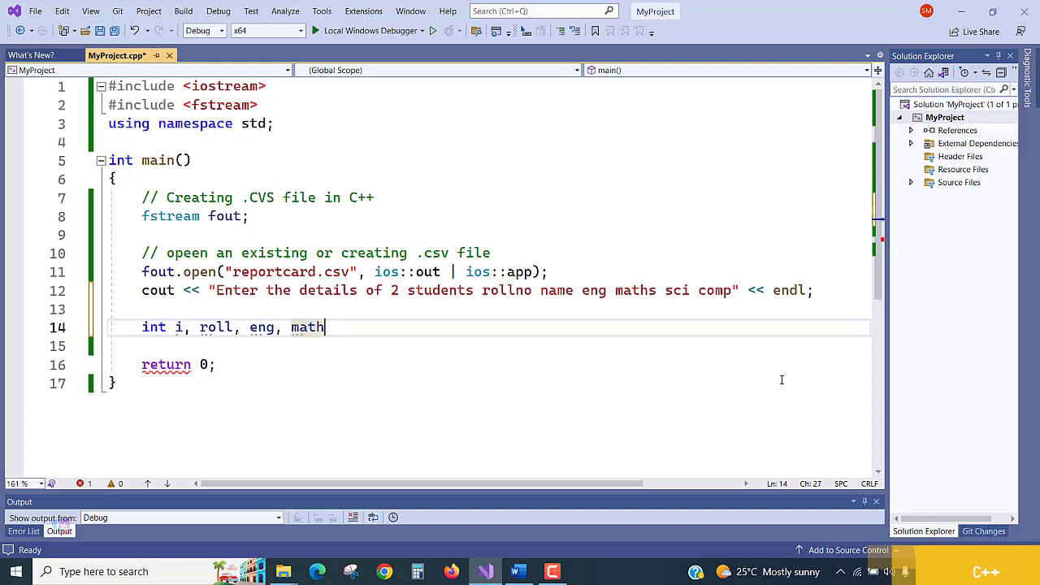
text(s, sc)
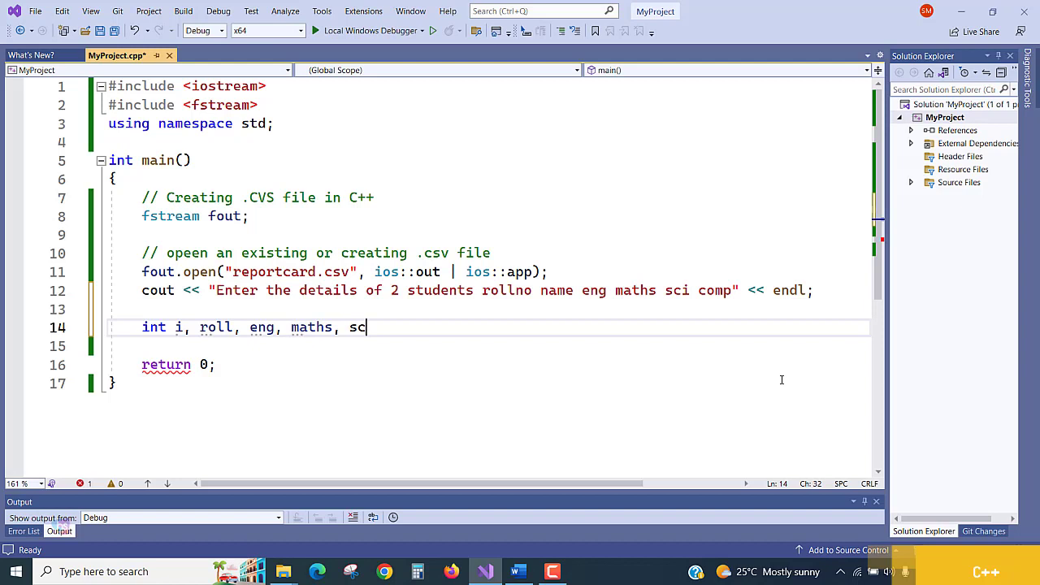
text(i, comp;)
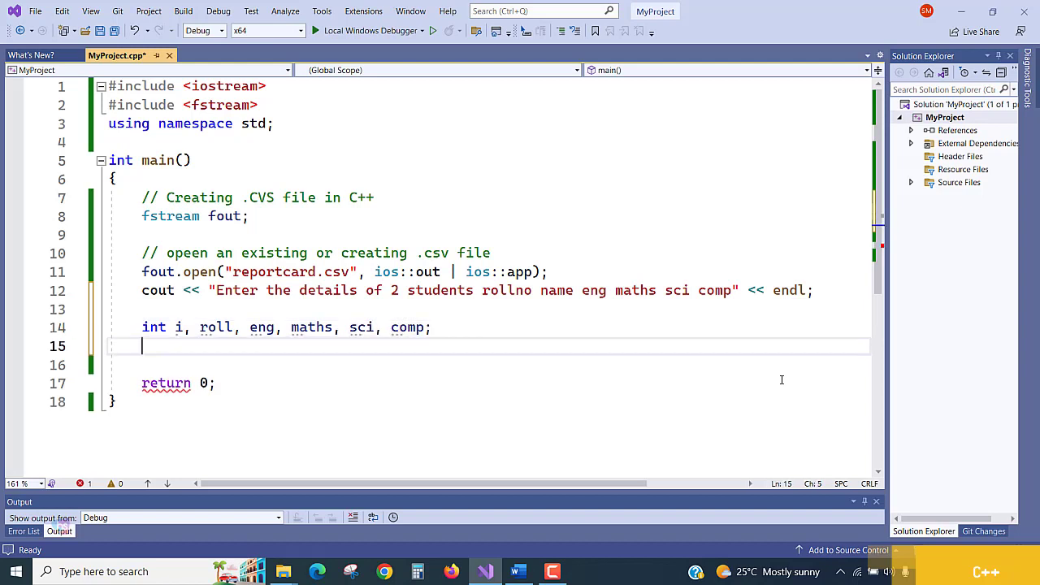
text(sting nam)
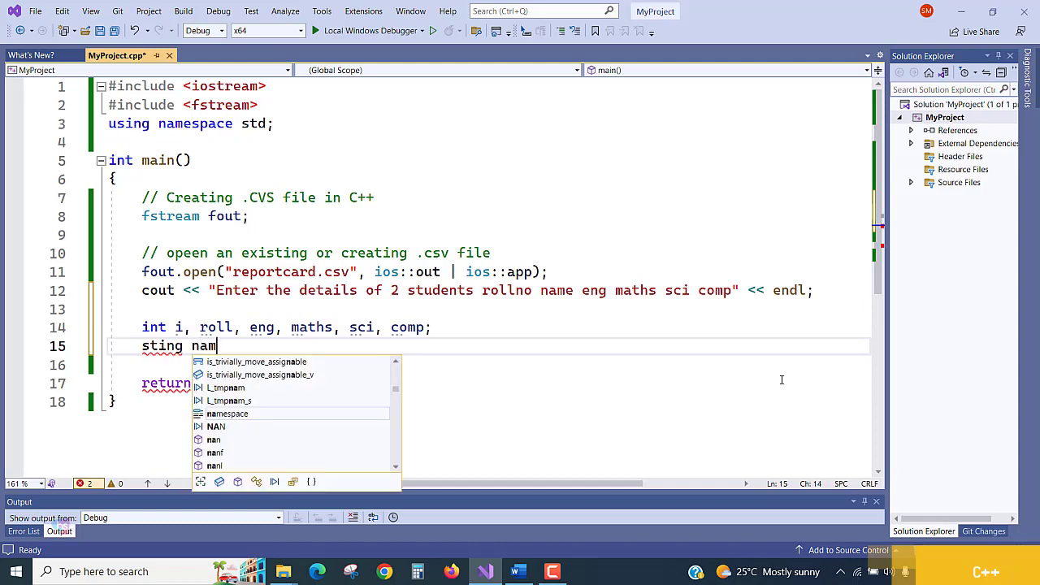
text(e;)
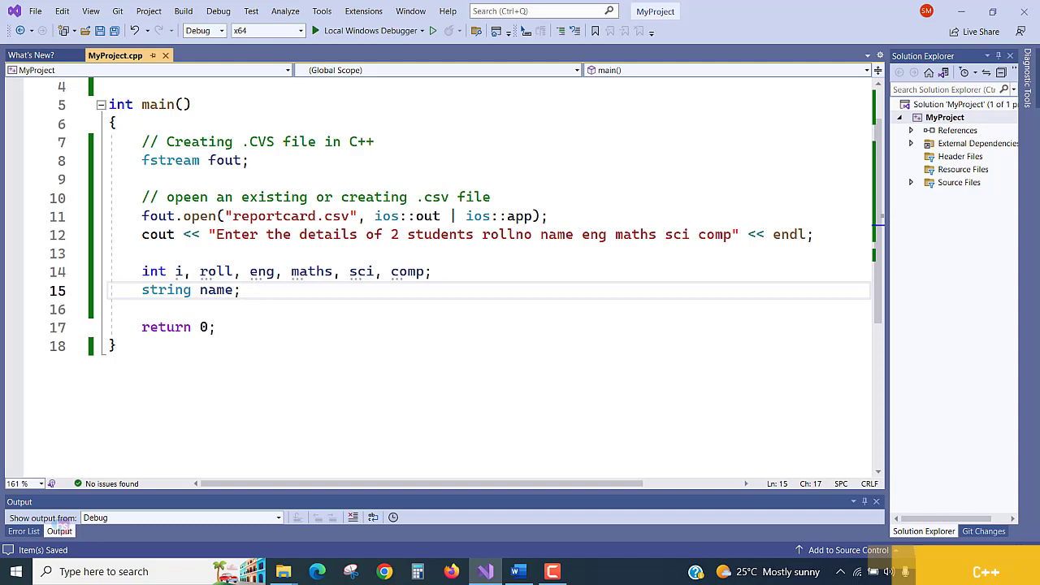
Step: Add a '// reading from user' comment above the loop
text(r)
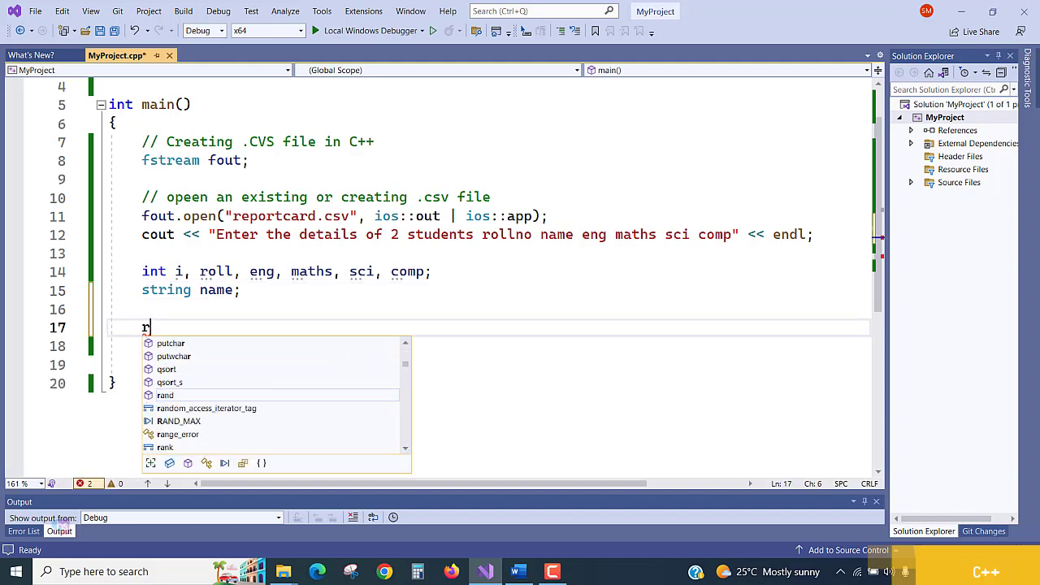
text(// read)
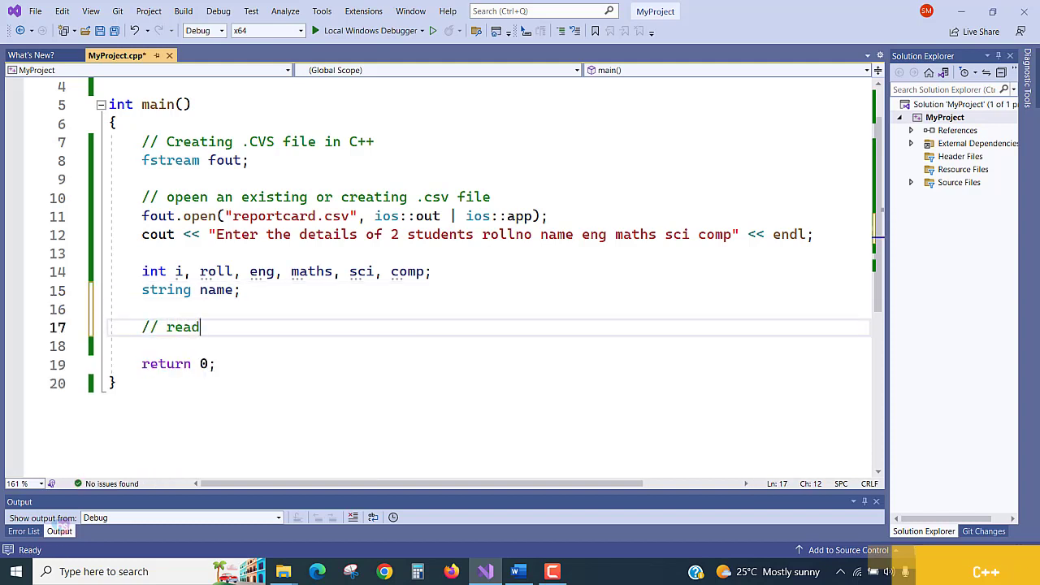
text(ing from user input)
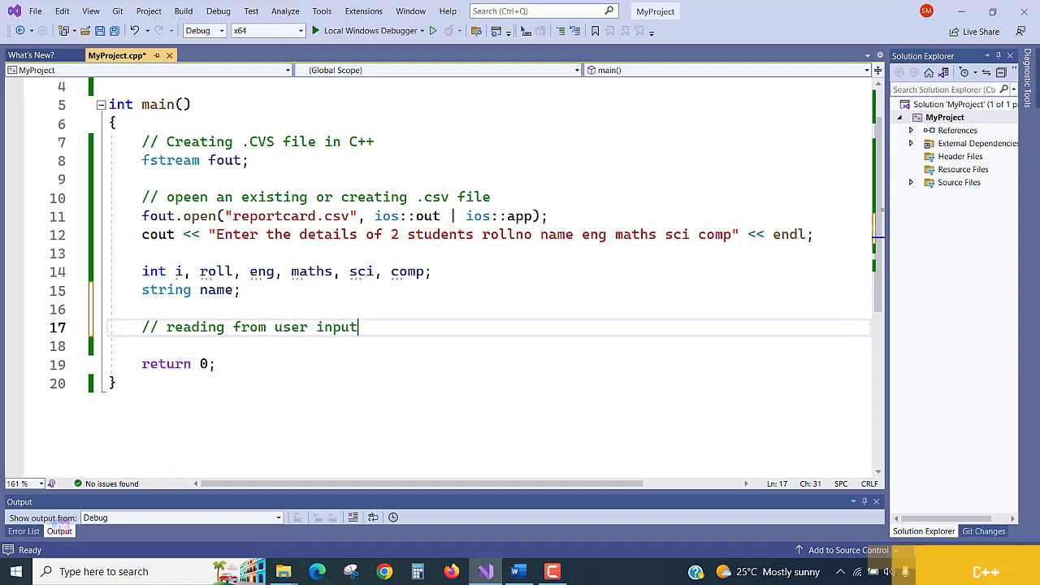
Step: Write for (int i=0; i < 2; i++) with an empty body
text(for)
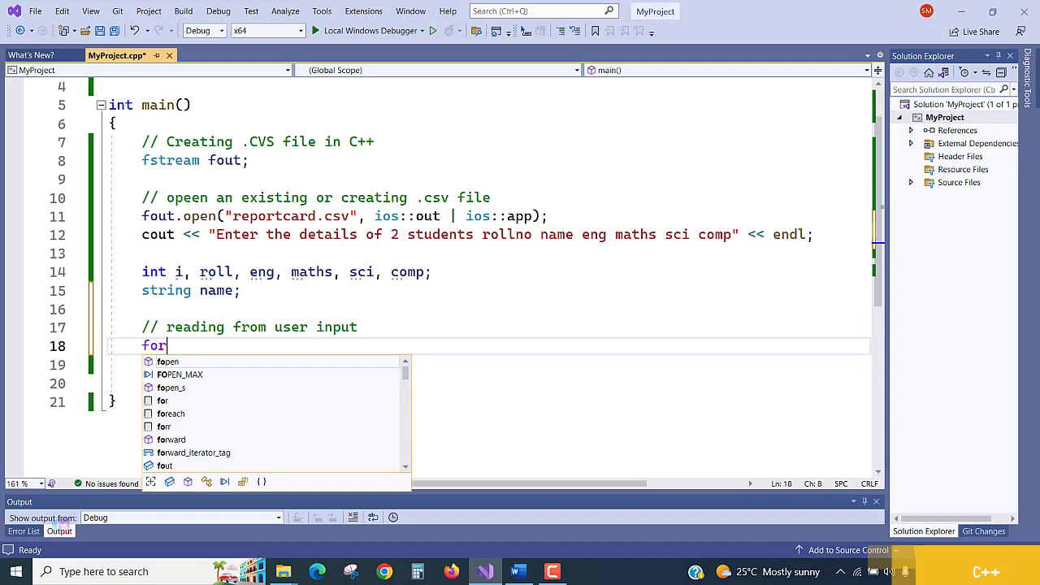
text(())
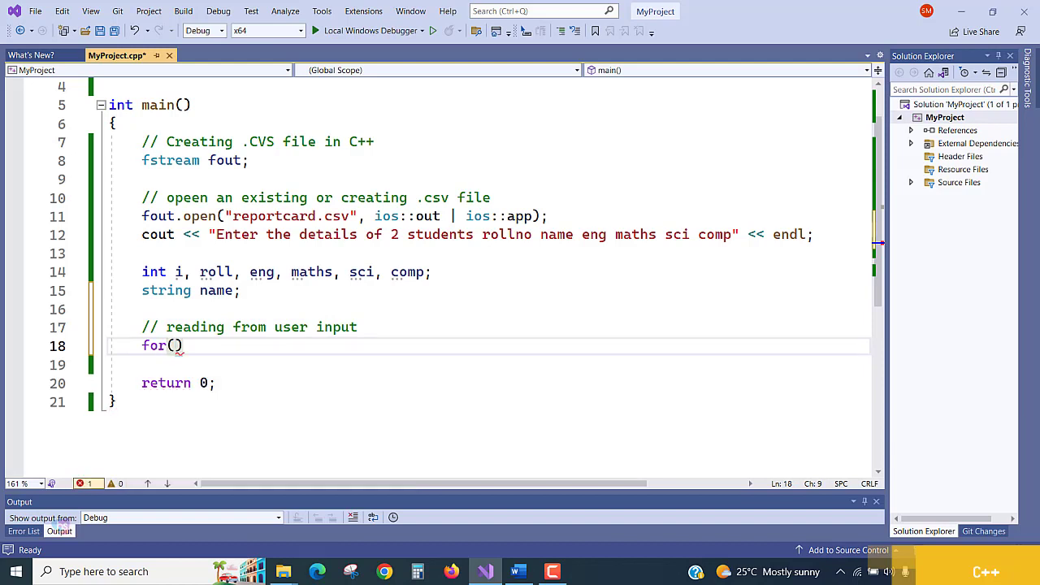
text(int i=)
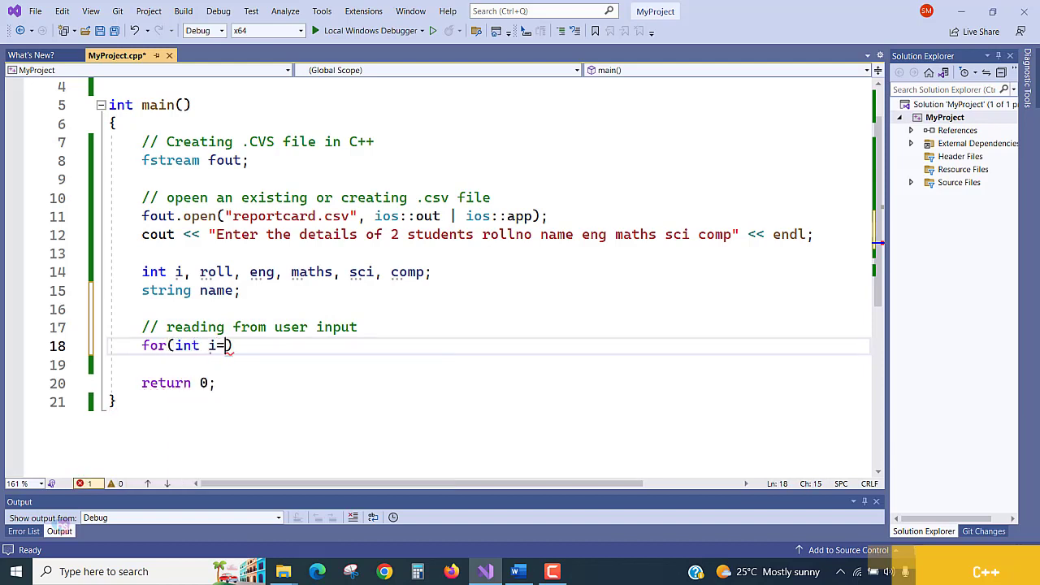
text(0;)
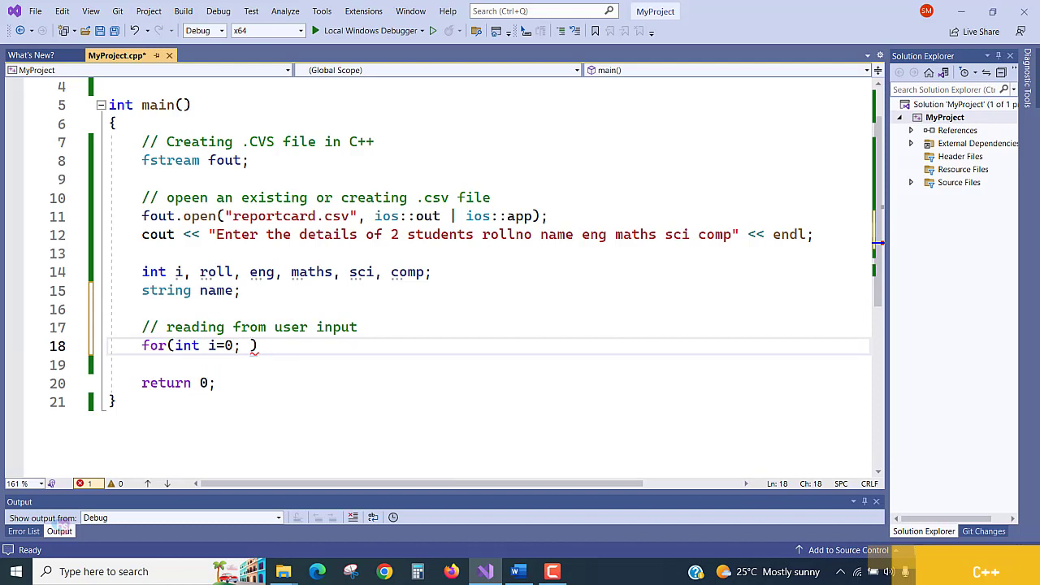
text(i)
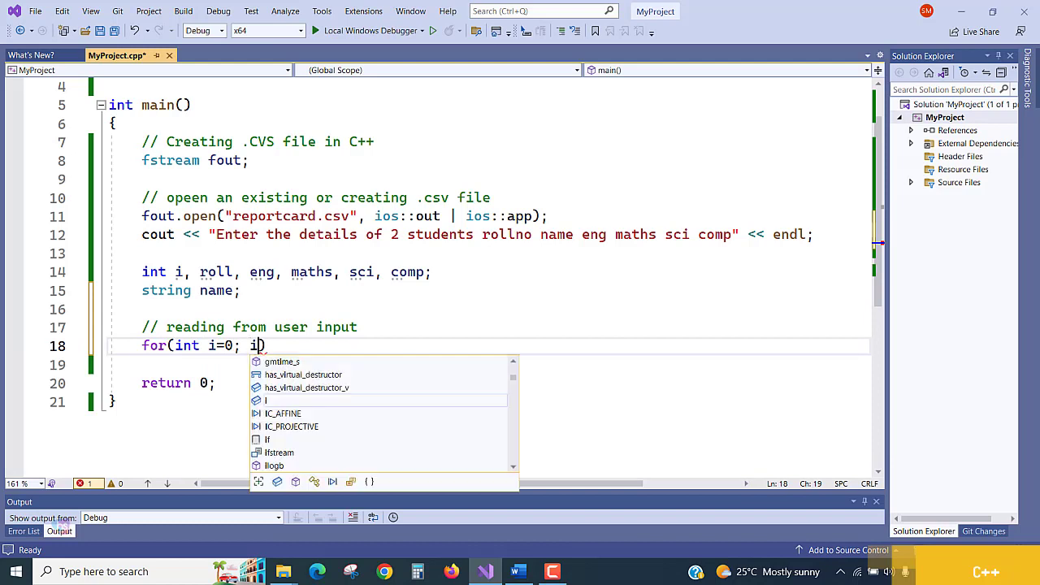
text(<)
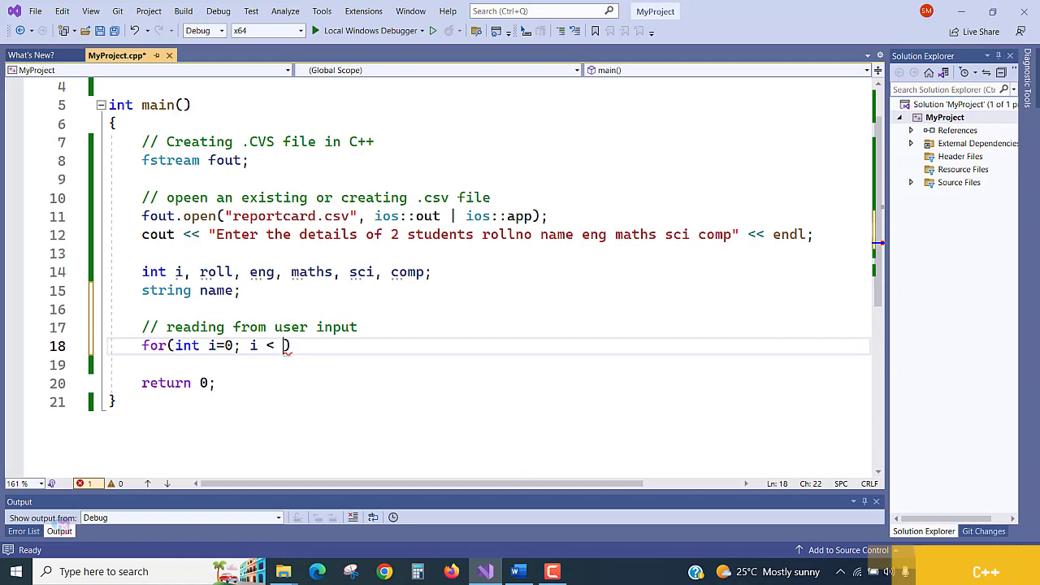
text(2;)
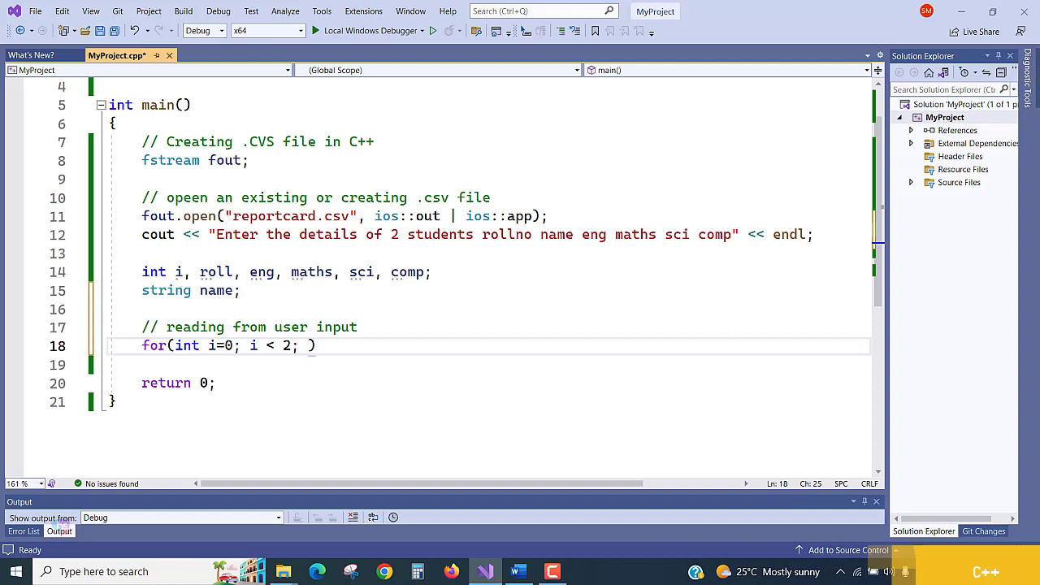
text(i)
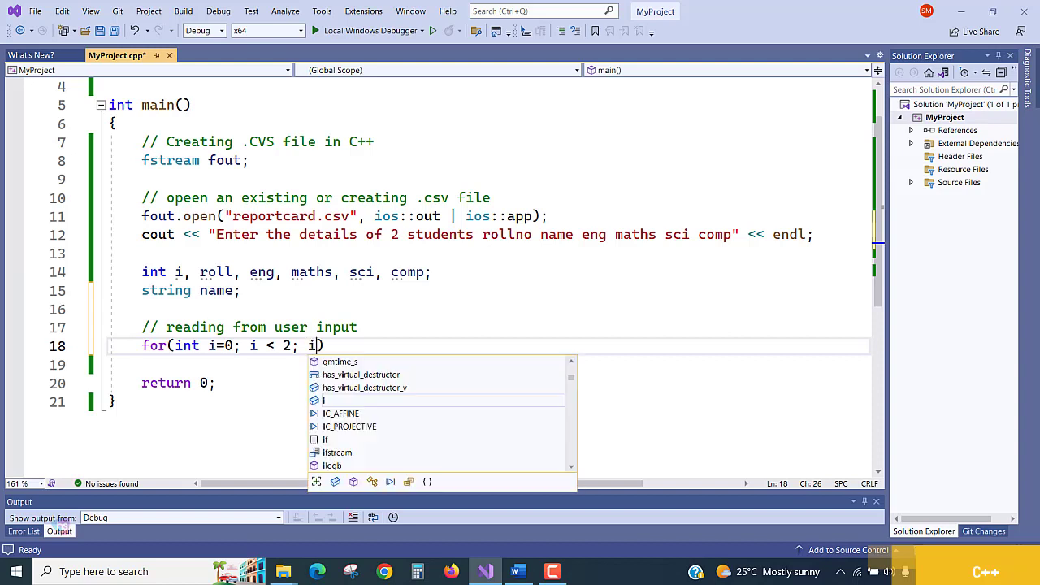
text(++))
click(488, 364)
text({)
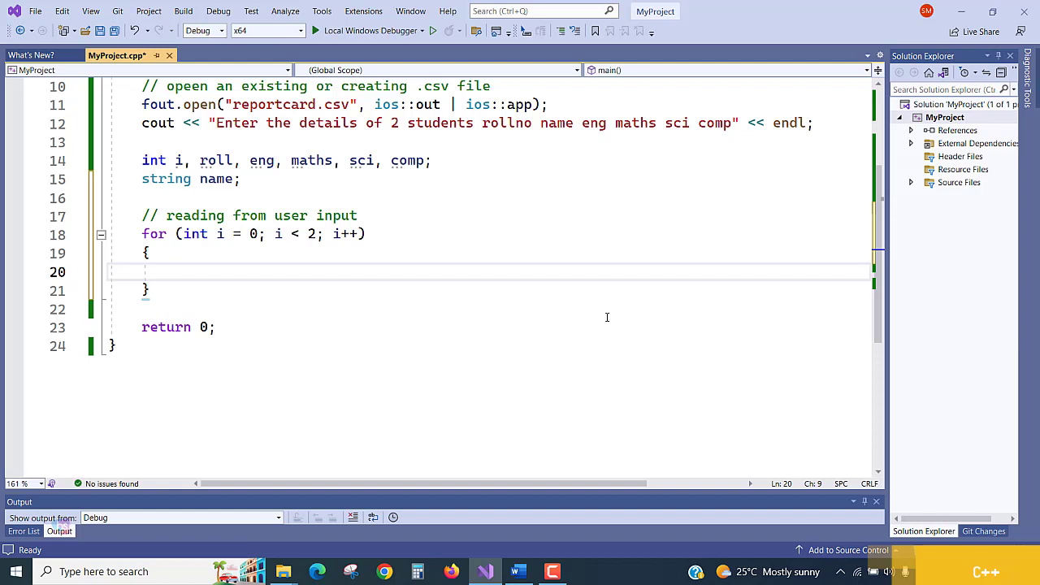
Step: Write cin >> roll >> name >> eng >> maths >> sci >> comp; inside the loop body
text(cin)
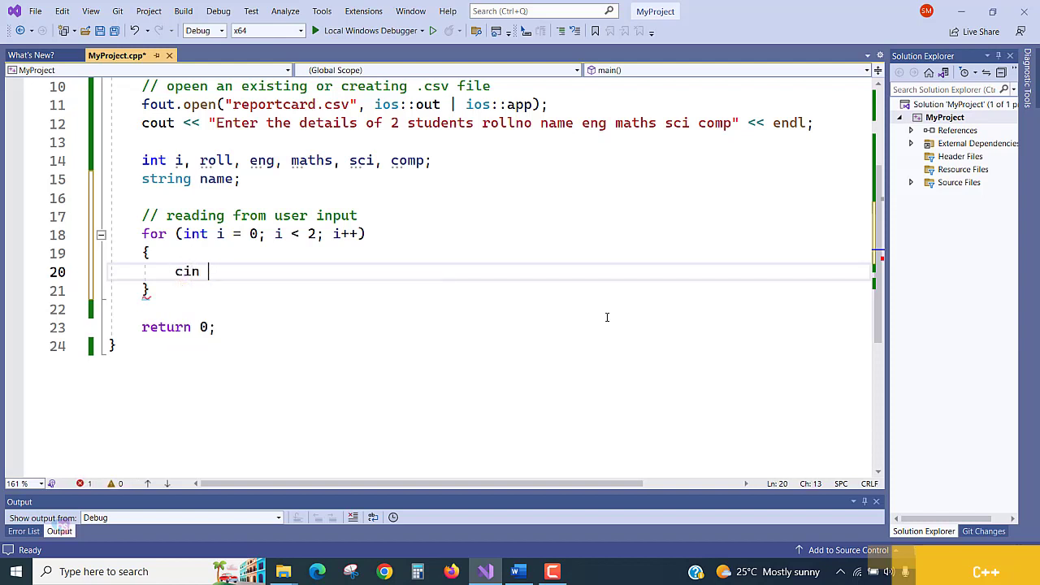
text(r)
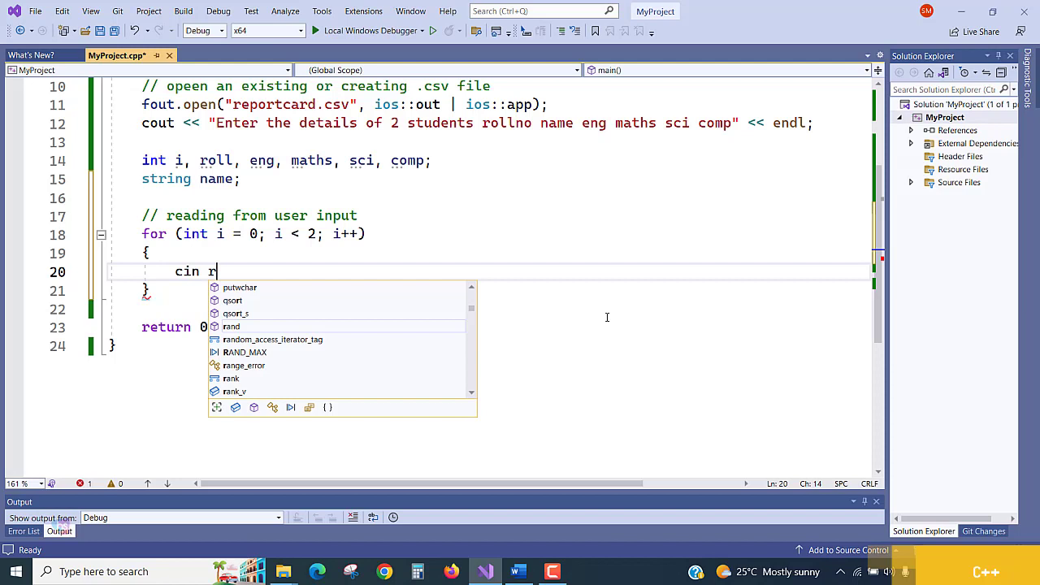
key(Backspace)
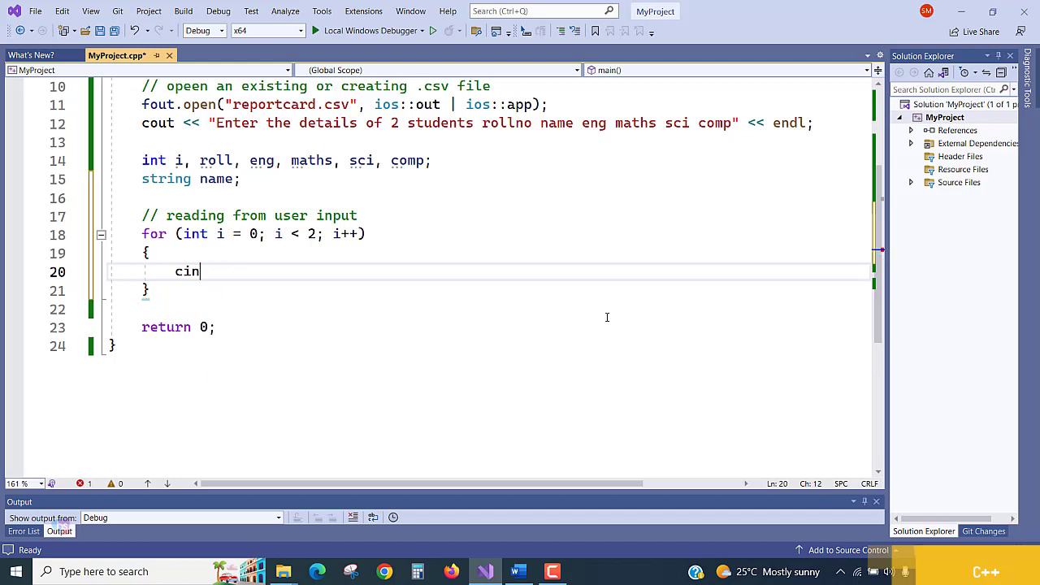
text(>> ro)
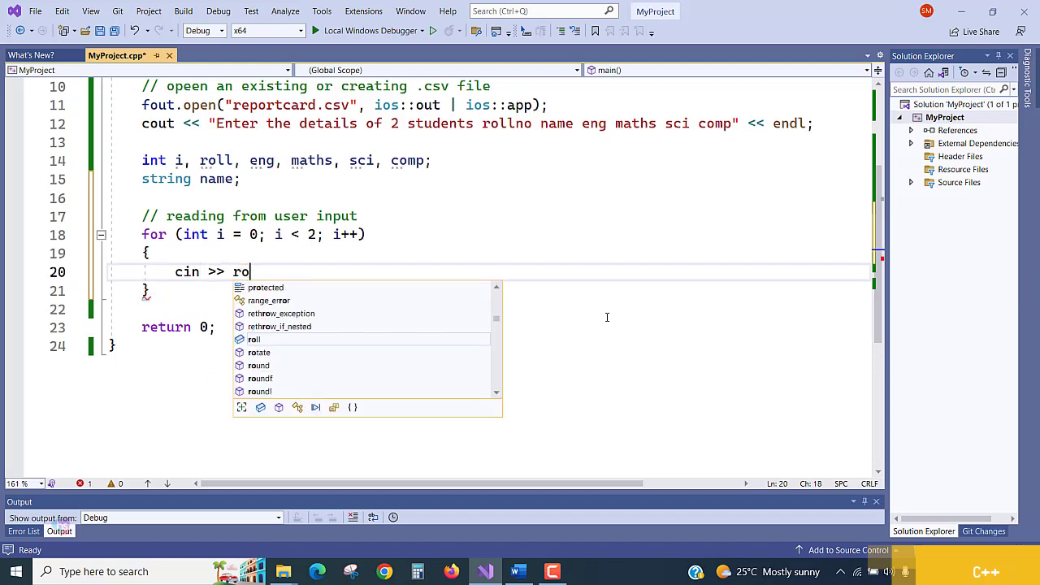
text(ll)
text(>>)
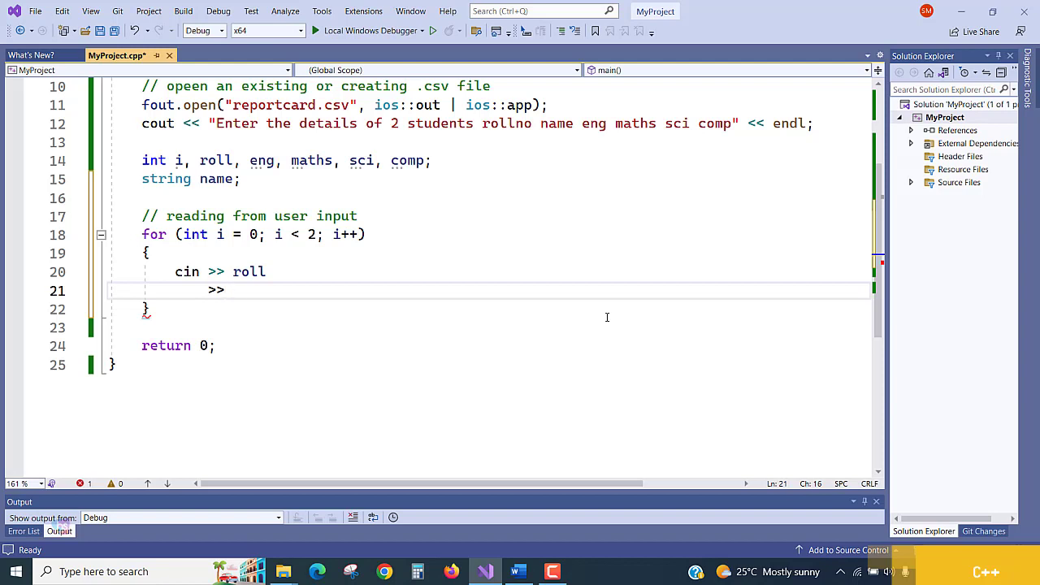
text(name)
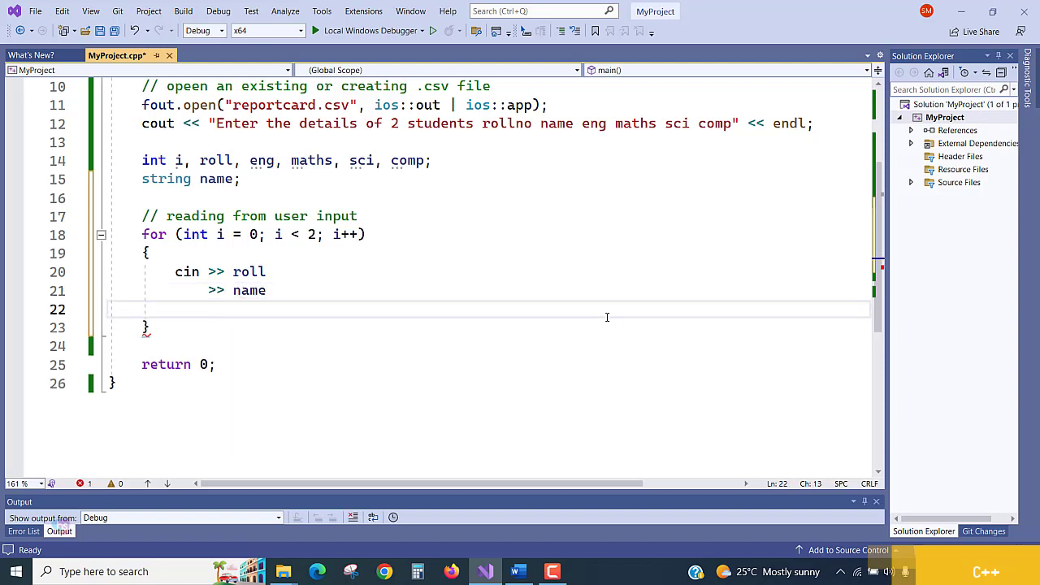
text(>>)
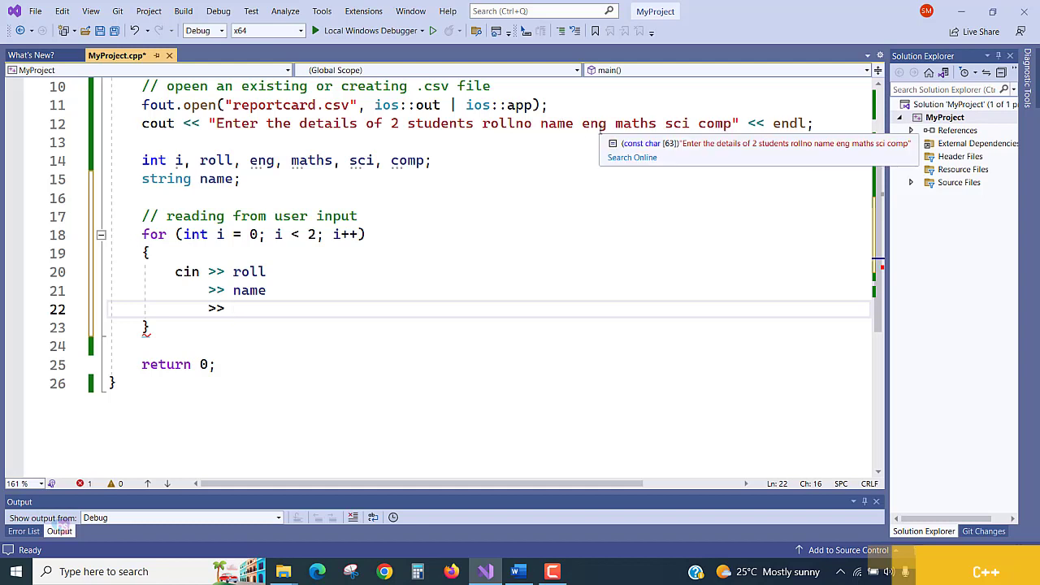
text(eng)
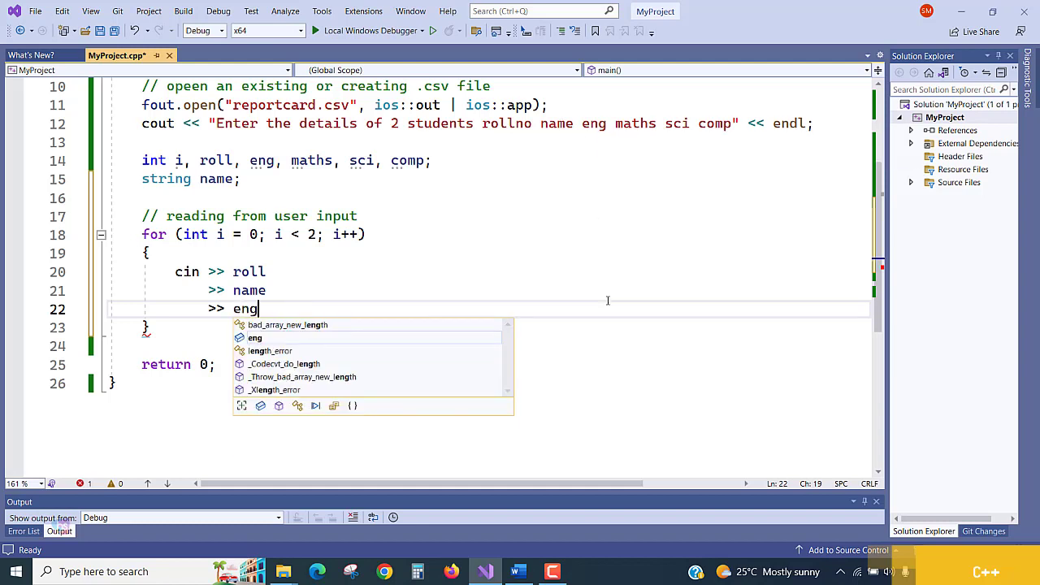
key(enter)
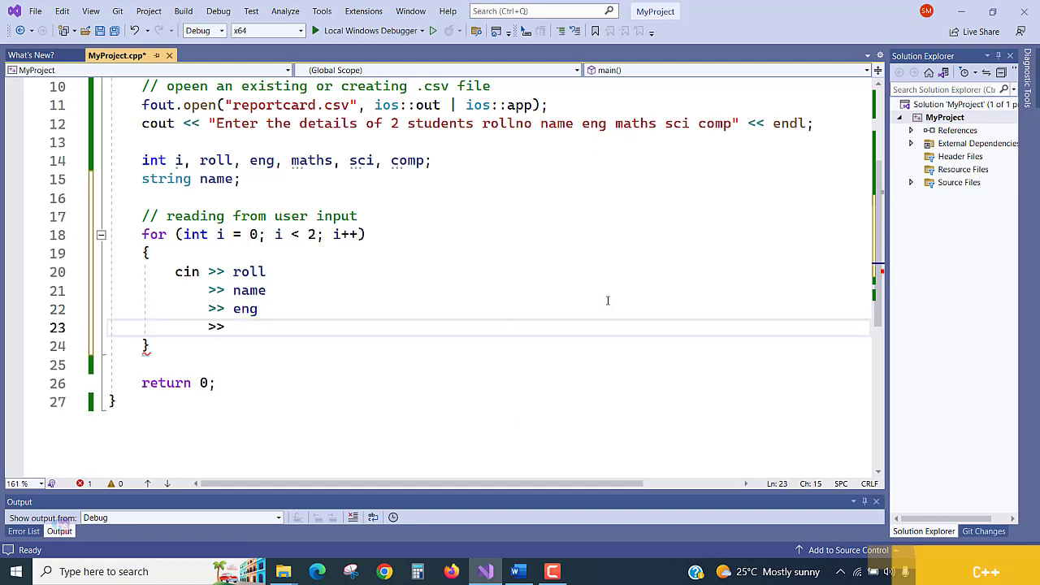
text(maths)
text(>>)
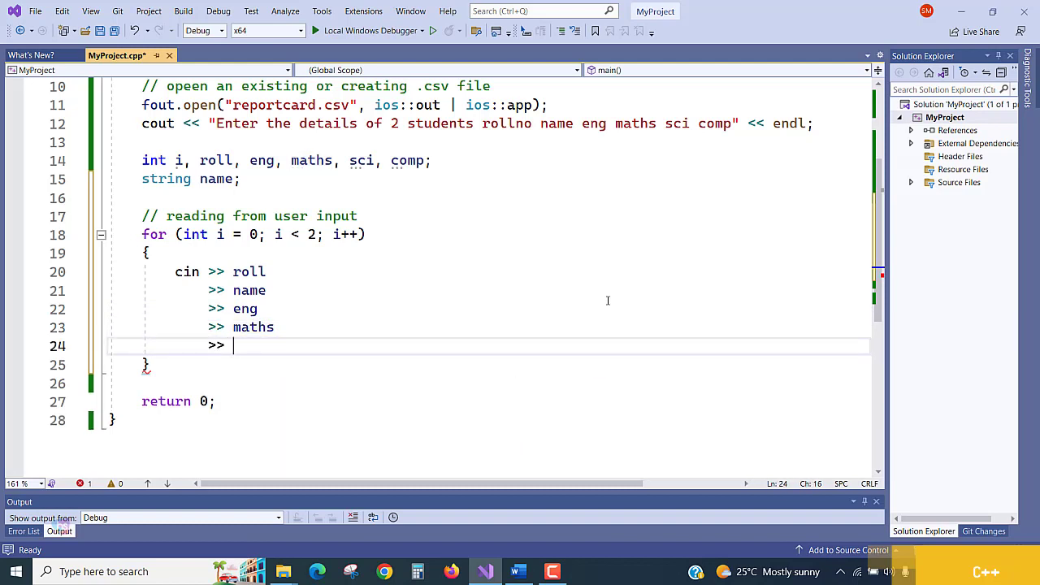
text(sci)
text(>>)
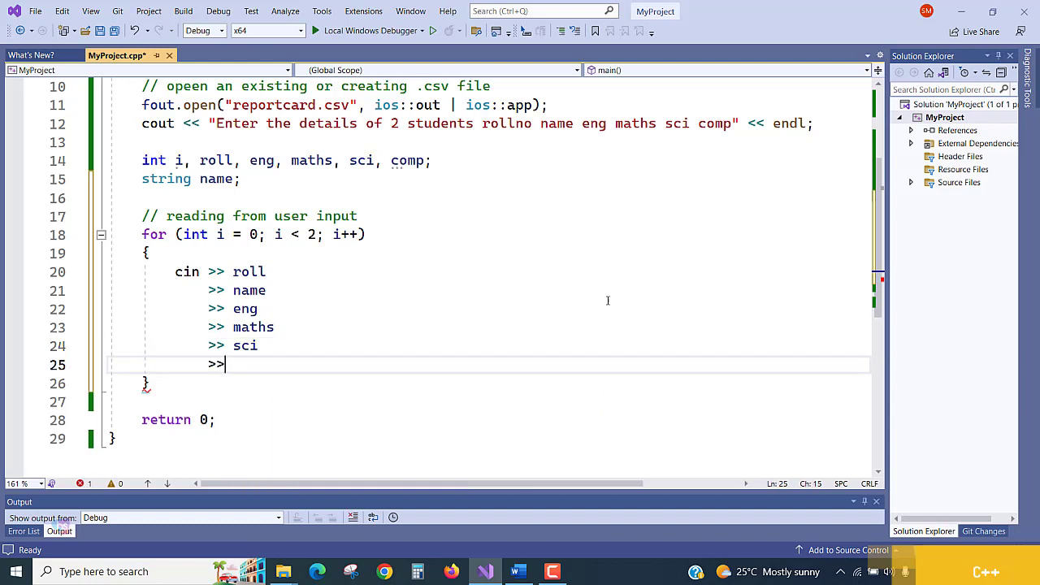
text(c)
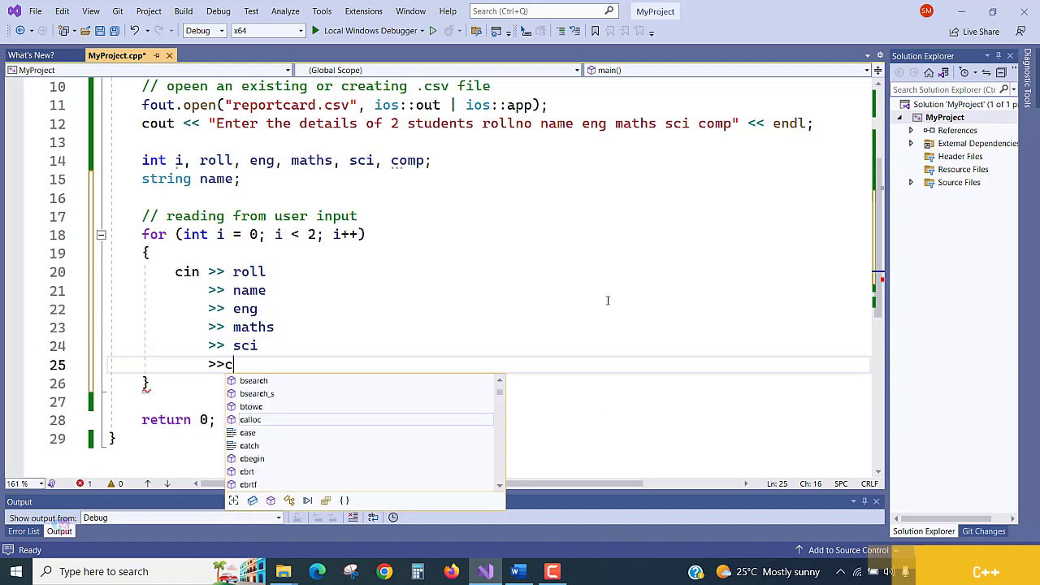
text(omp)
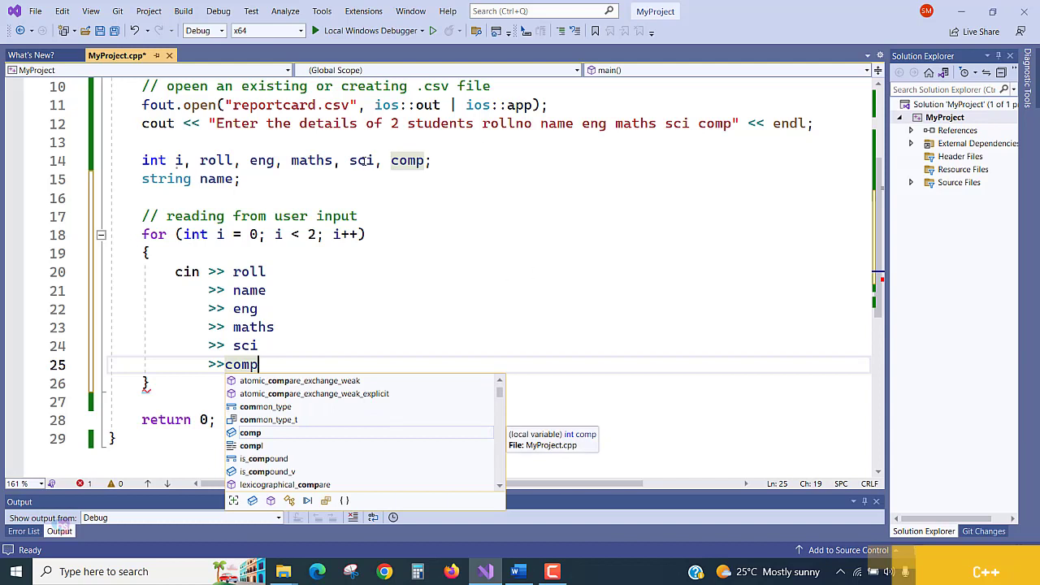
click(215, 161)
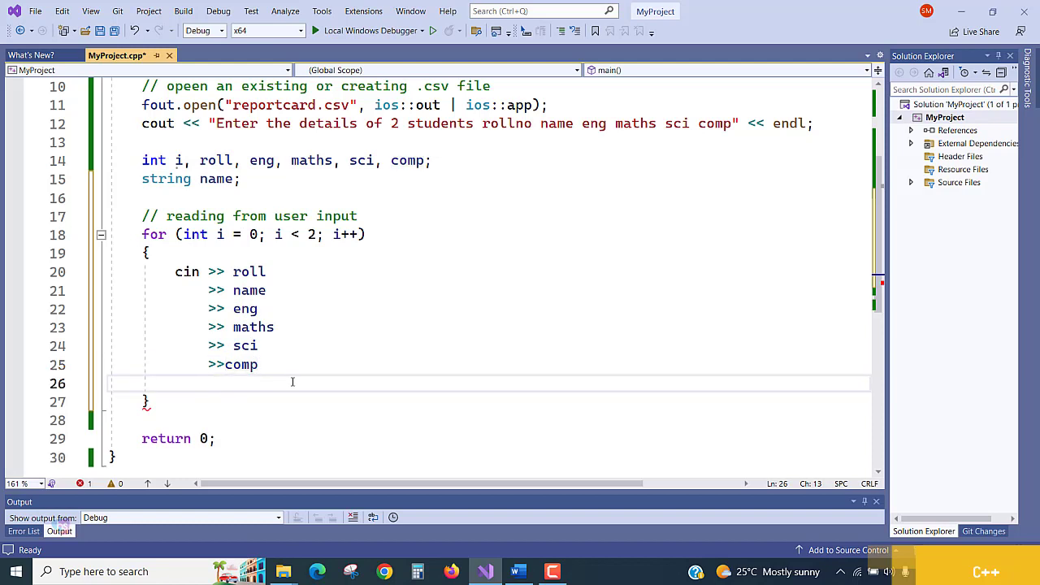
text(>>")
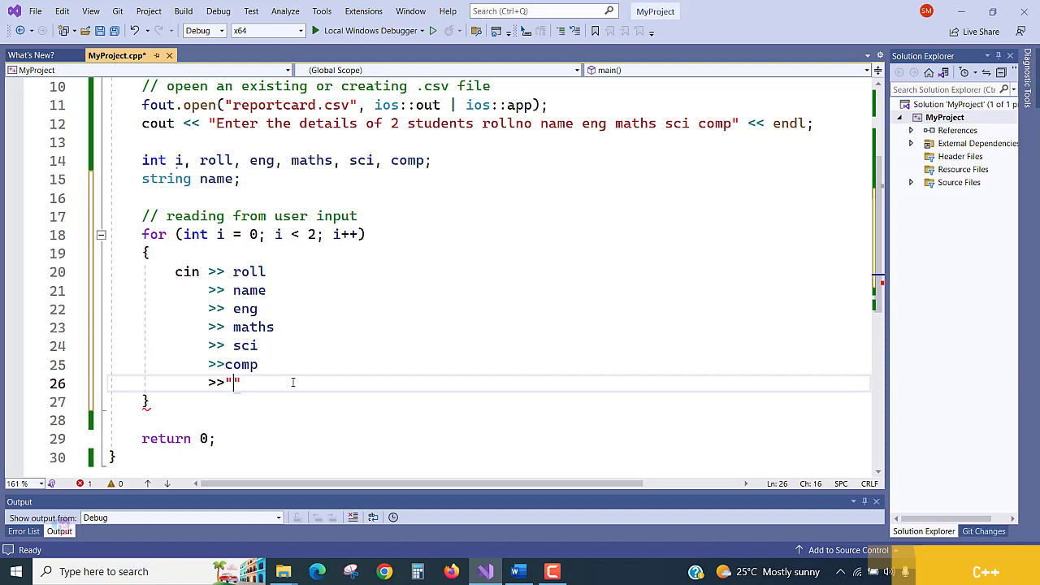
text(\n)
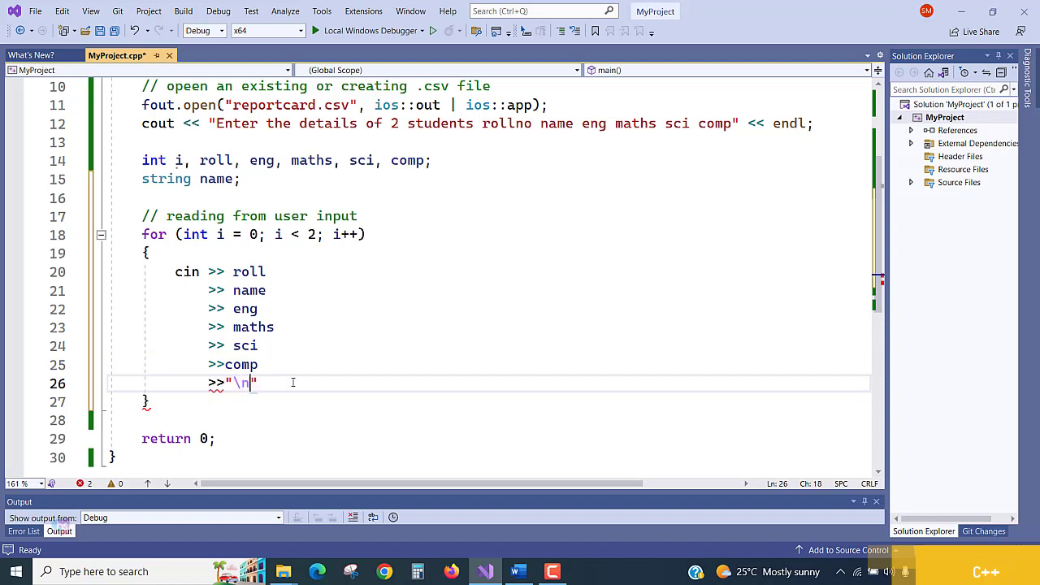
text(;)
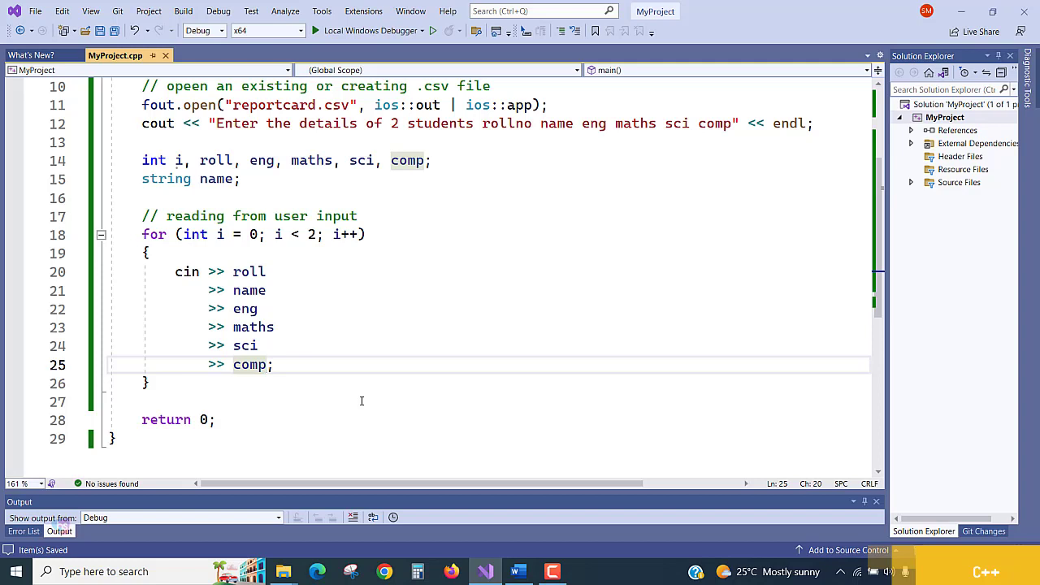
Step: Run the program and enter test student details (34 test 34, test 5 6 7) at the prompt
click(270, 364)
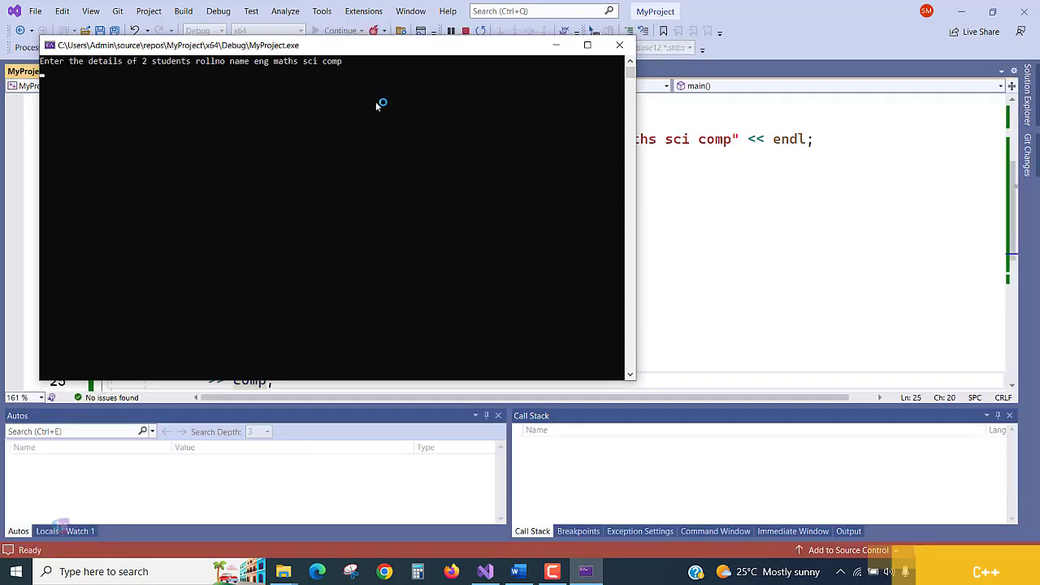
text(34)
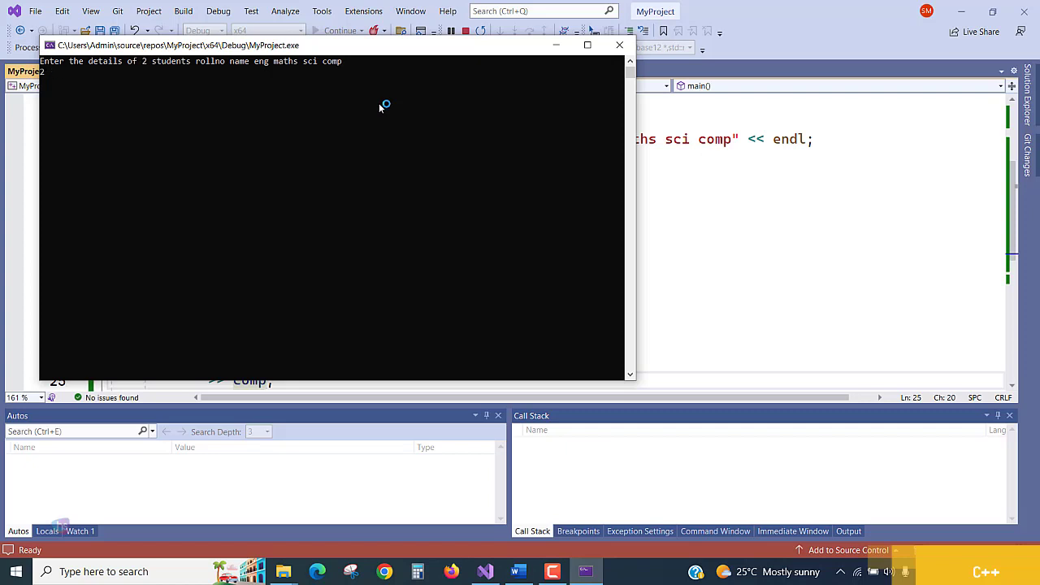
text(test 34 34 34 34)
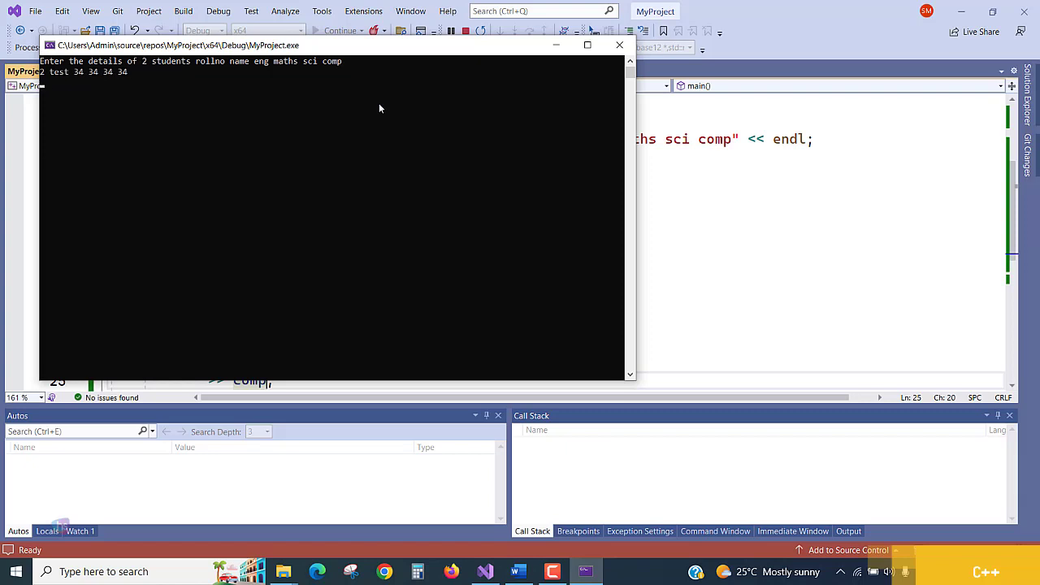
text(test2 44)
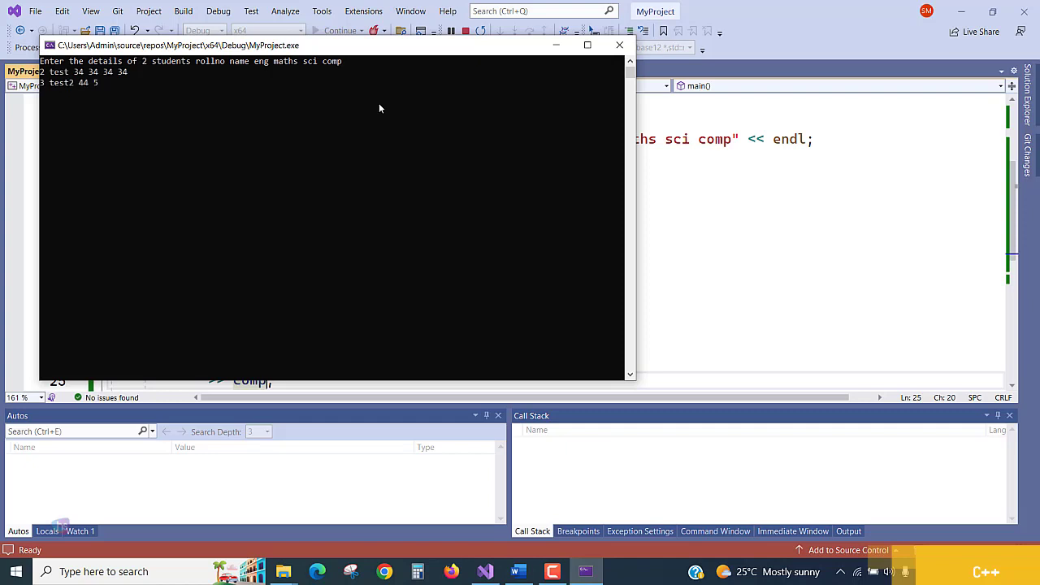
text(5 6 7)
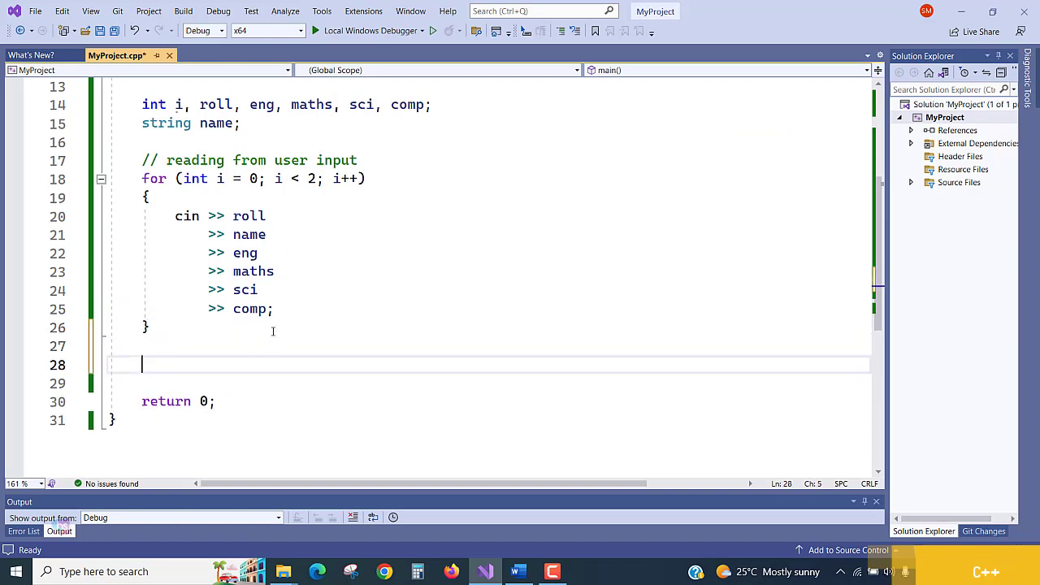
Step: Save the file and add a '// adding this data into csv file' comment in the loop
key(ctrl+s)
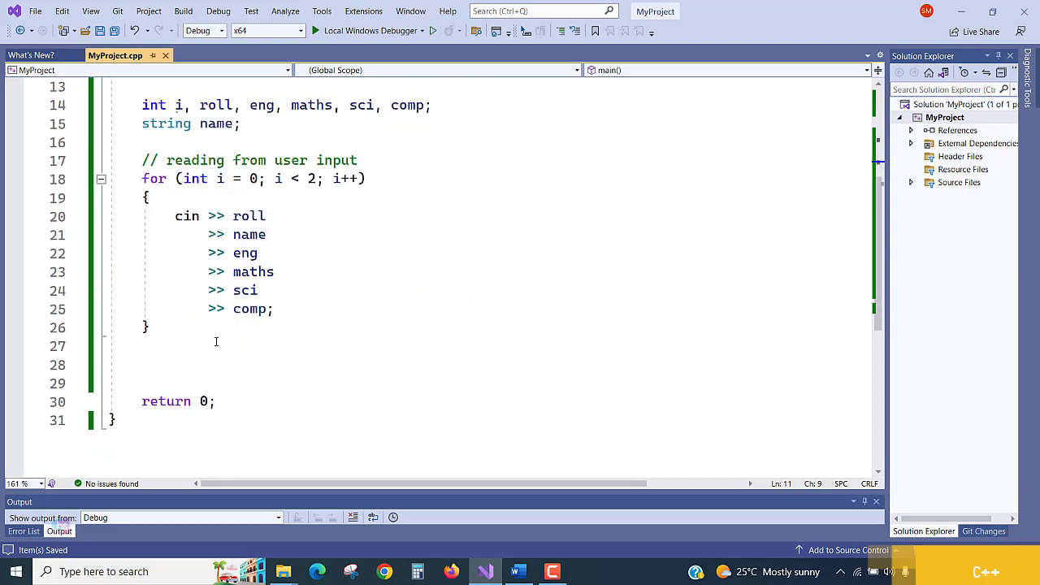
text(f)
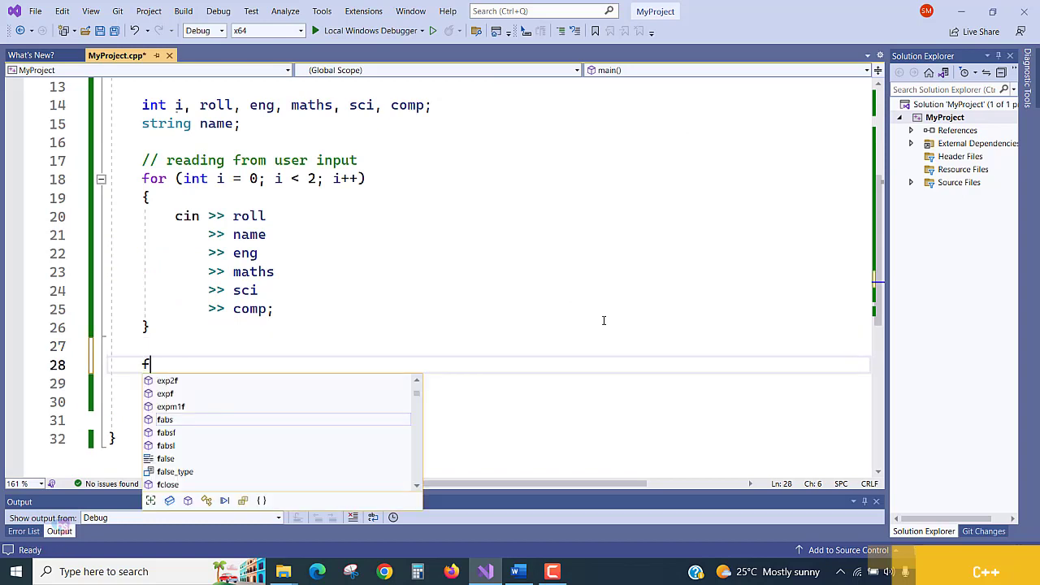
text(out)
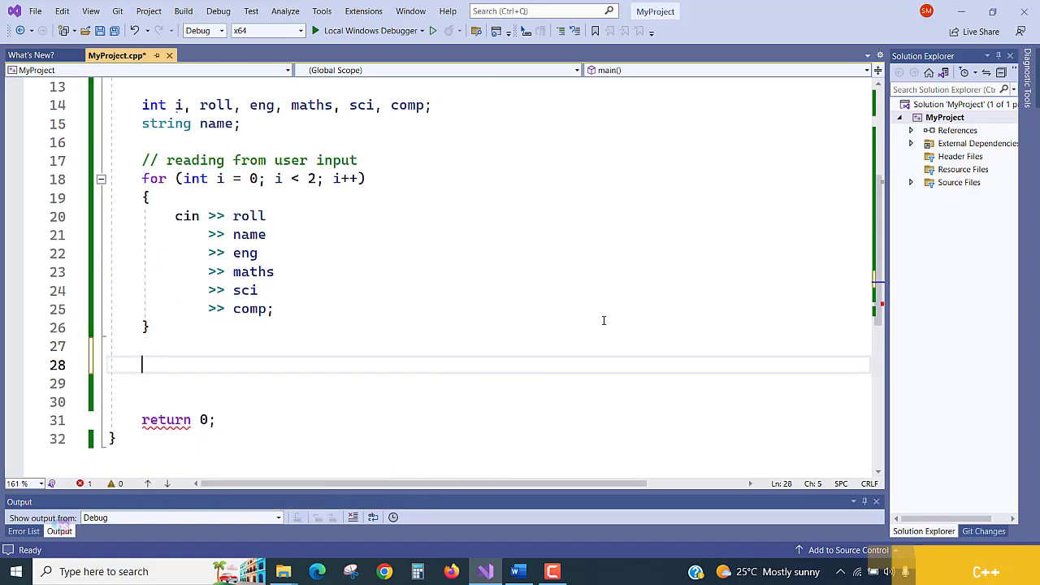
text(//)
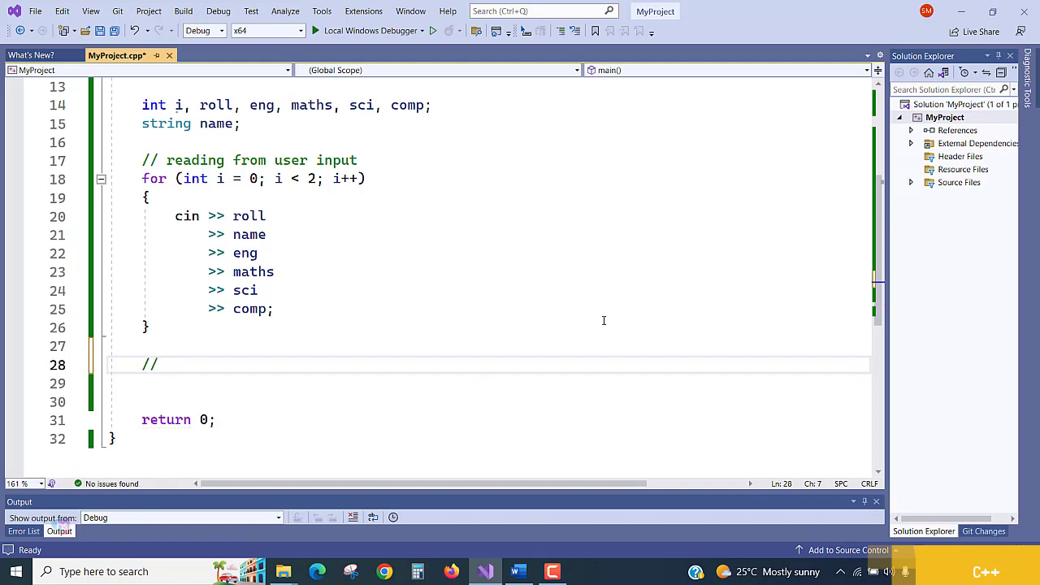
text(adding this)
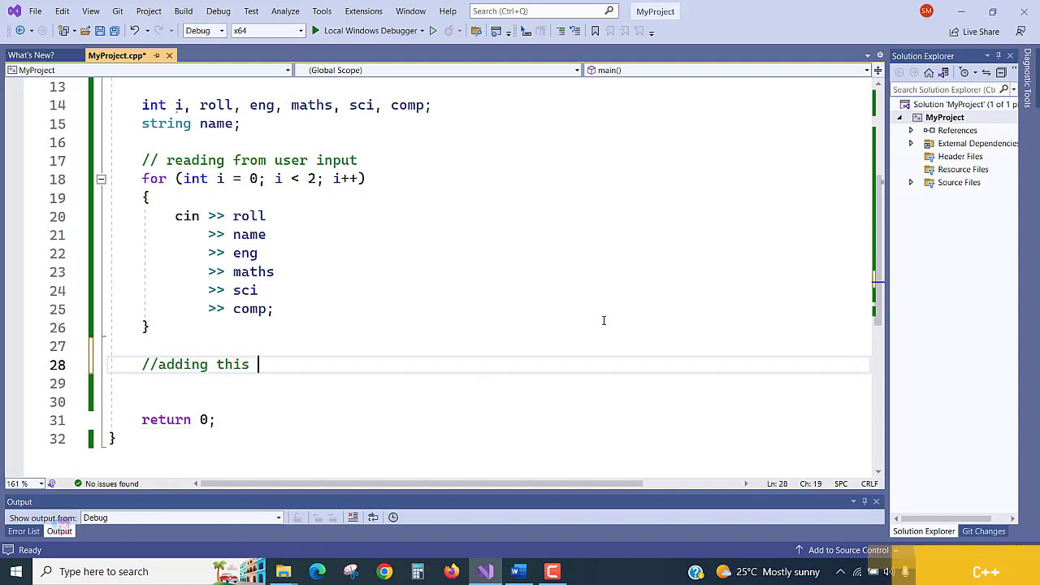
text(data)
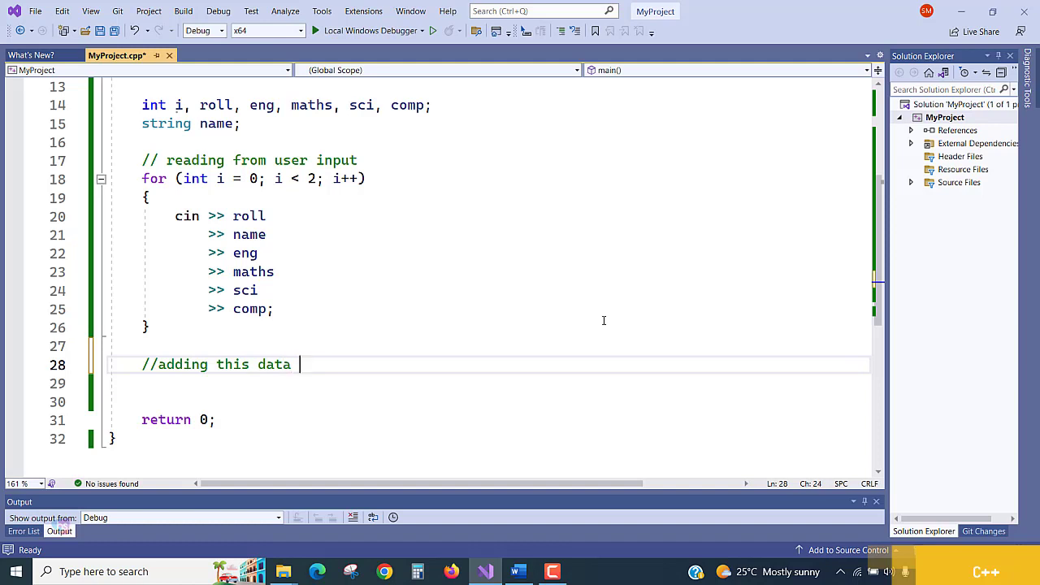
text(into cs)
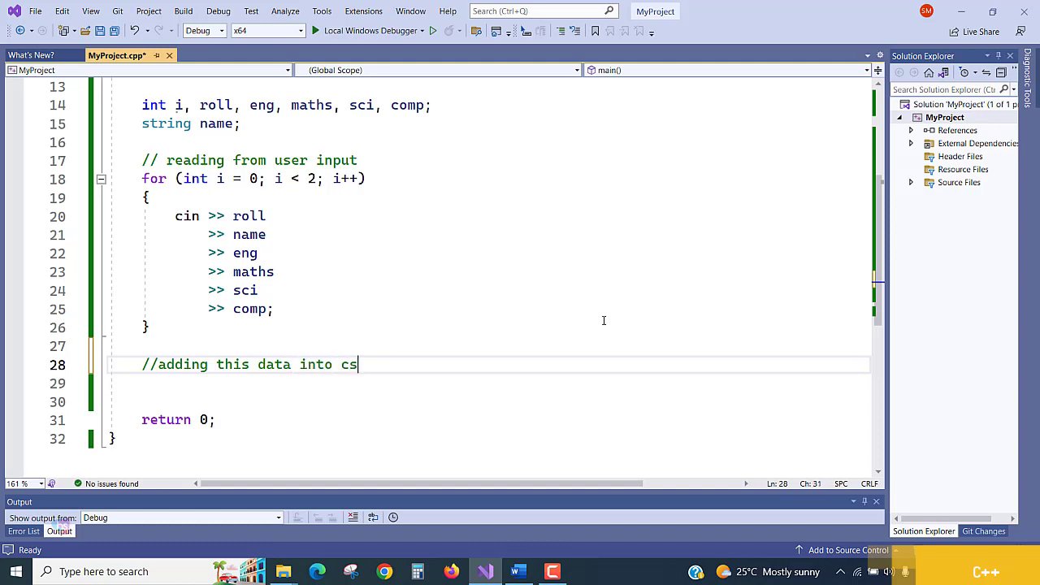
text(v file)
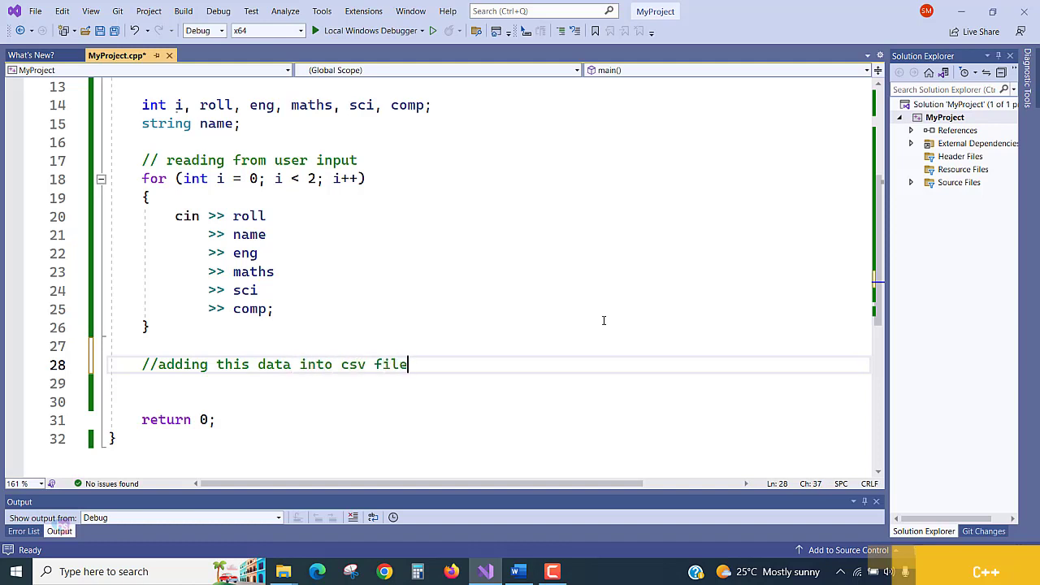
Step: Start fout << roll << ", " << name << ", " writing comma-separated fields
text(fou)
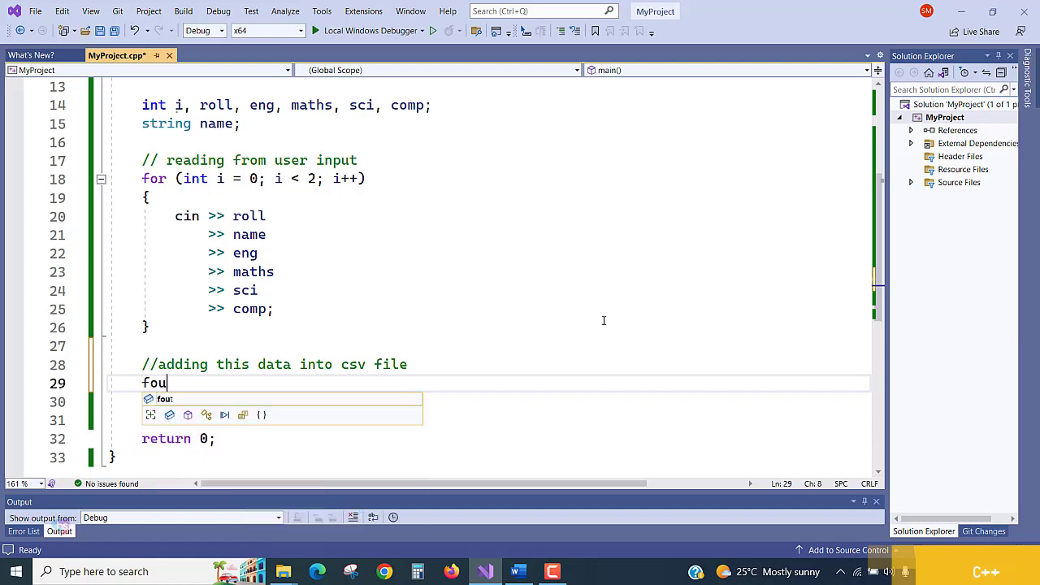
text(t)
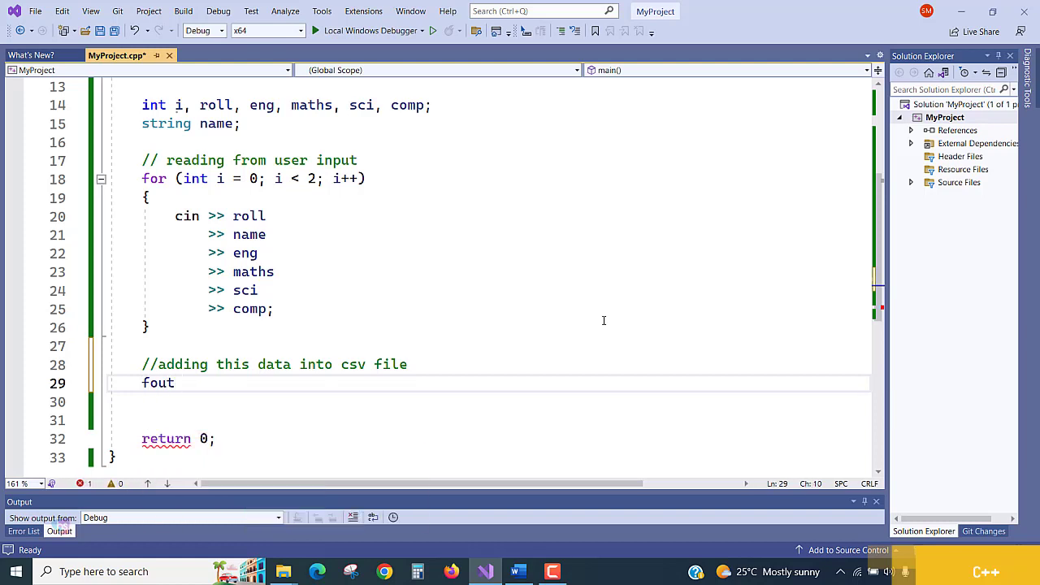
text(<< r)
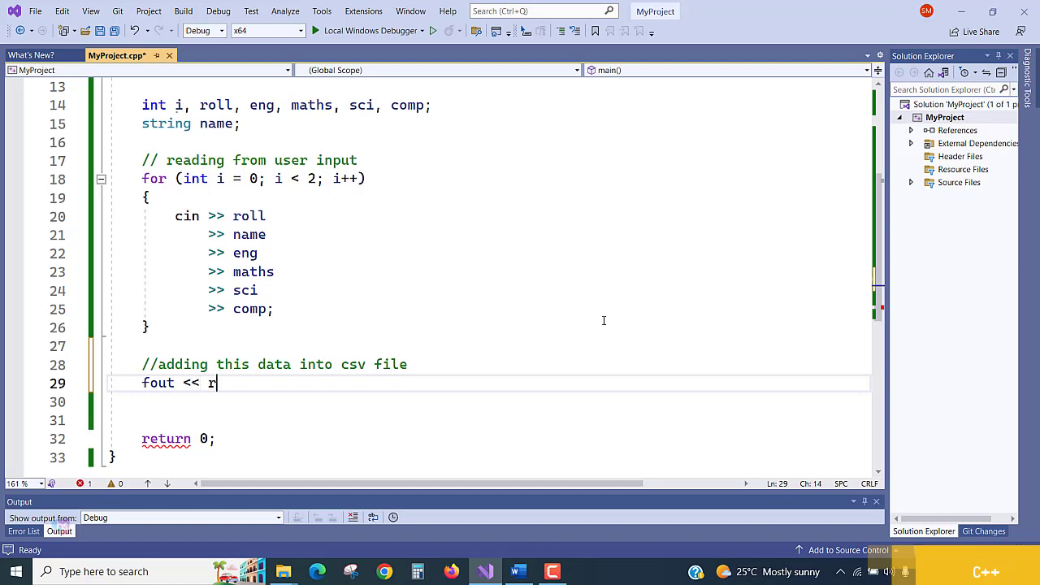
text(oll <<)
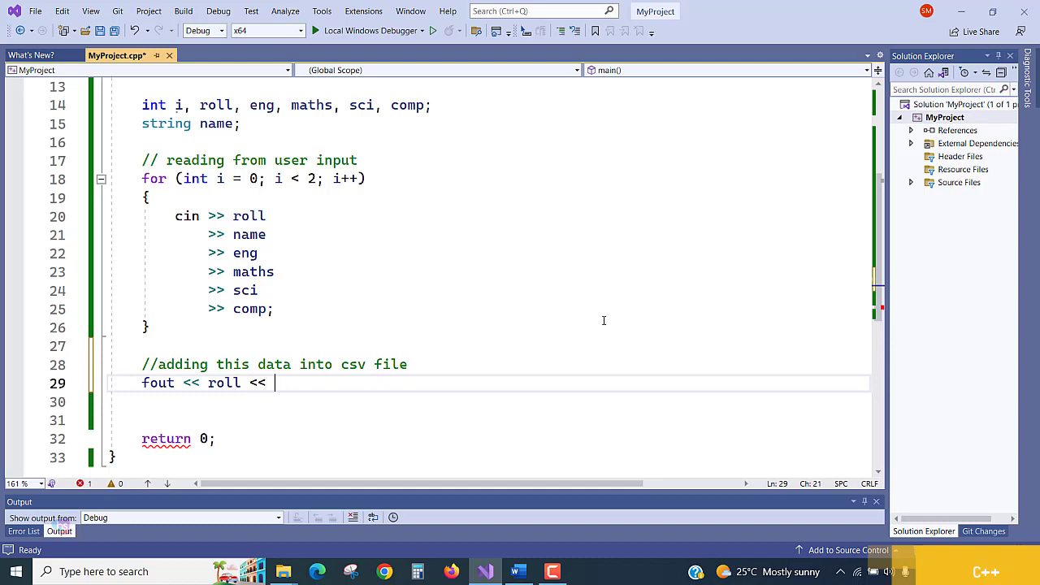
text("")
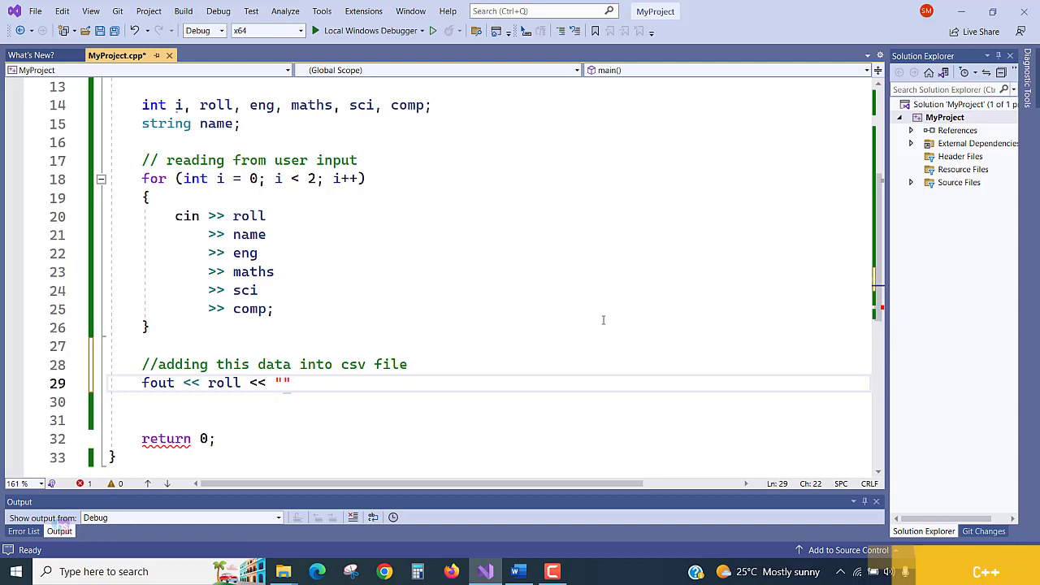
text(,)
click(488, 401)
text(<<)
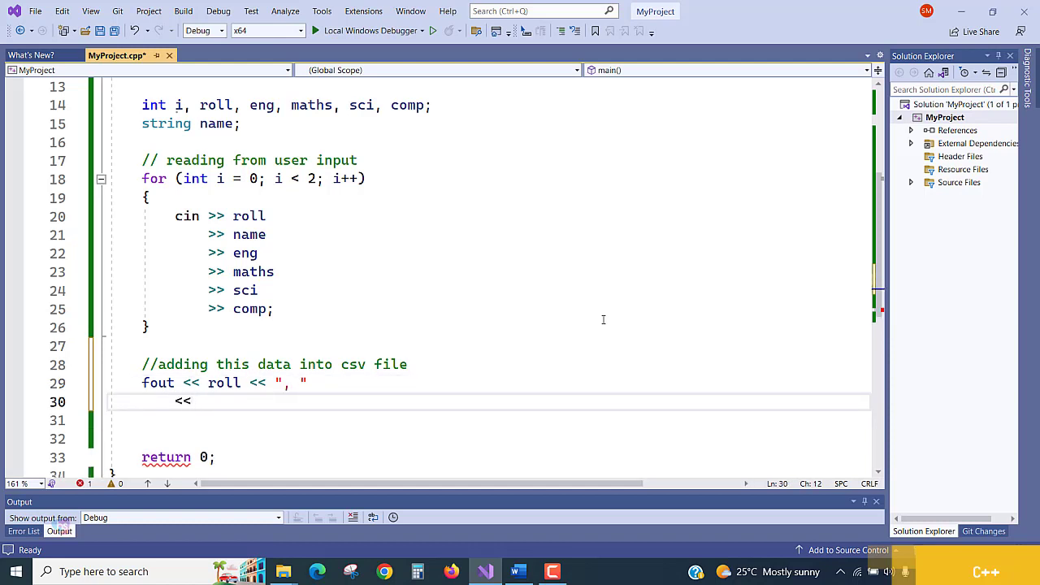
text(name <<)
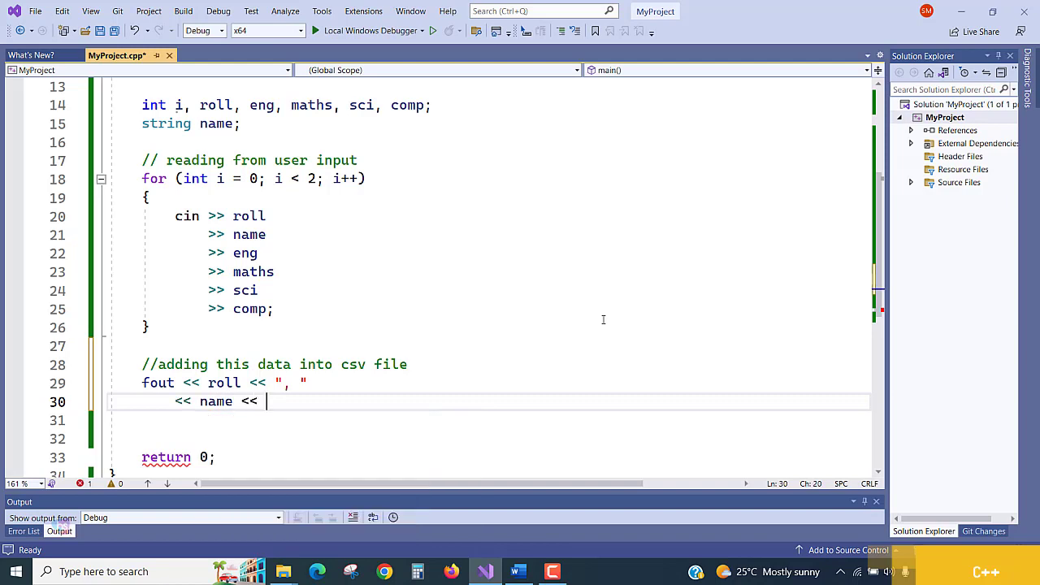
text("")
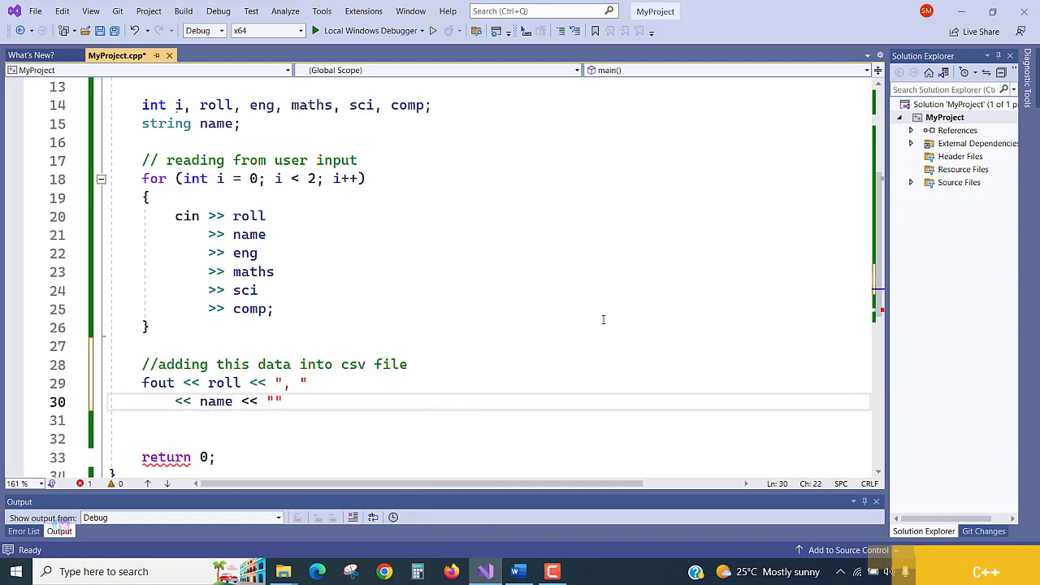
text(,)
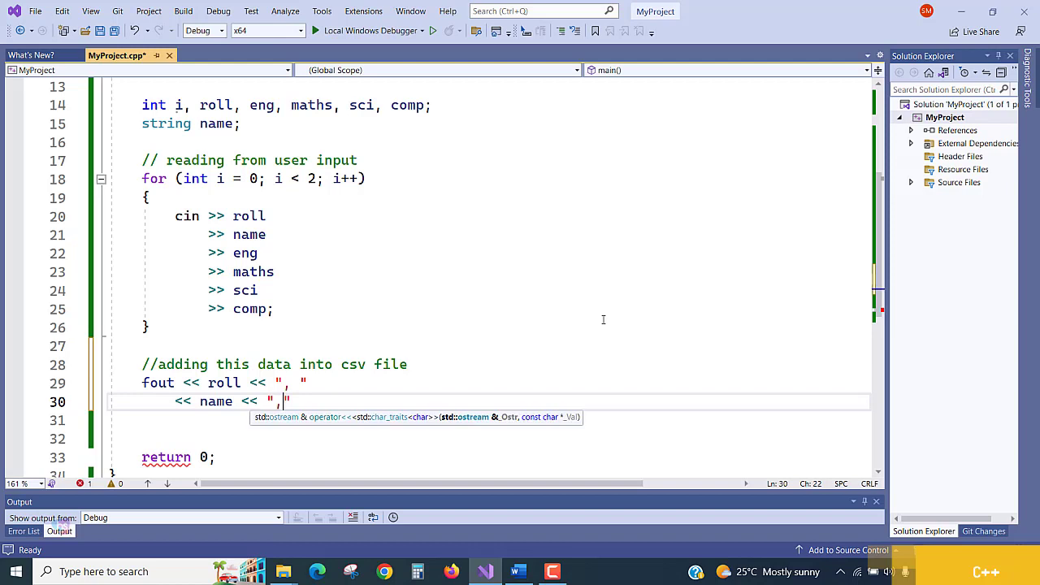
key(enter)
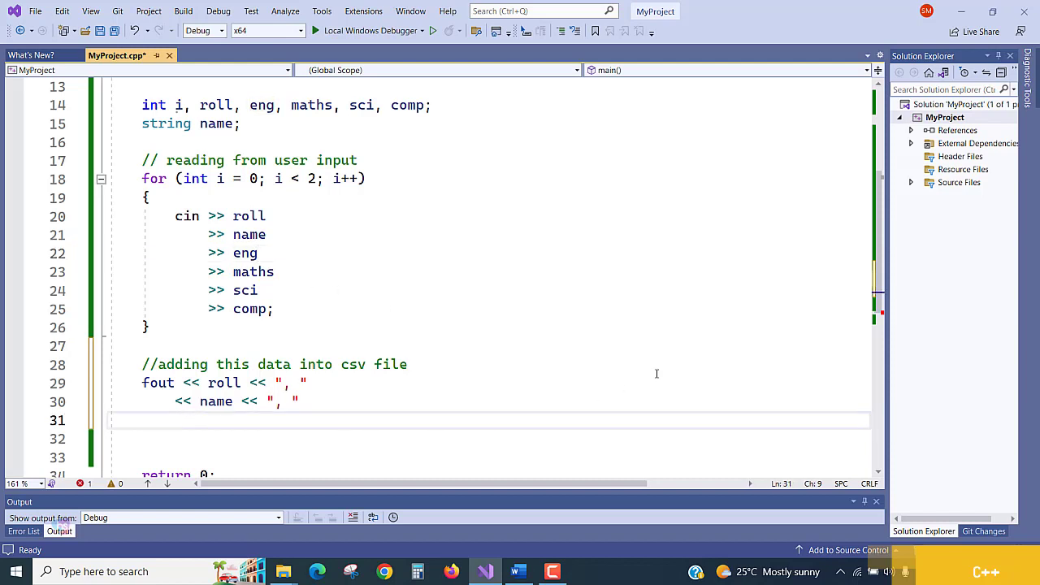
mouse_move(520, 336)
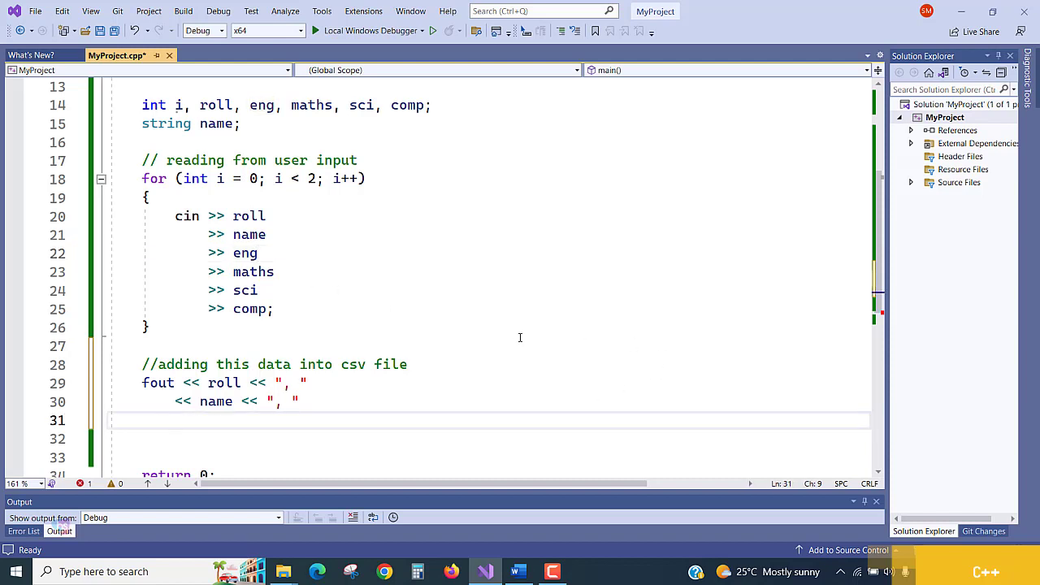
click(176, 419)
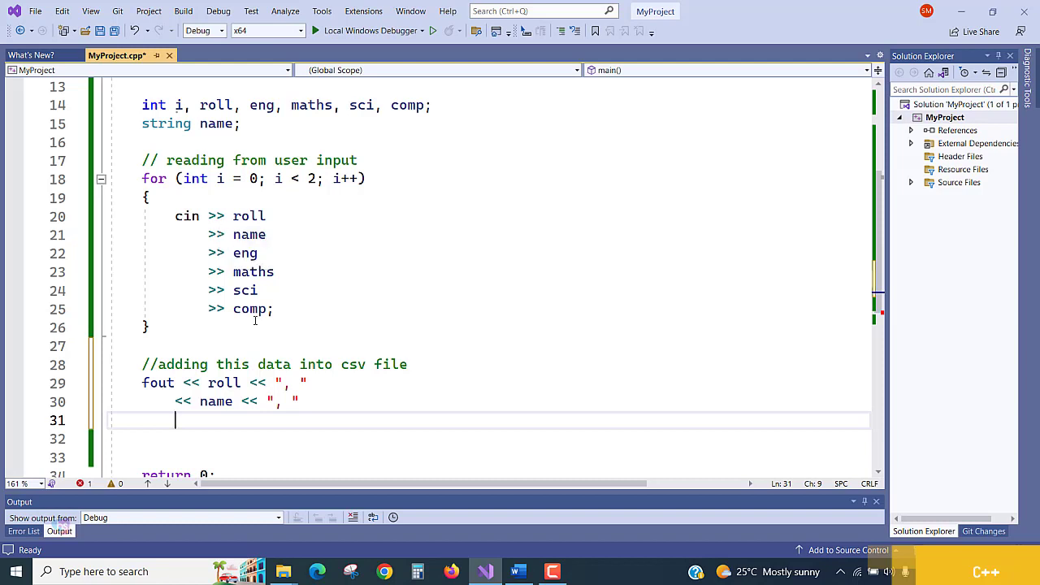
mouse_move(227, 426)
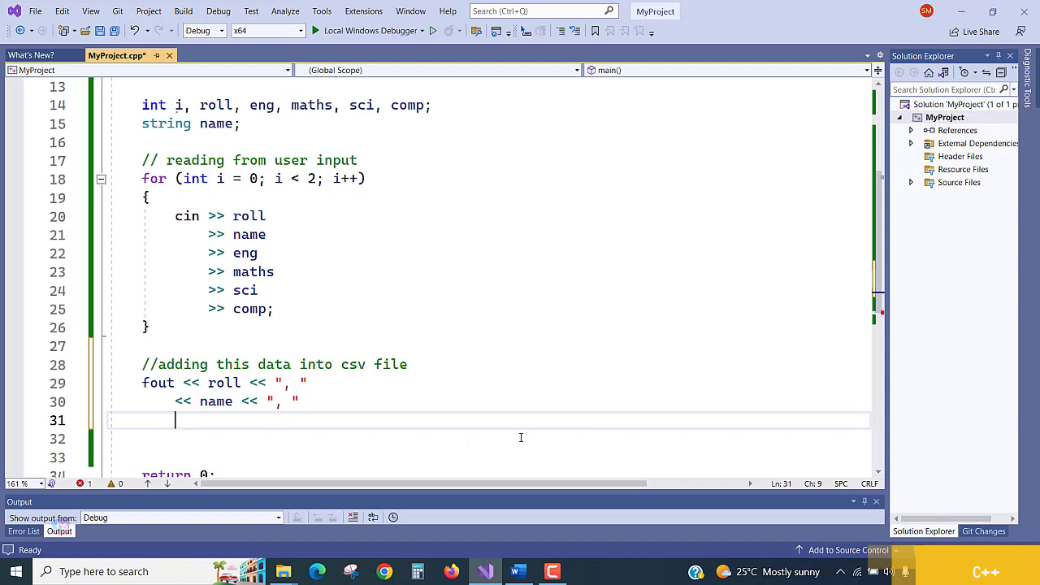
Step: Complete the statement with eng, maths, sci, comp and "\n", and close the loop
text(<<)
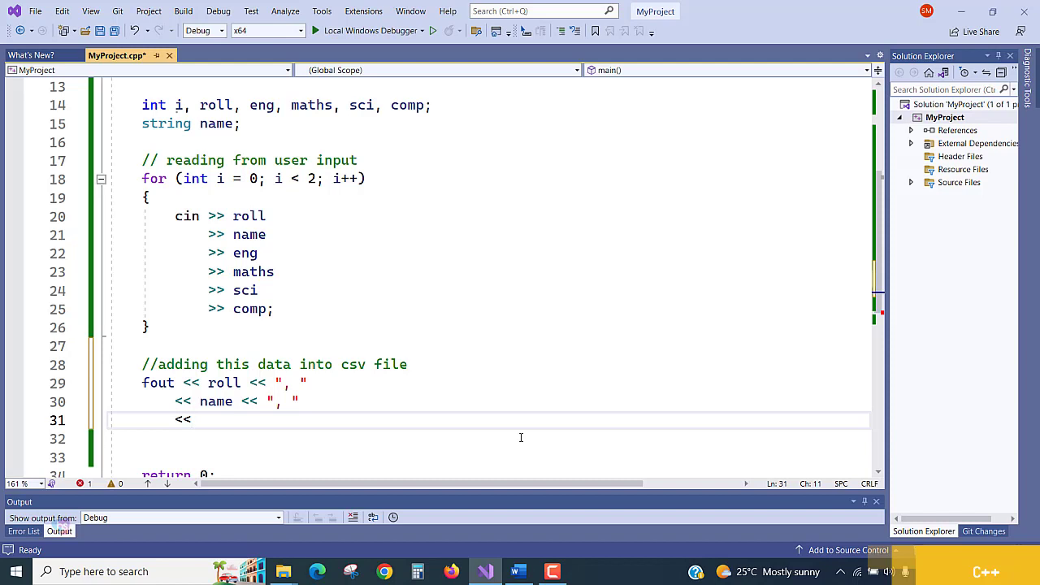
text(eng)
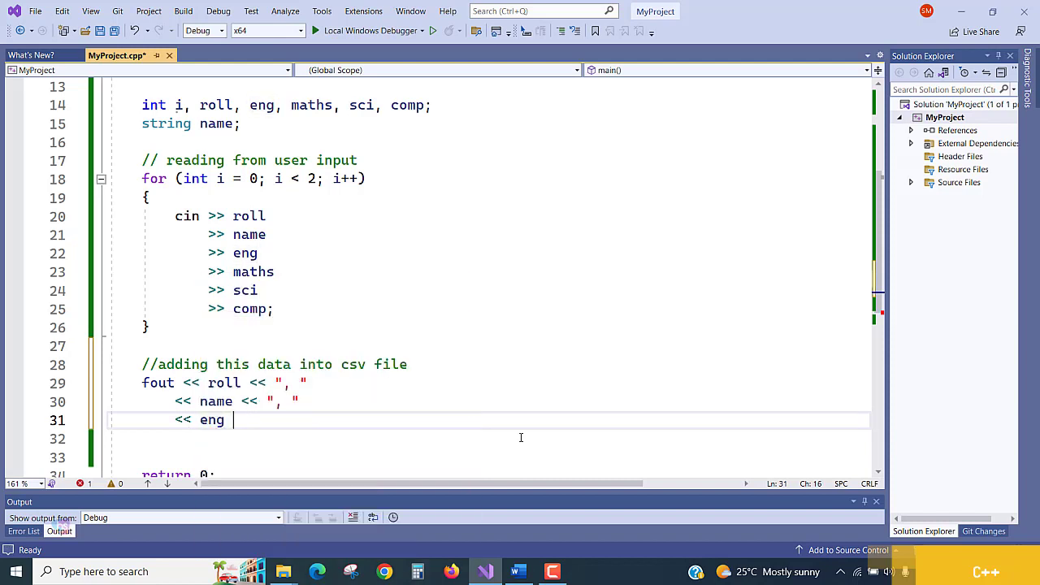
text(<<)
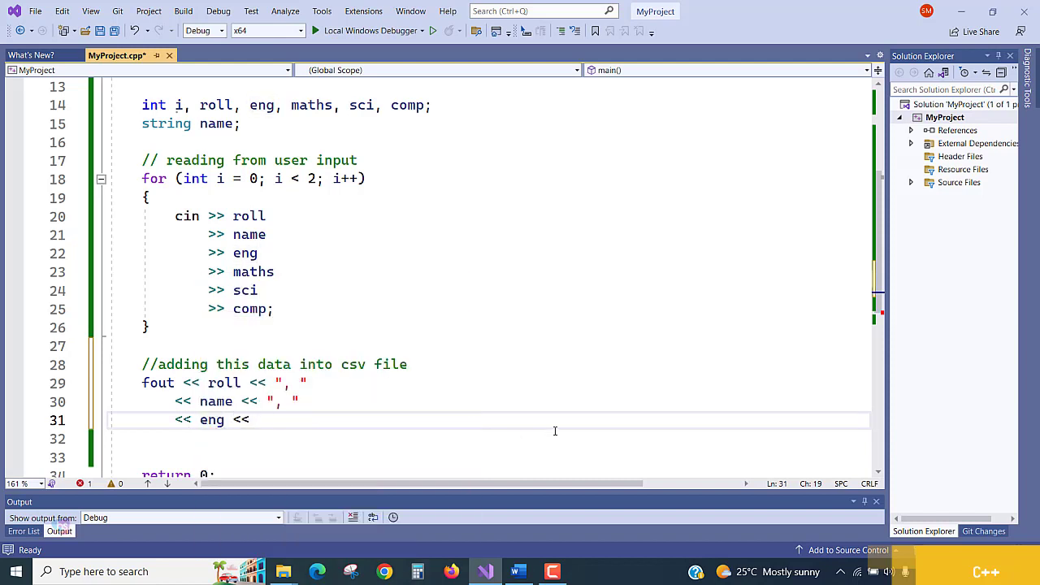
text(", ")
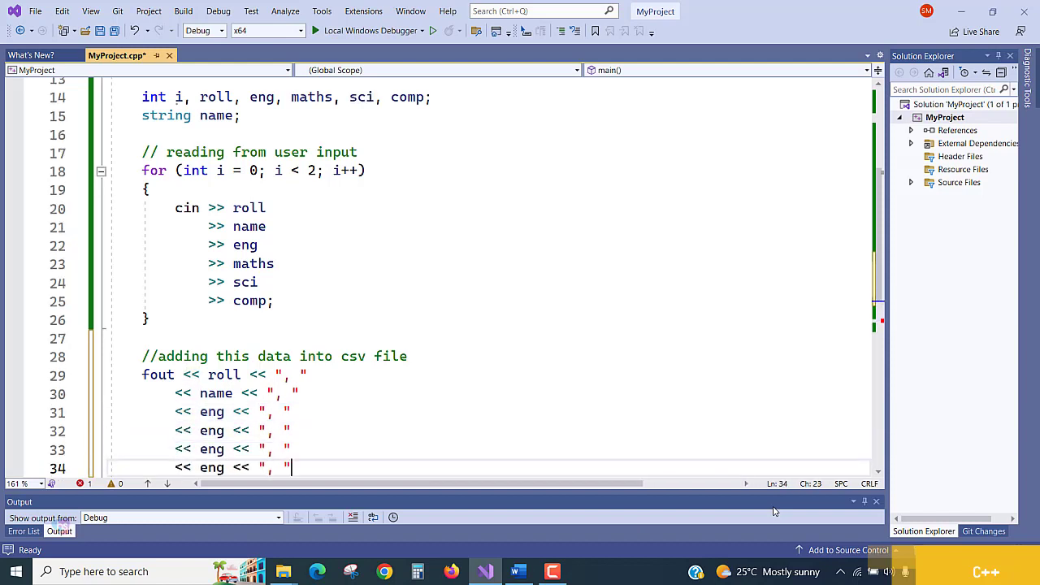
scroll(down, 3)
text(math)
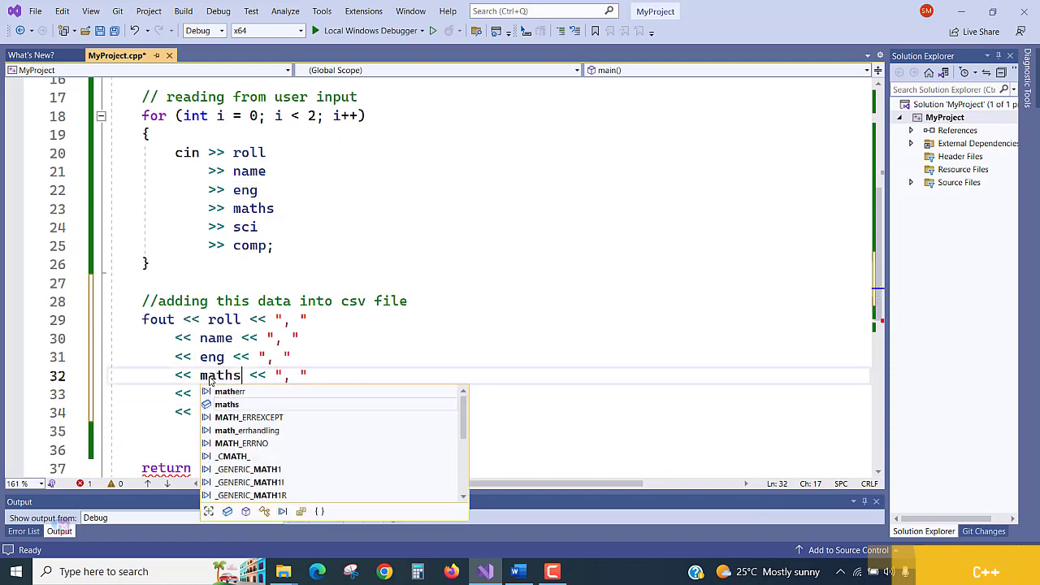
text(sci << ",)
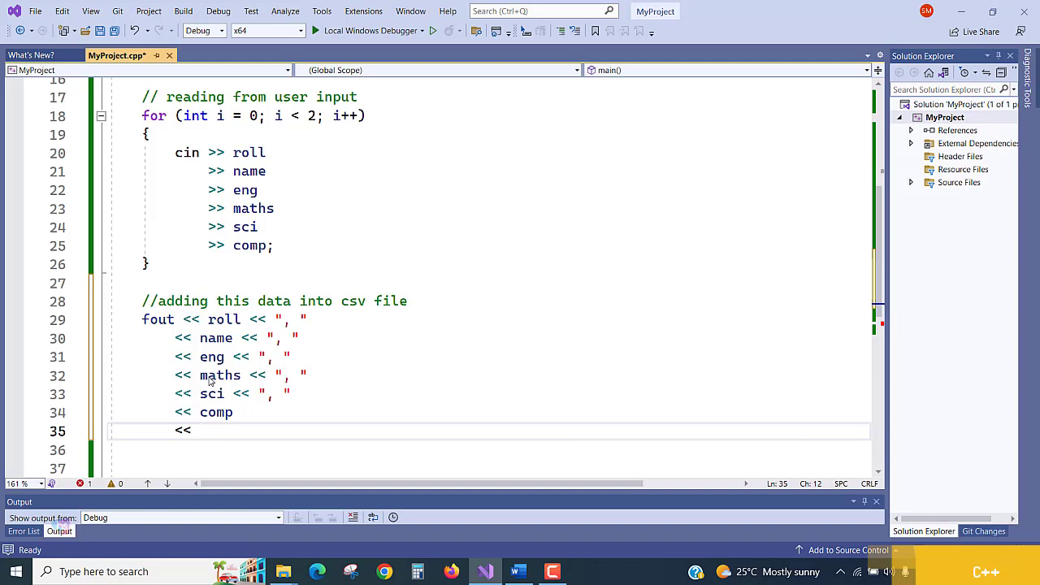
text("\n";)
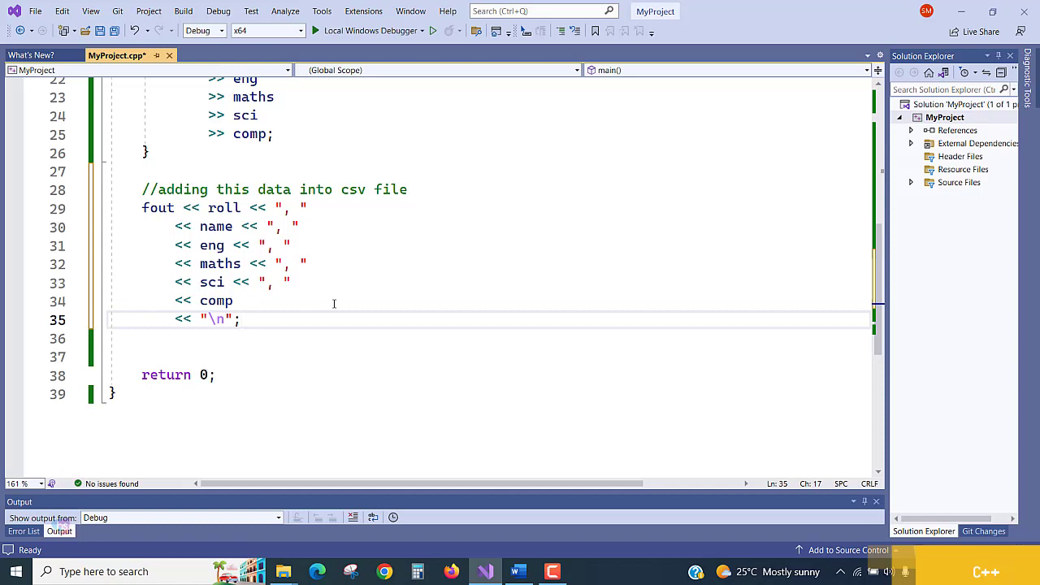
mouse_move(295, 312)
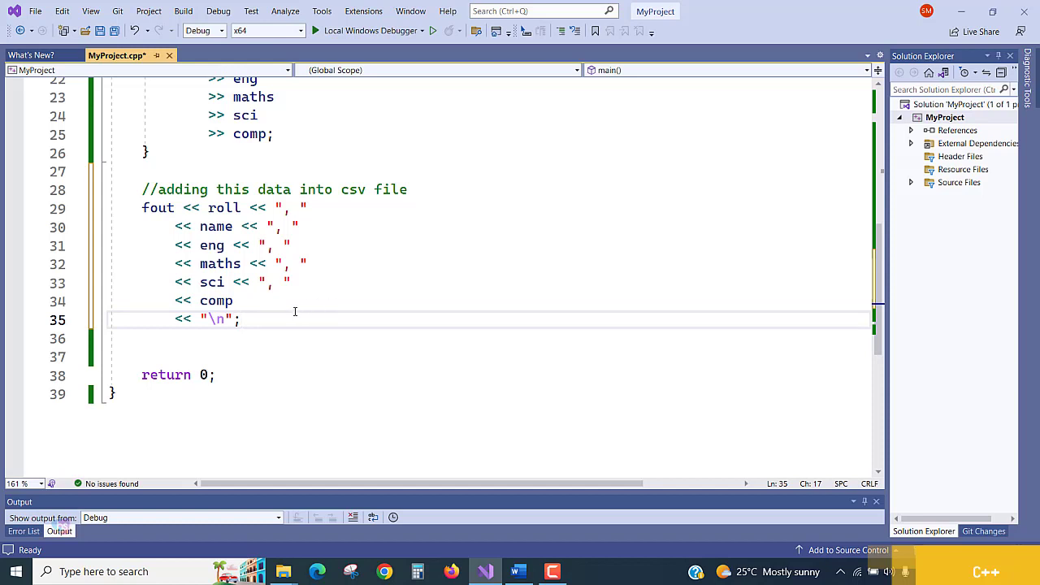
mouse_move(239, 376)
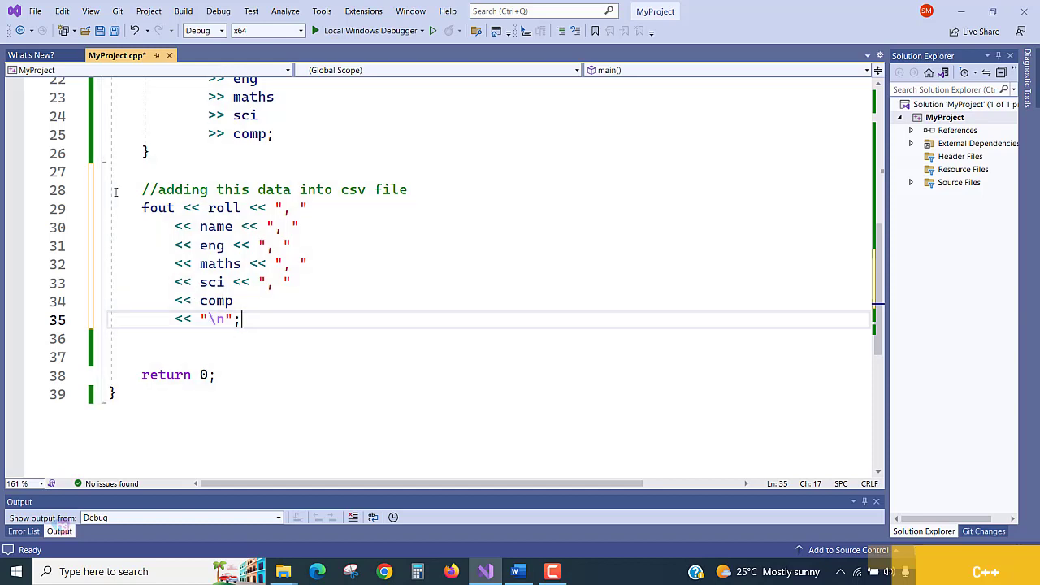
drag(141, 189, 241, 319)
text(})
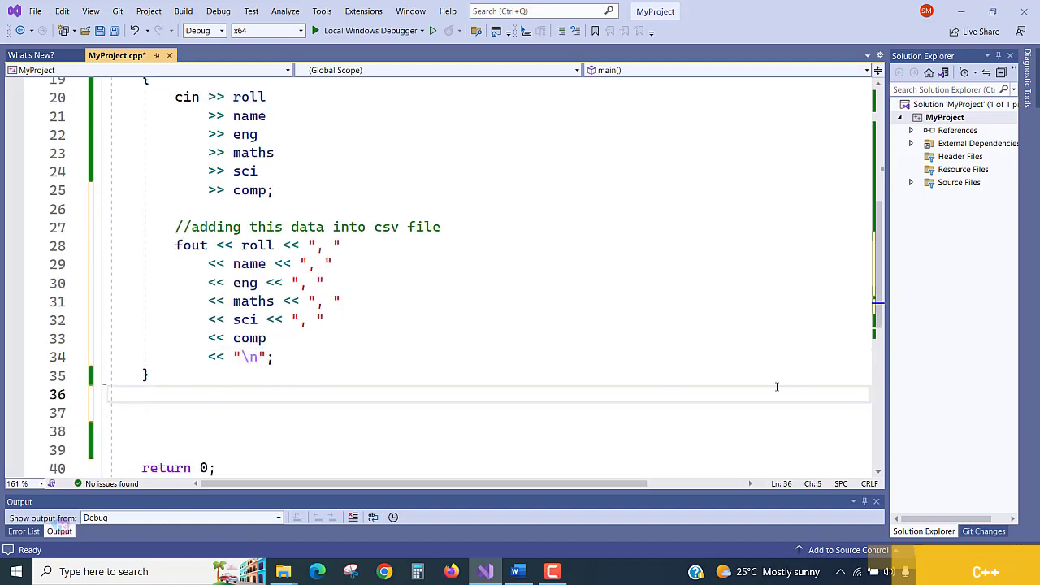
Step: Add cout << "Report card created successfully "; after the loop and save the file
text(cout)
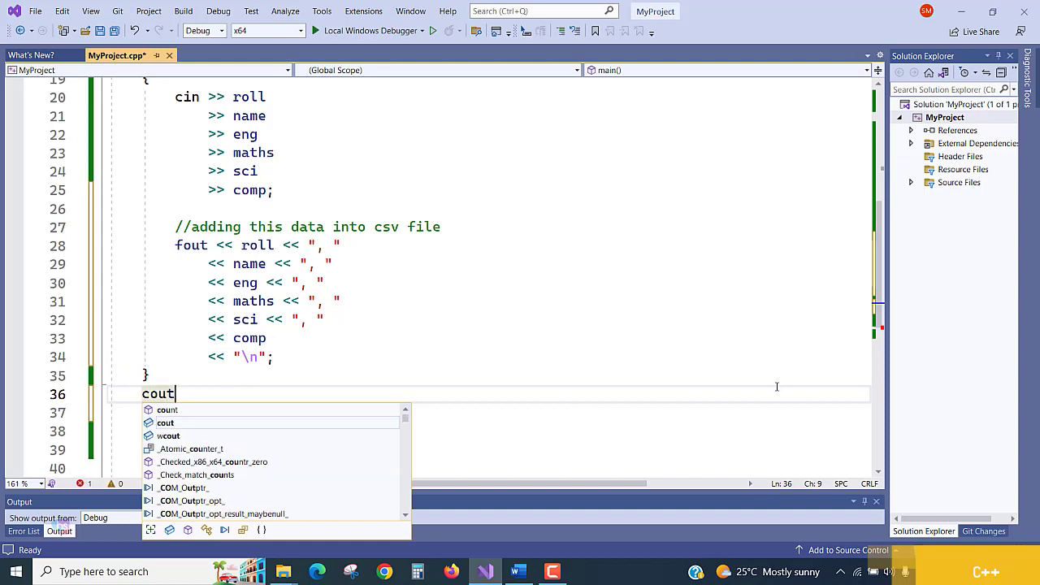
text(<< "")
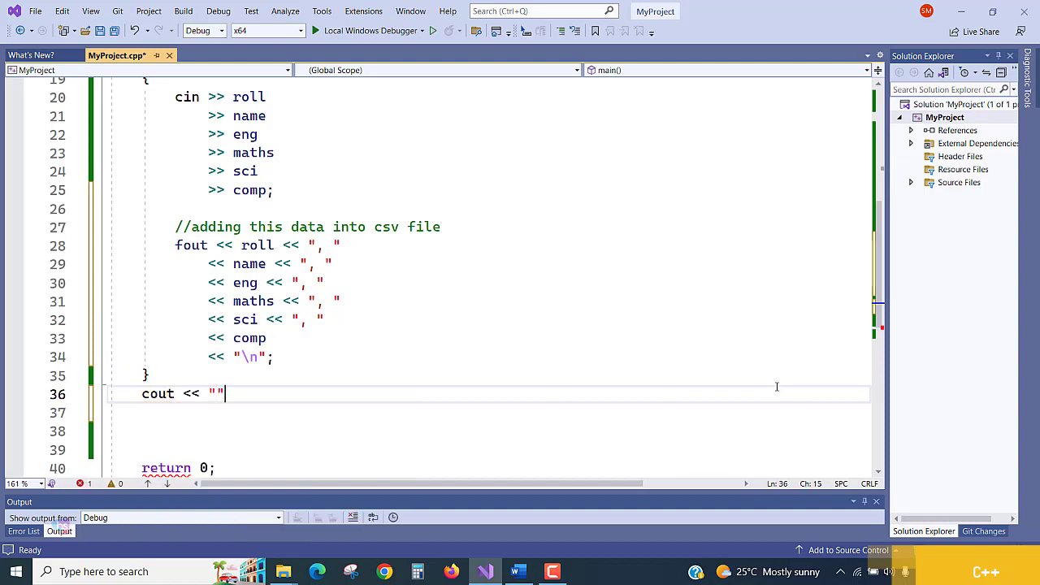
text(Report card)
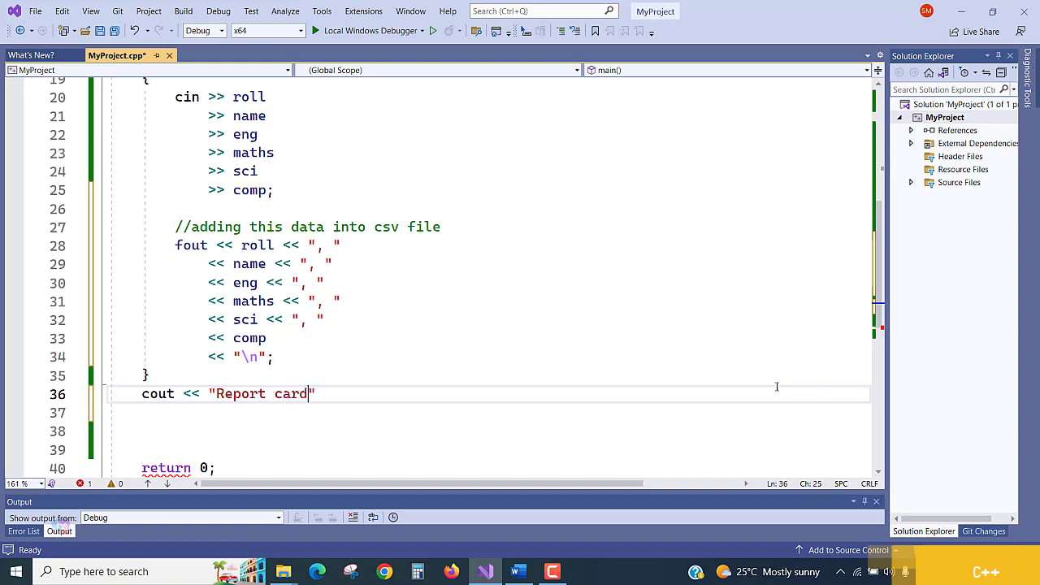
text(created)
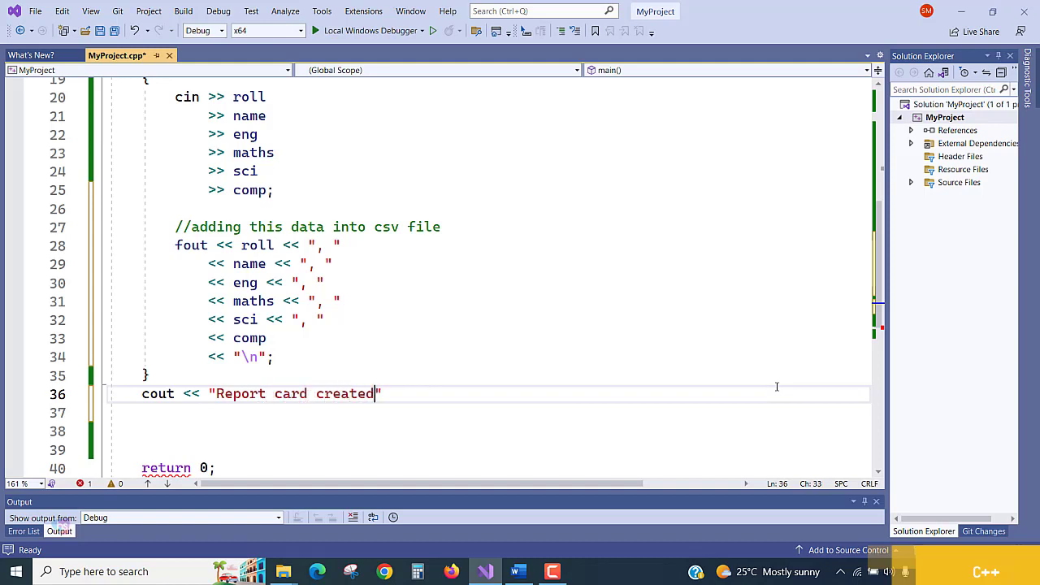
text(successfu)
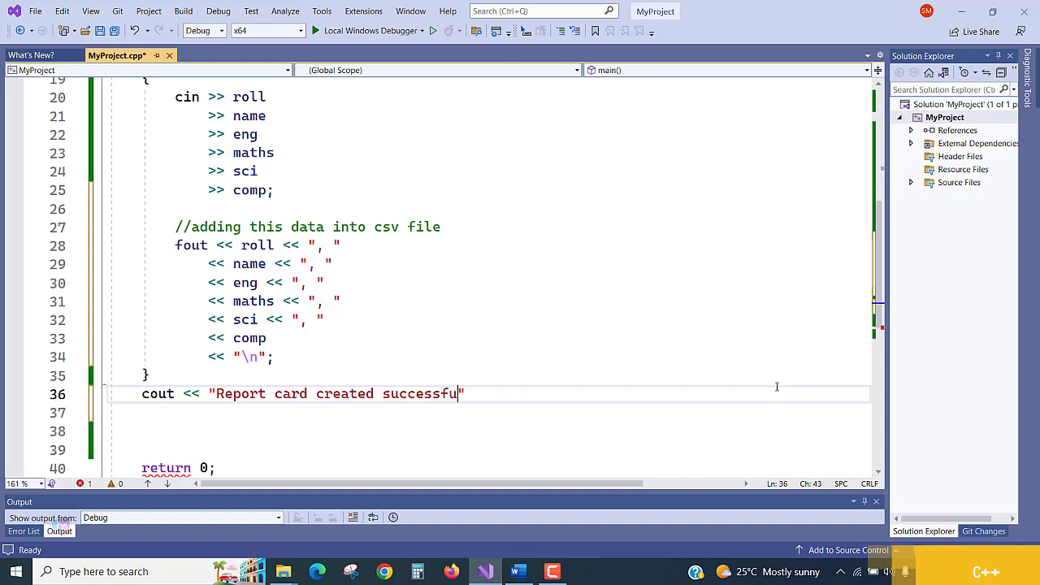
text(lly)
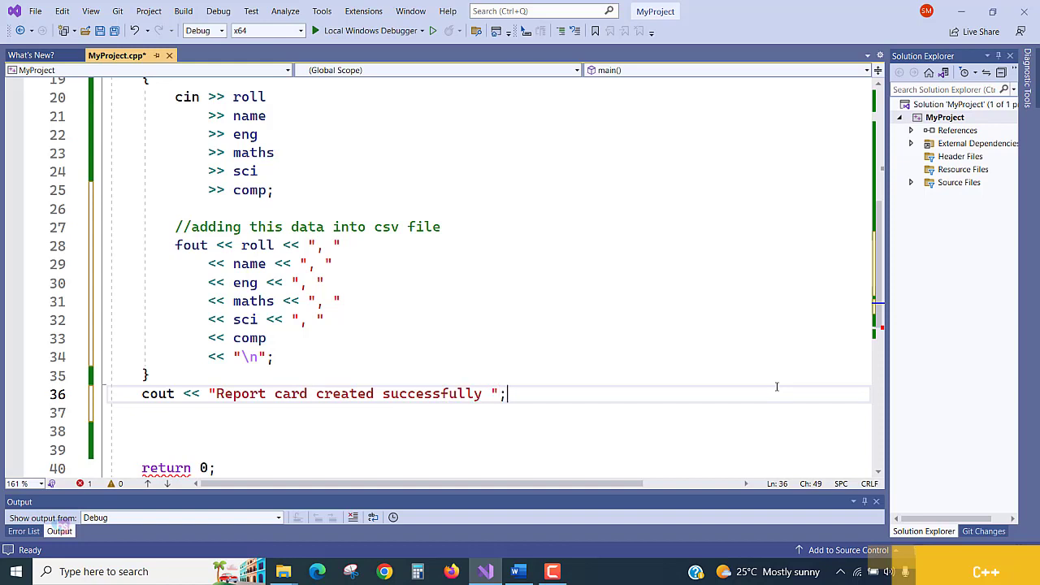
key(enter)
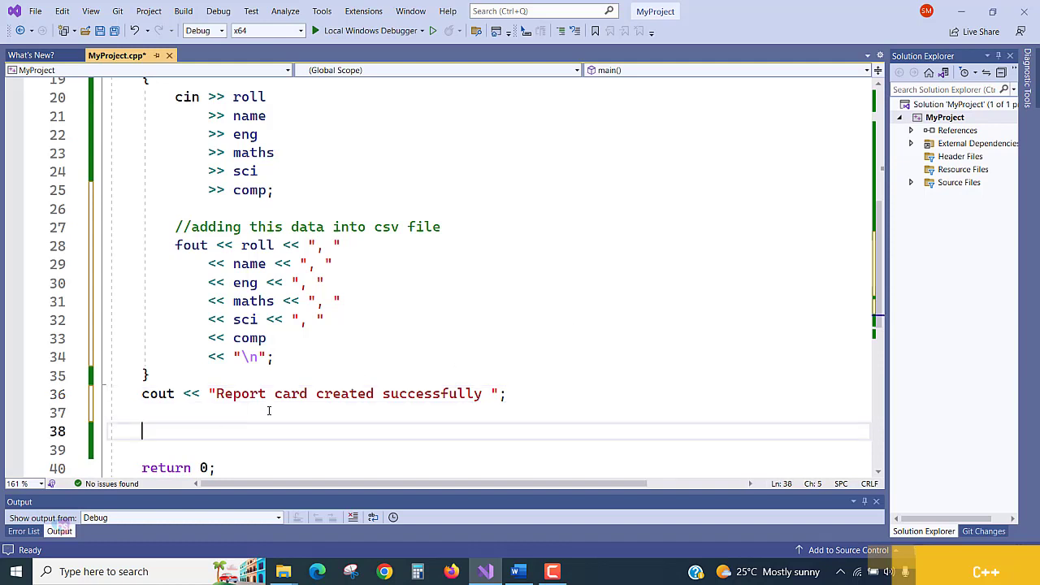
key(Backspace)
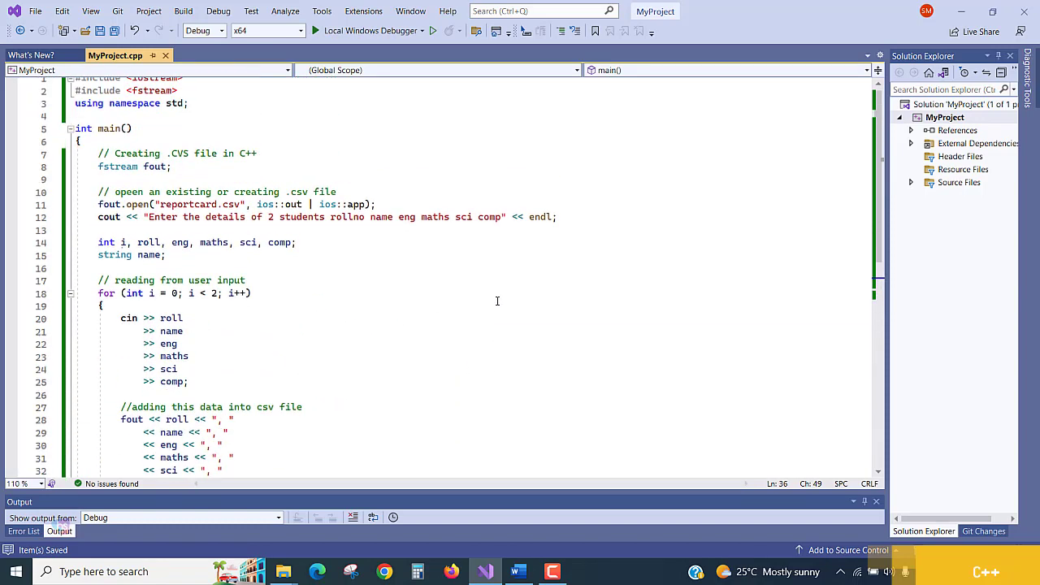
scroll(down, 3)
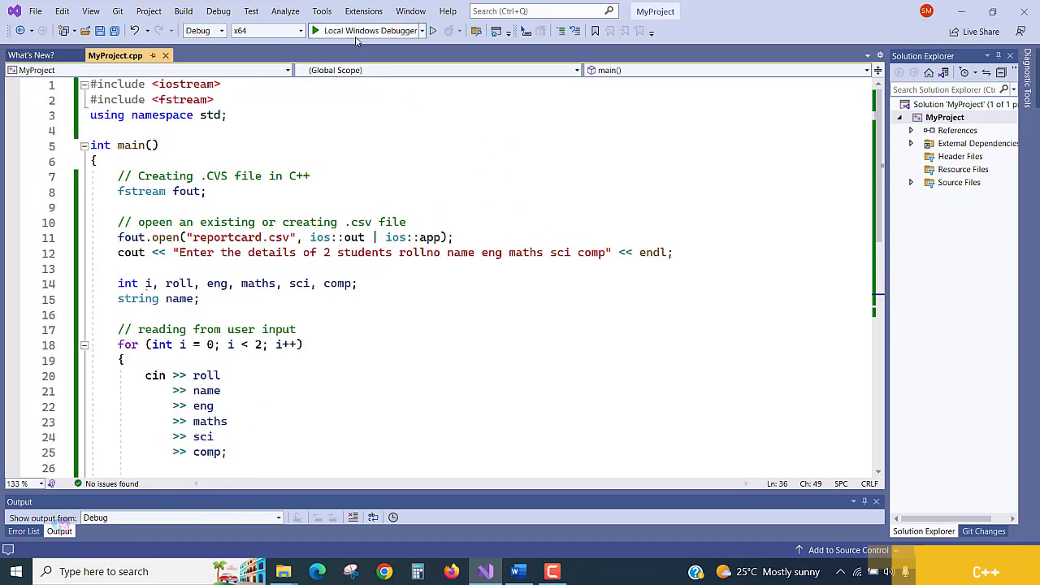
Step: Run the program and enter Alice's record: roll 23, name Alice, marks 98 98 98 88
click(364, 29)
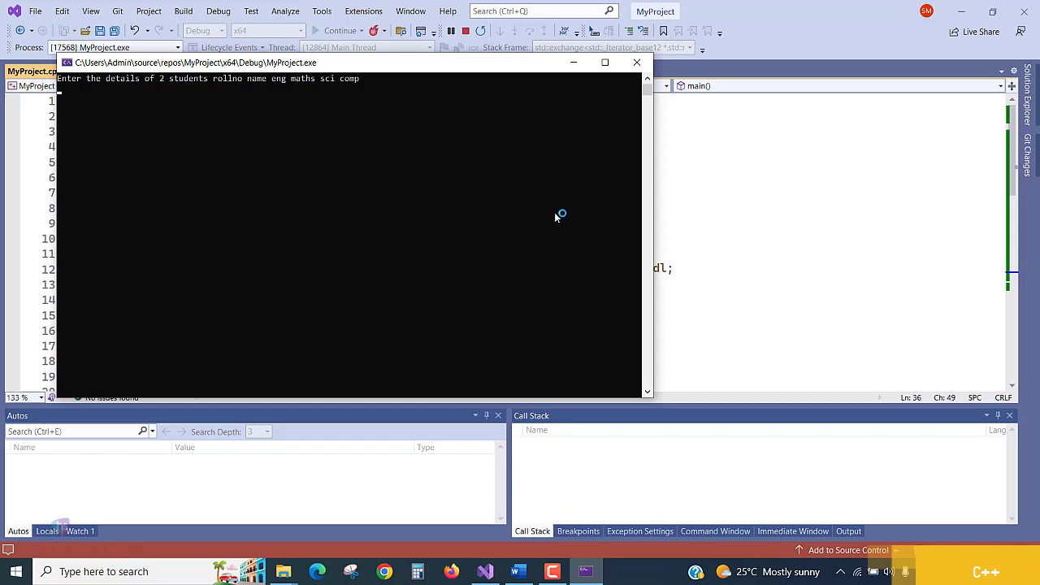
text(Alice)
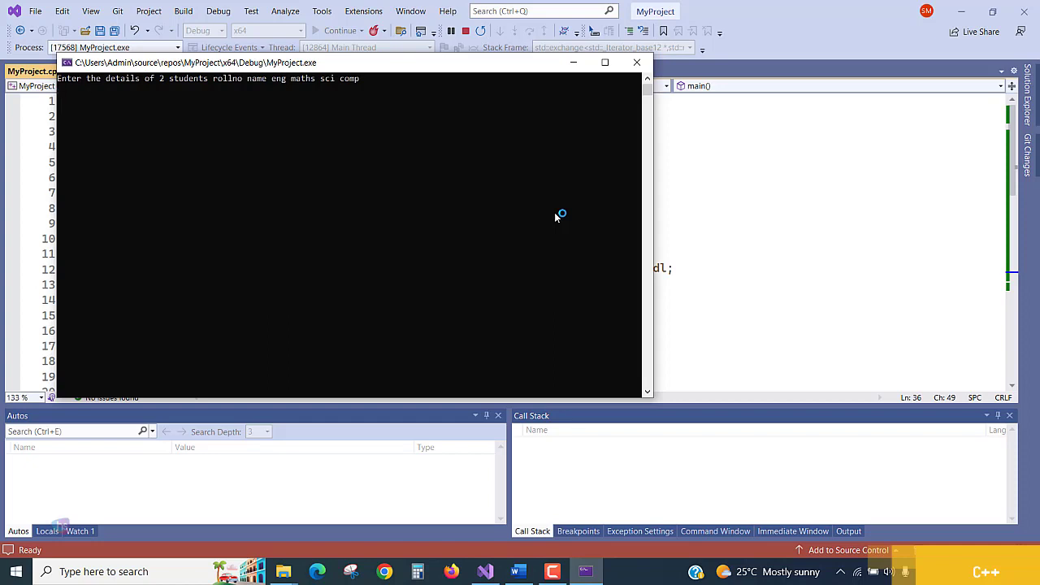
text(23)
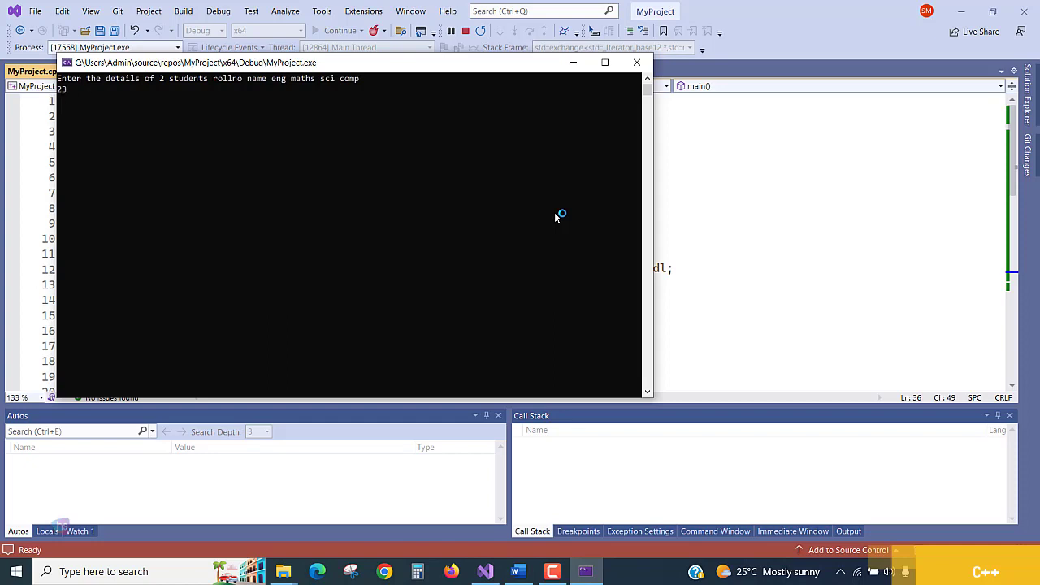
text(Alice)
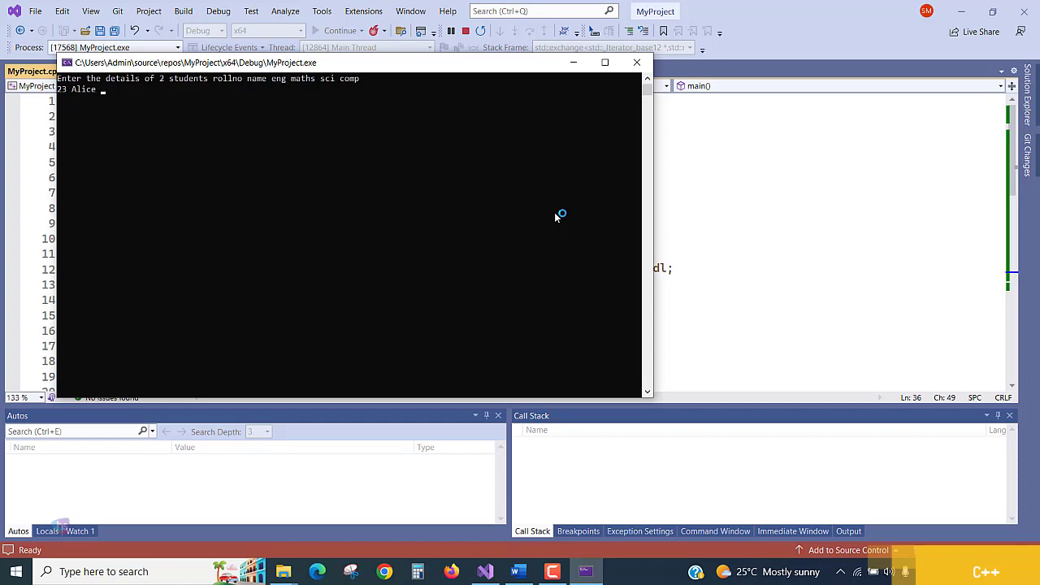
text(98 9)
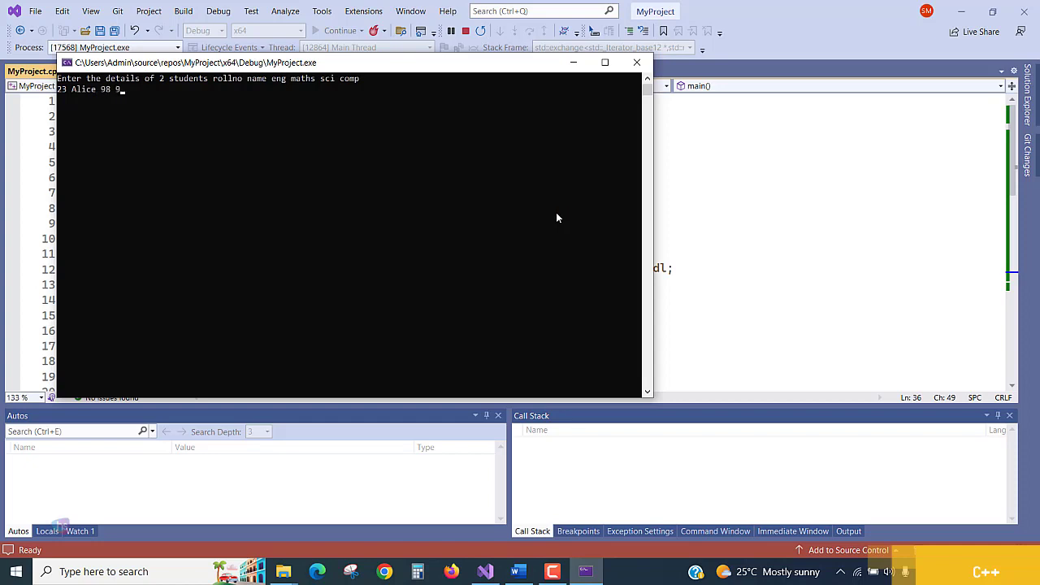
text(98)
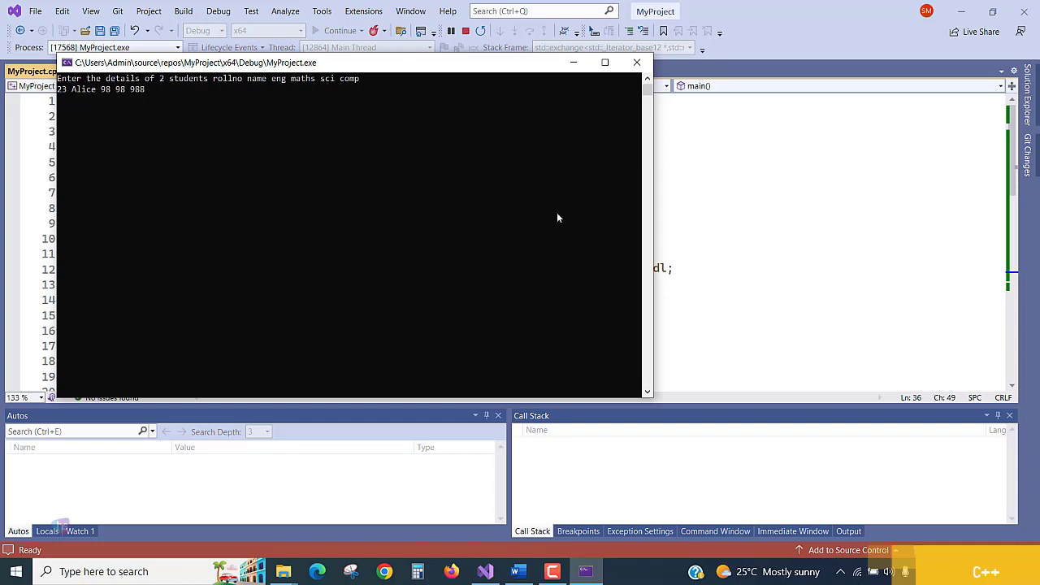
text(8)
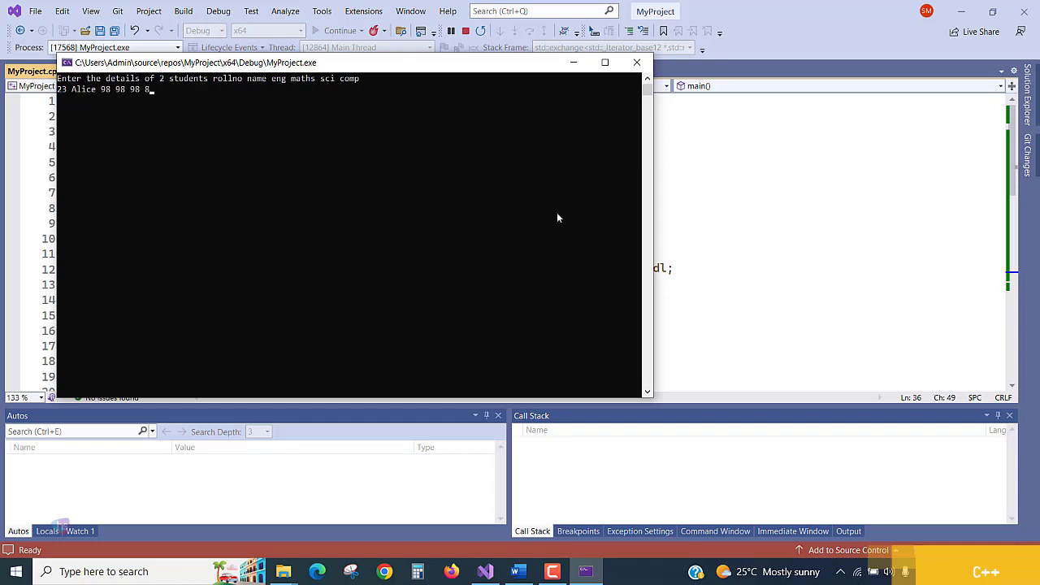
text(8)
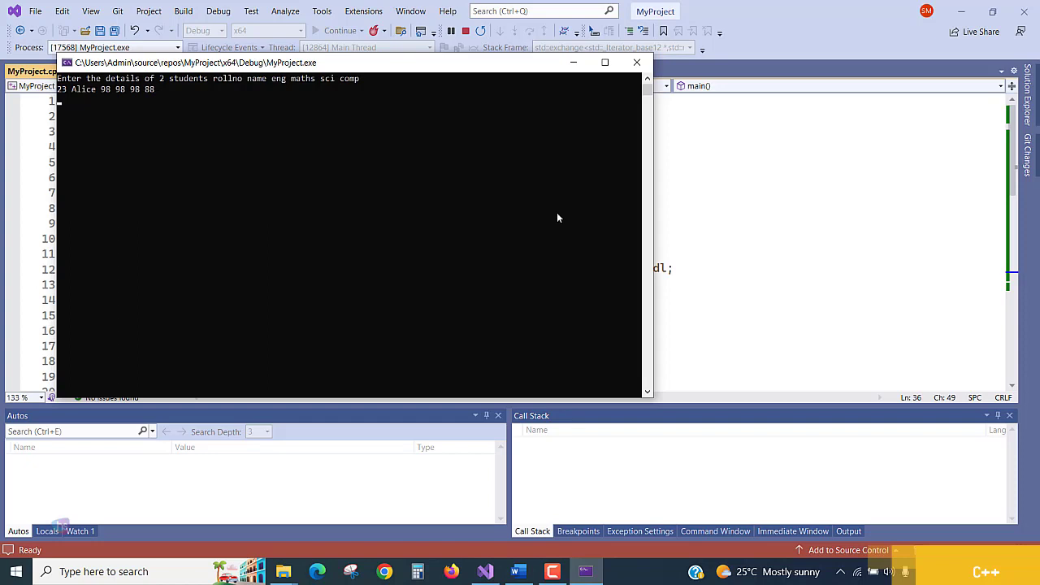
Step: Enter Perry's record: roll 44, name Perry, marks 89 88 99 77
text(44)
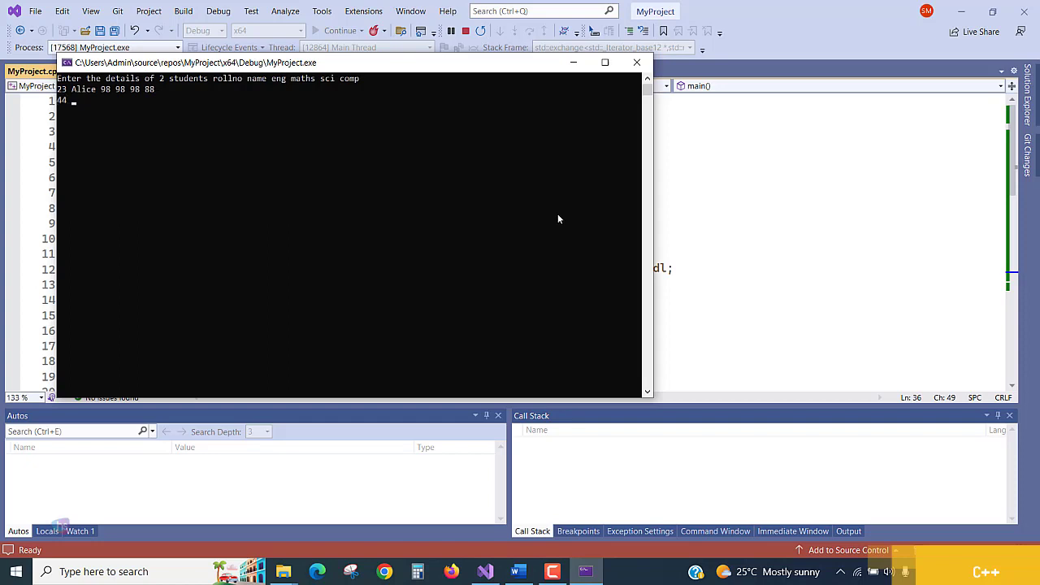
text(Perr)
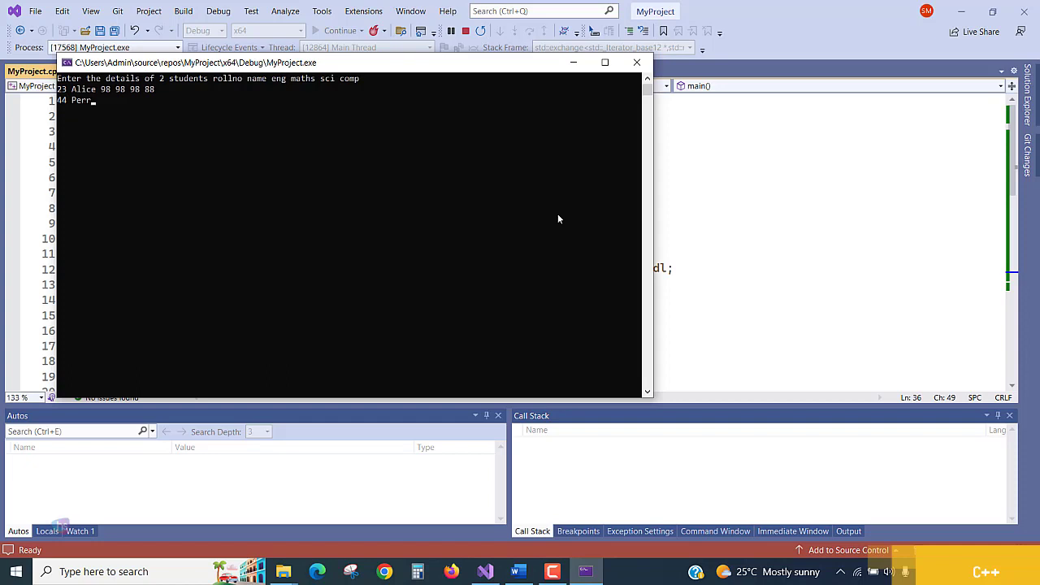
text(y)
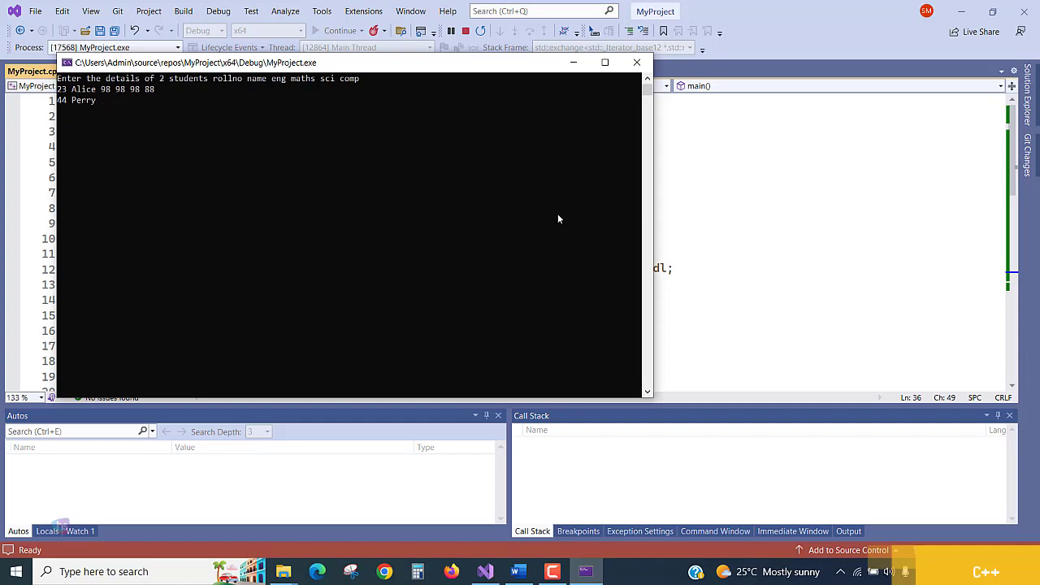
text(89)
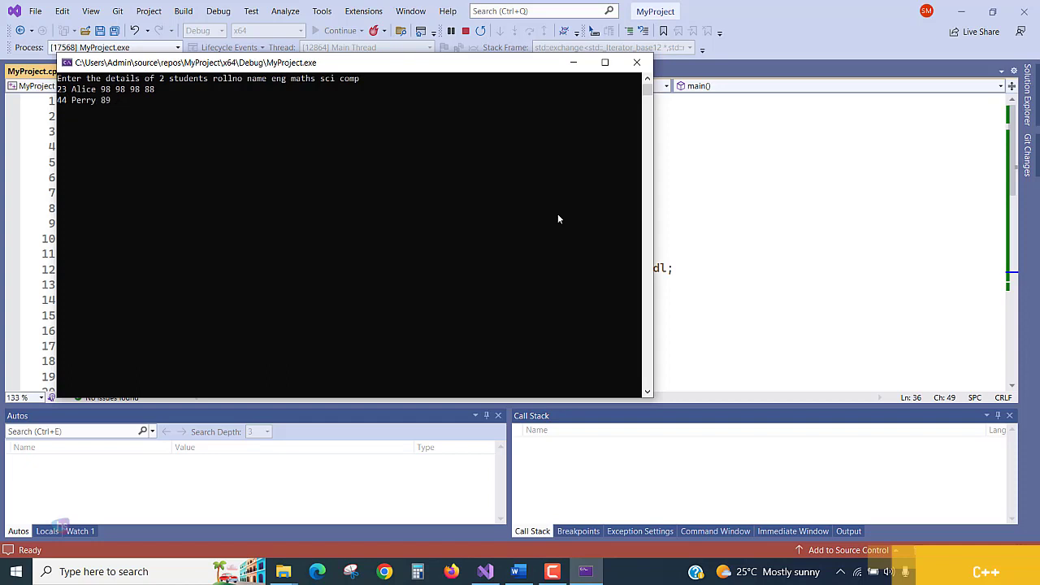
text(88 99)
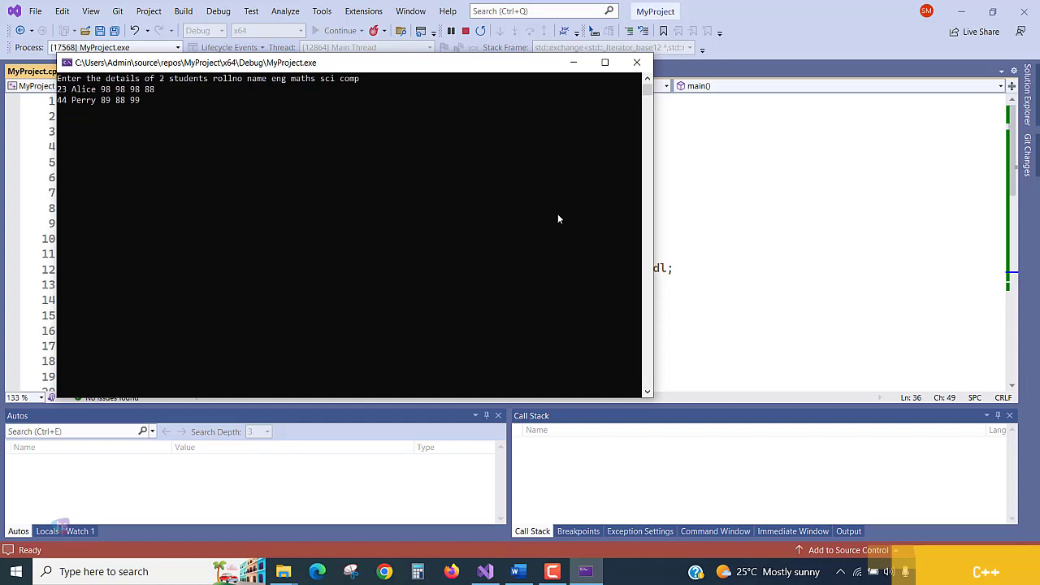
text(77)
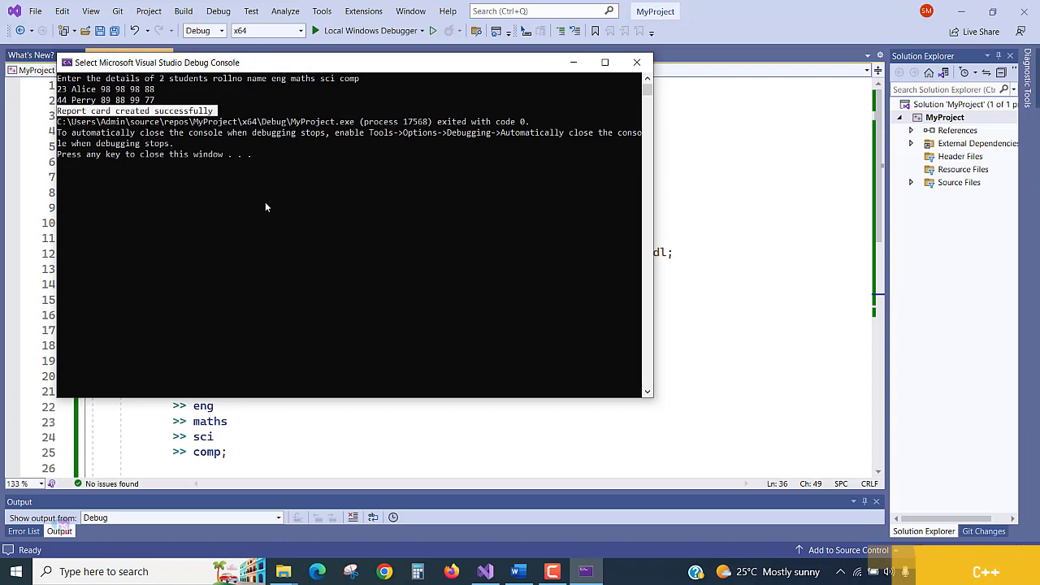
Step: Close the console and open reportcard.csv from the project folder in Excel
click(605, 62)
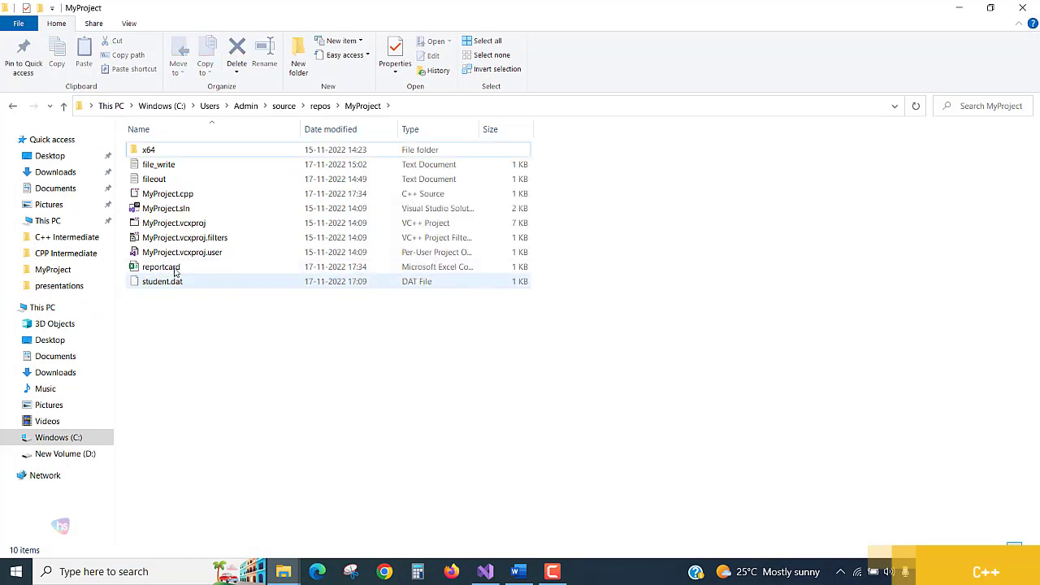
click(161, 266)
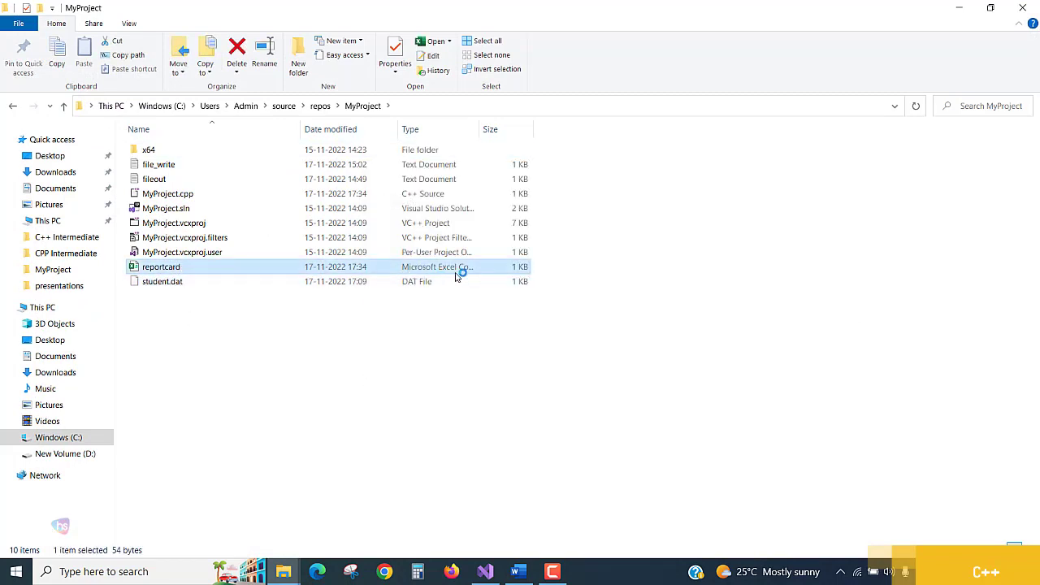
double_click(159, 267)
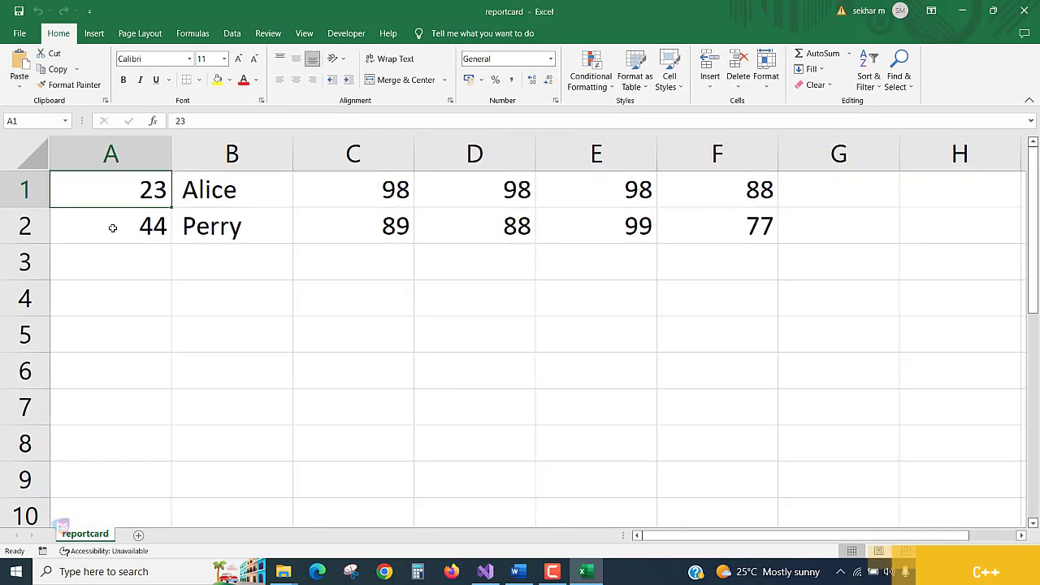
Step: Highlight Perry's row and Alice's name and marks in the sheet
click(25, 226)
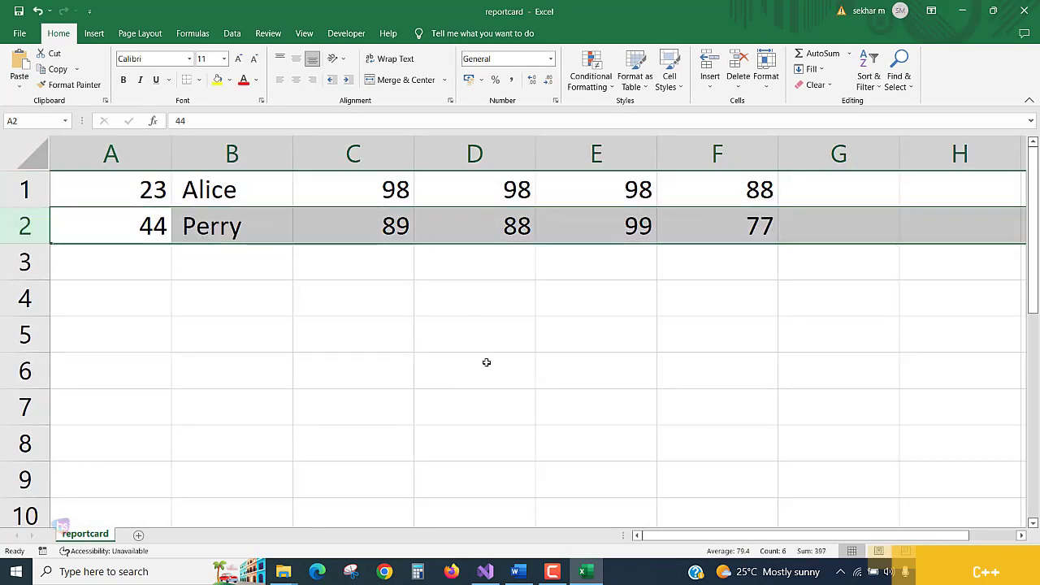
drag(231, 189, 717, 189)
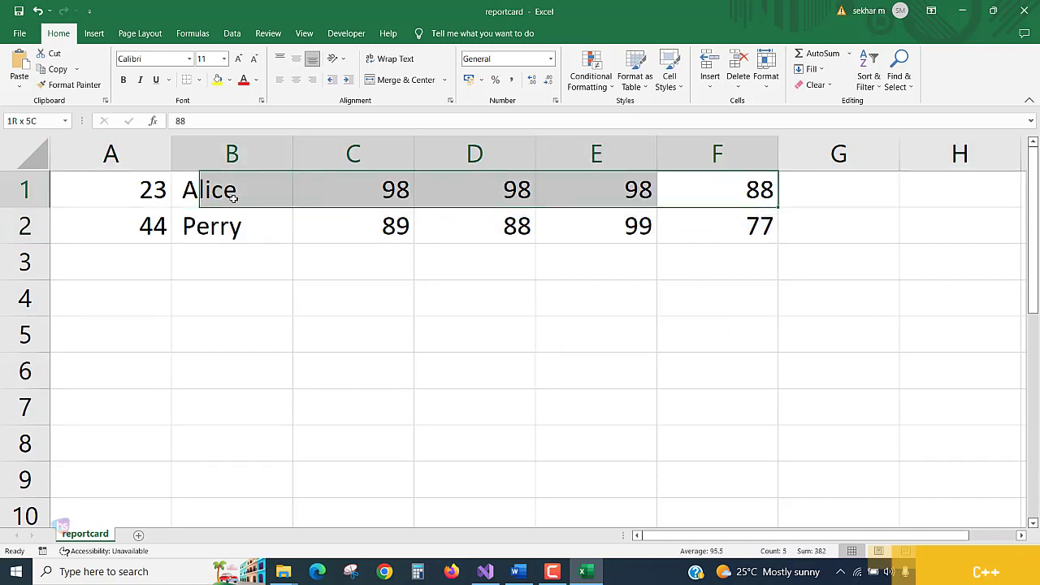